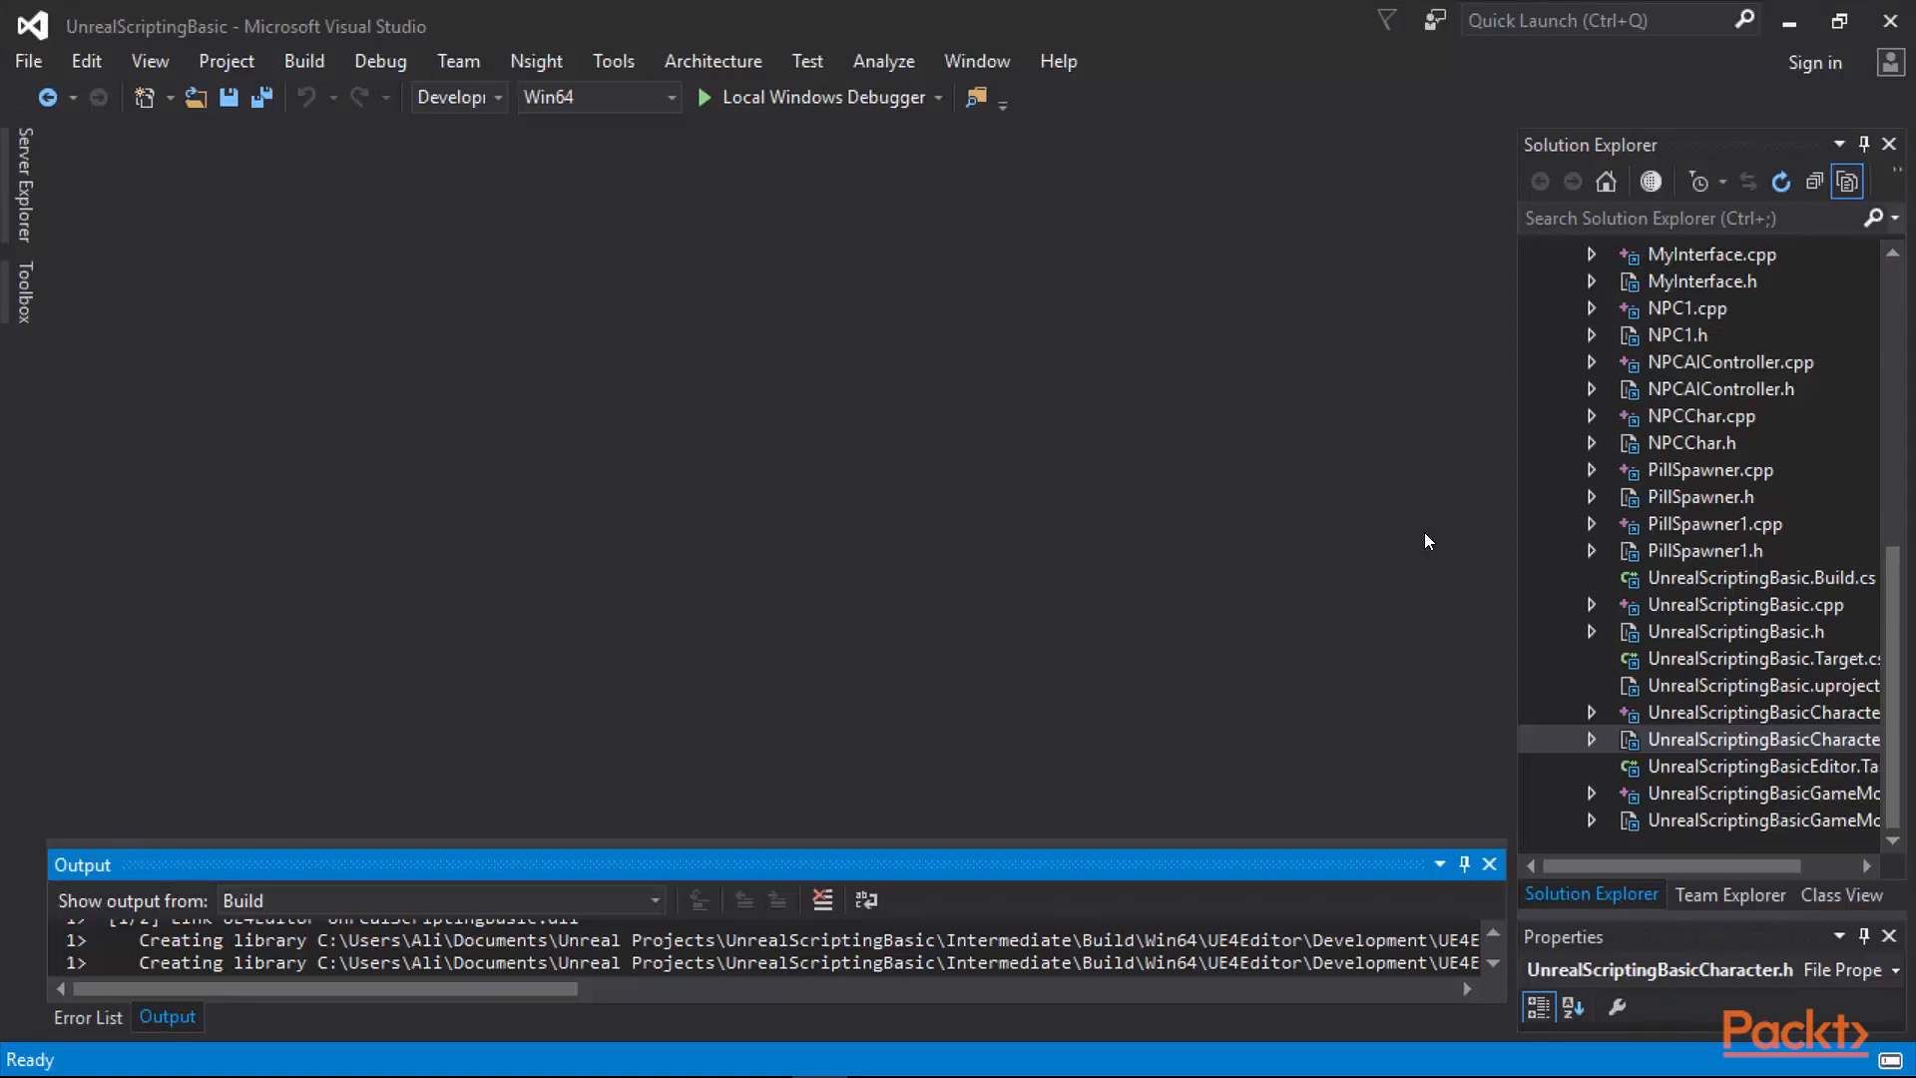
{"action": "mouse_move", "coordinate": [1326, 535]}
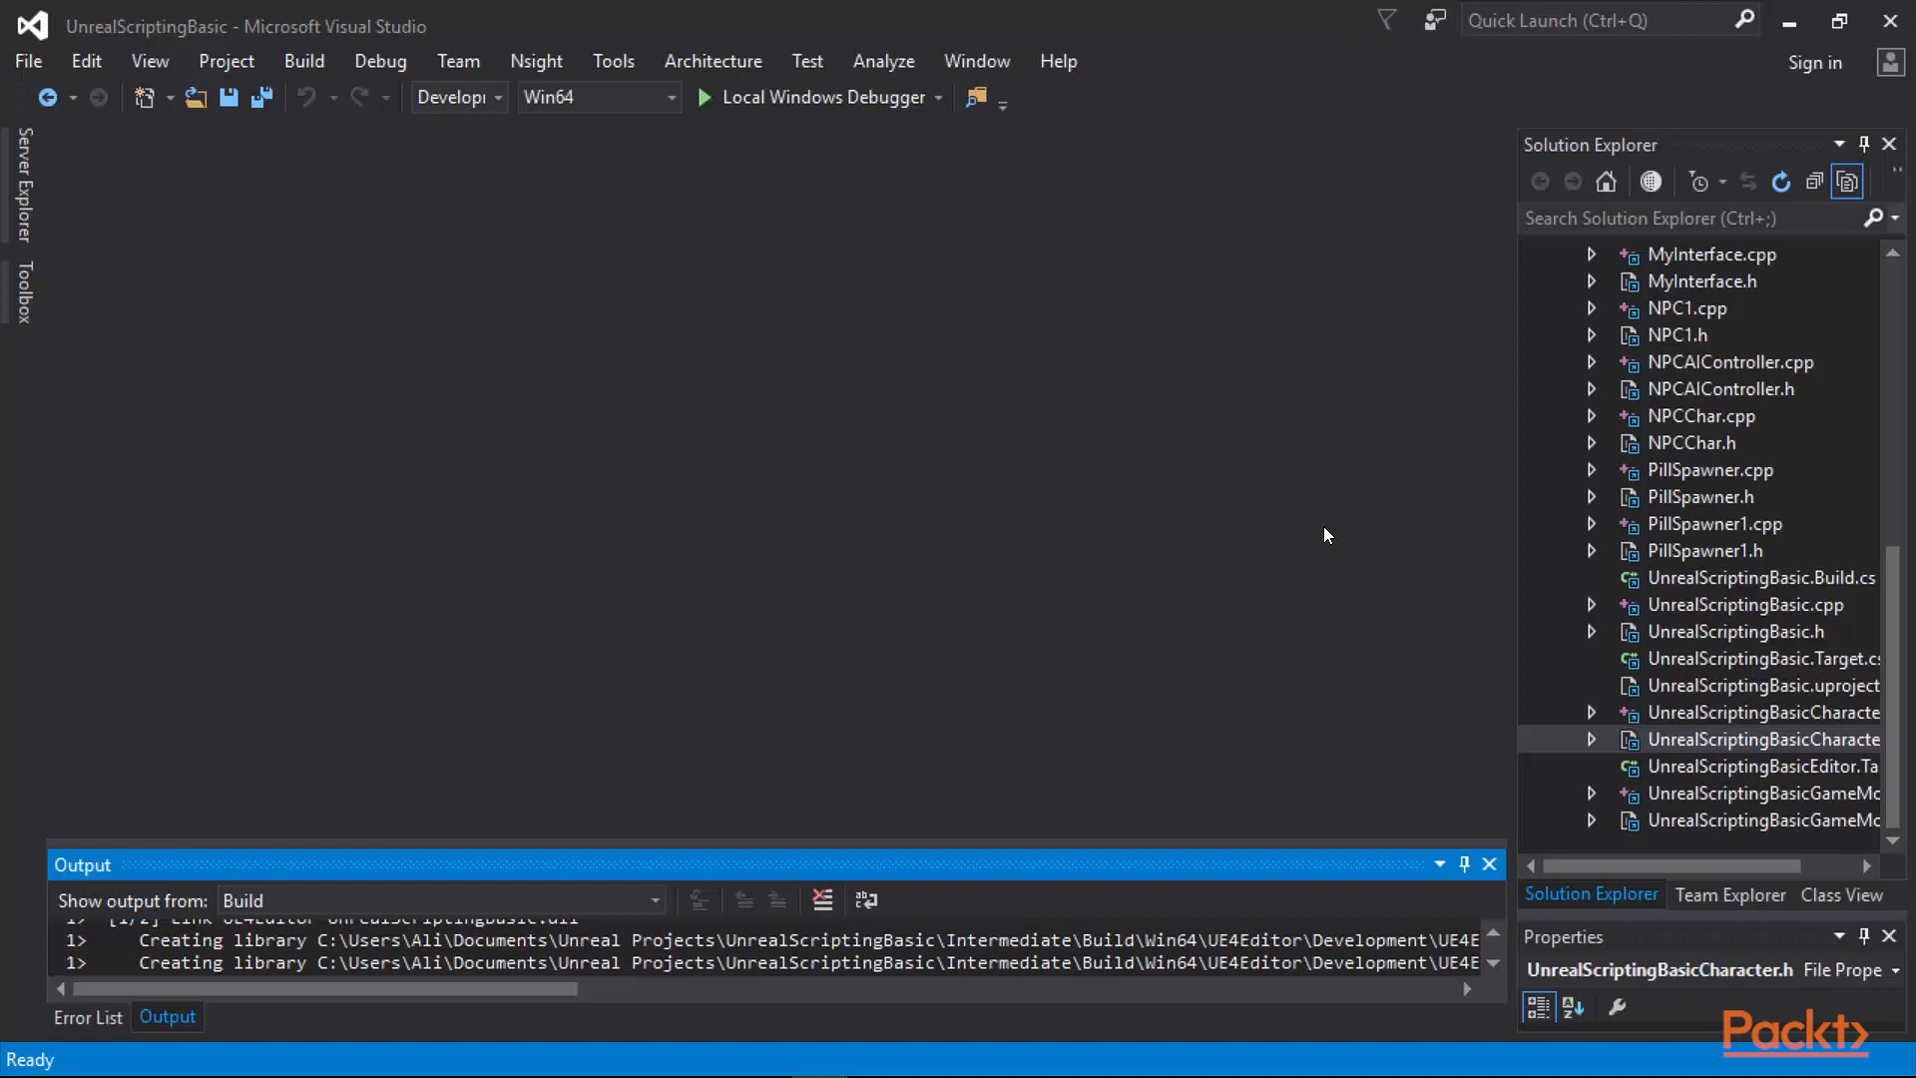
{"action": "mouse_move", "coordinate": [1774, 720]}
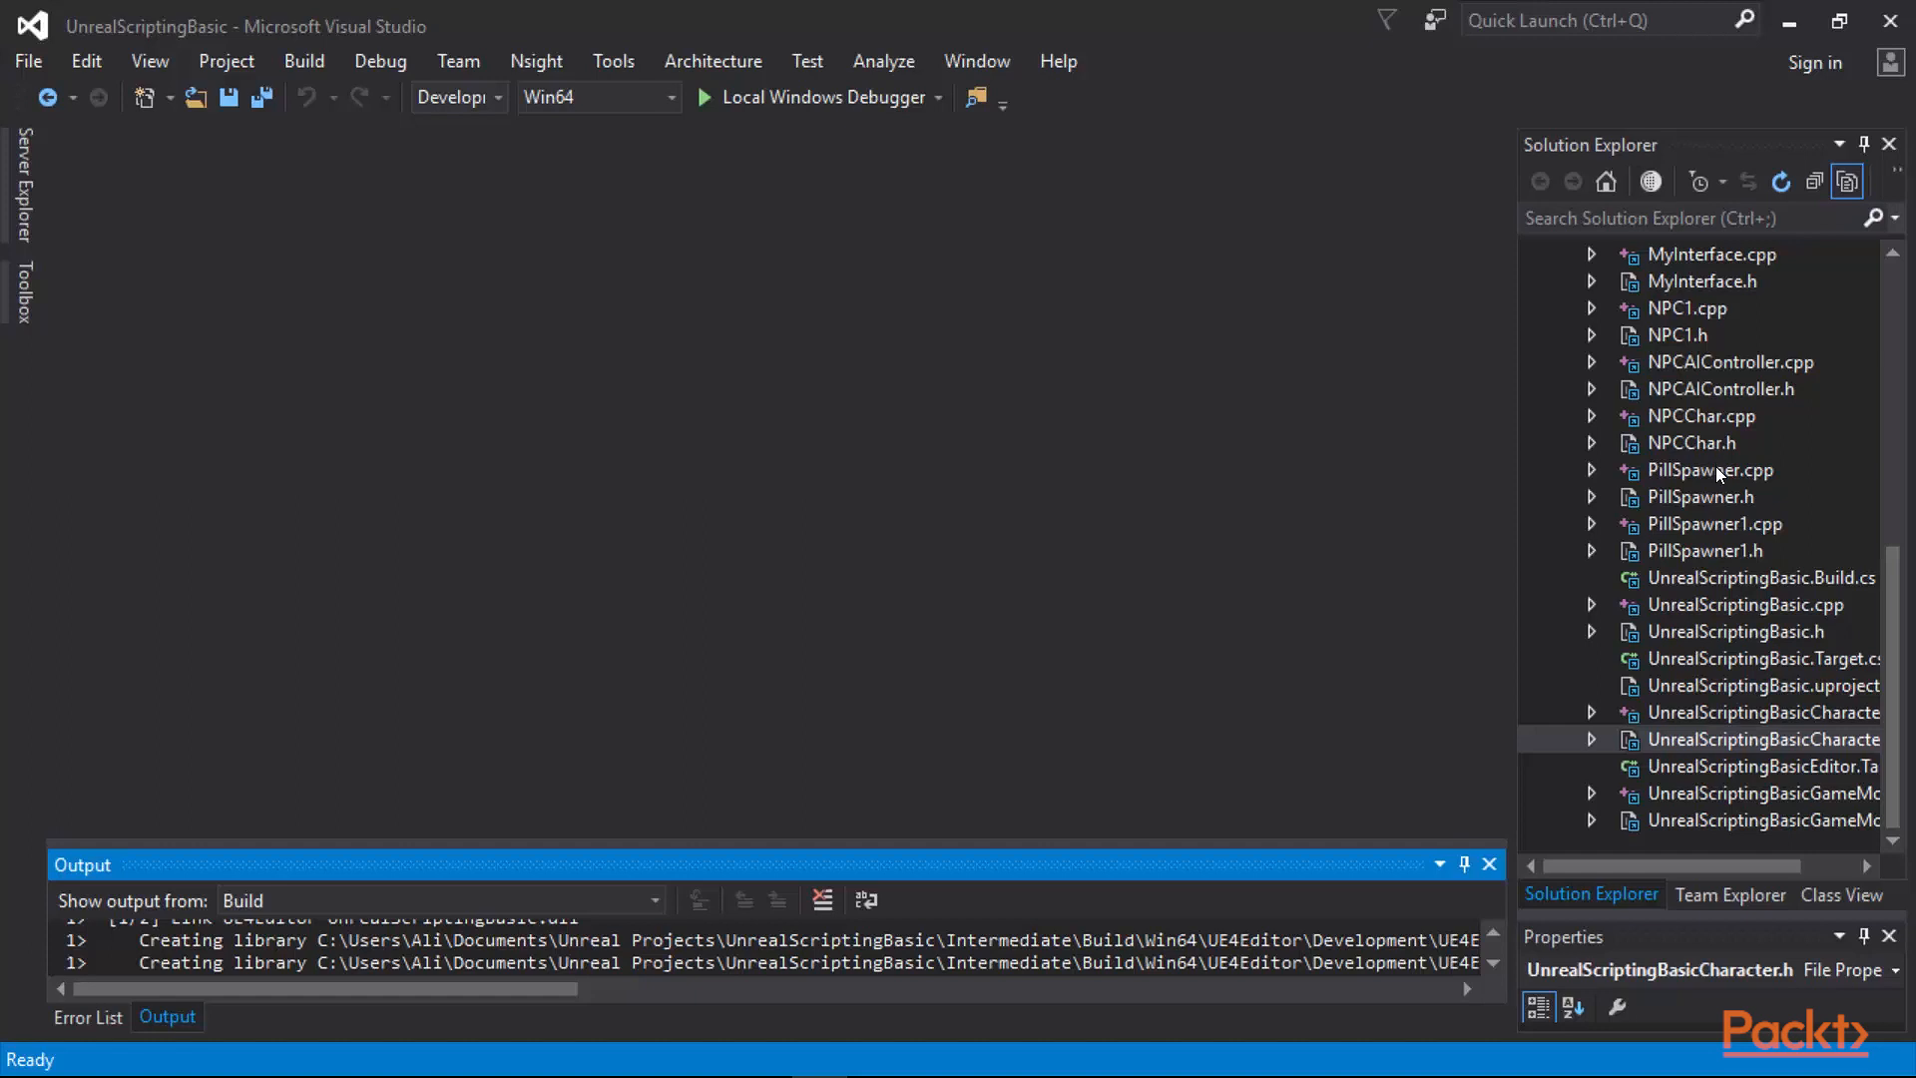
{"action": "mouse_move", "coordinate": [1738, 588]}
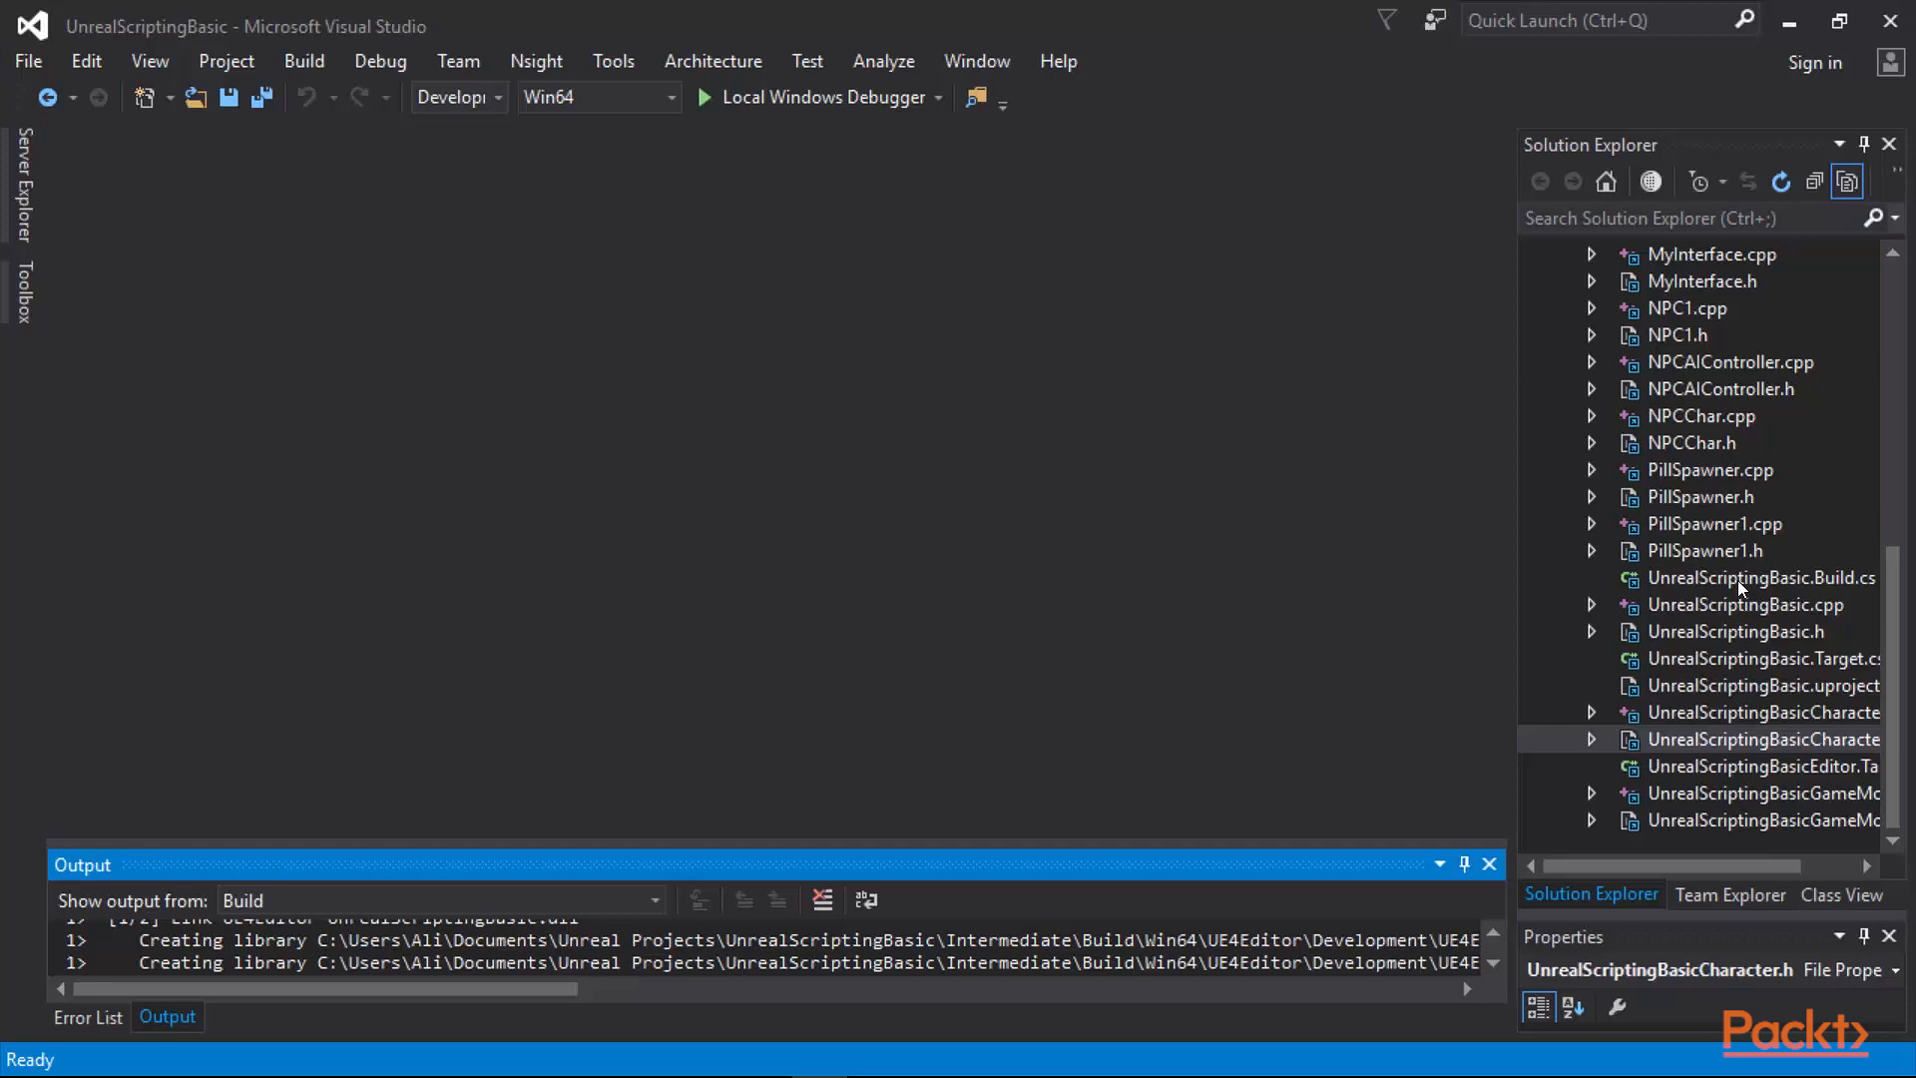
Look over UnrealScriptingBasic.Build.cs and its class name, then open UnrealScriptingBasic.h.
{"action": "scroll", "scroll_direction": "up", "scroll_amount": 3}
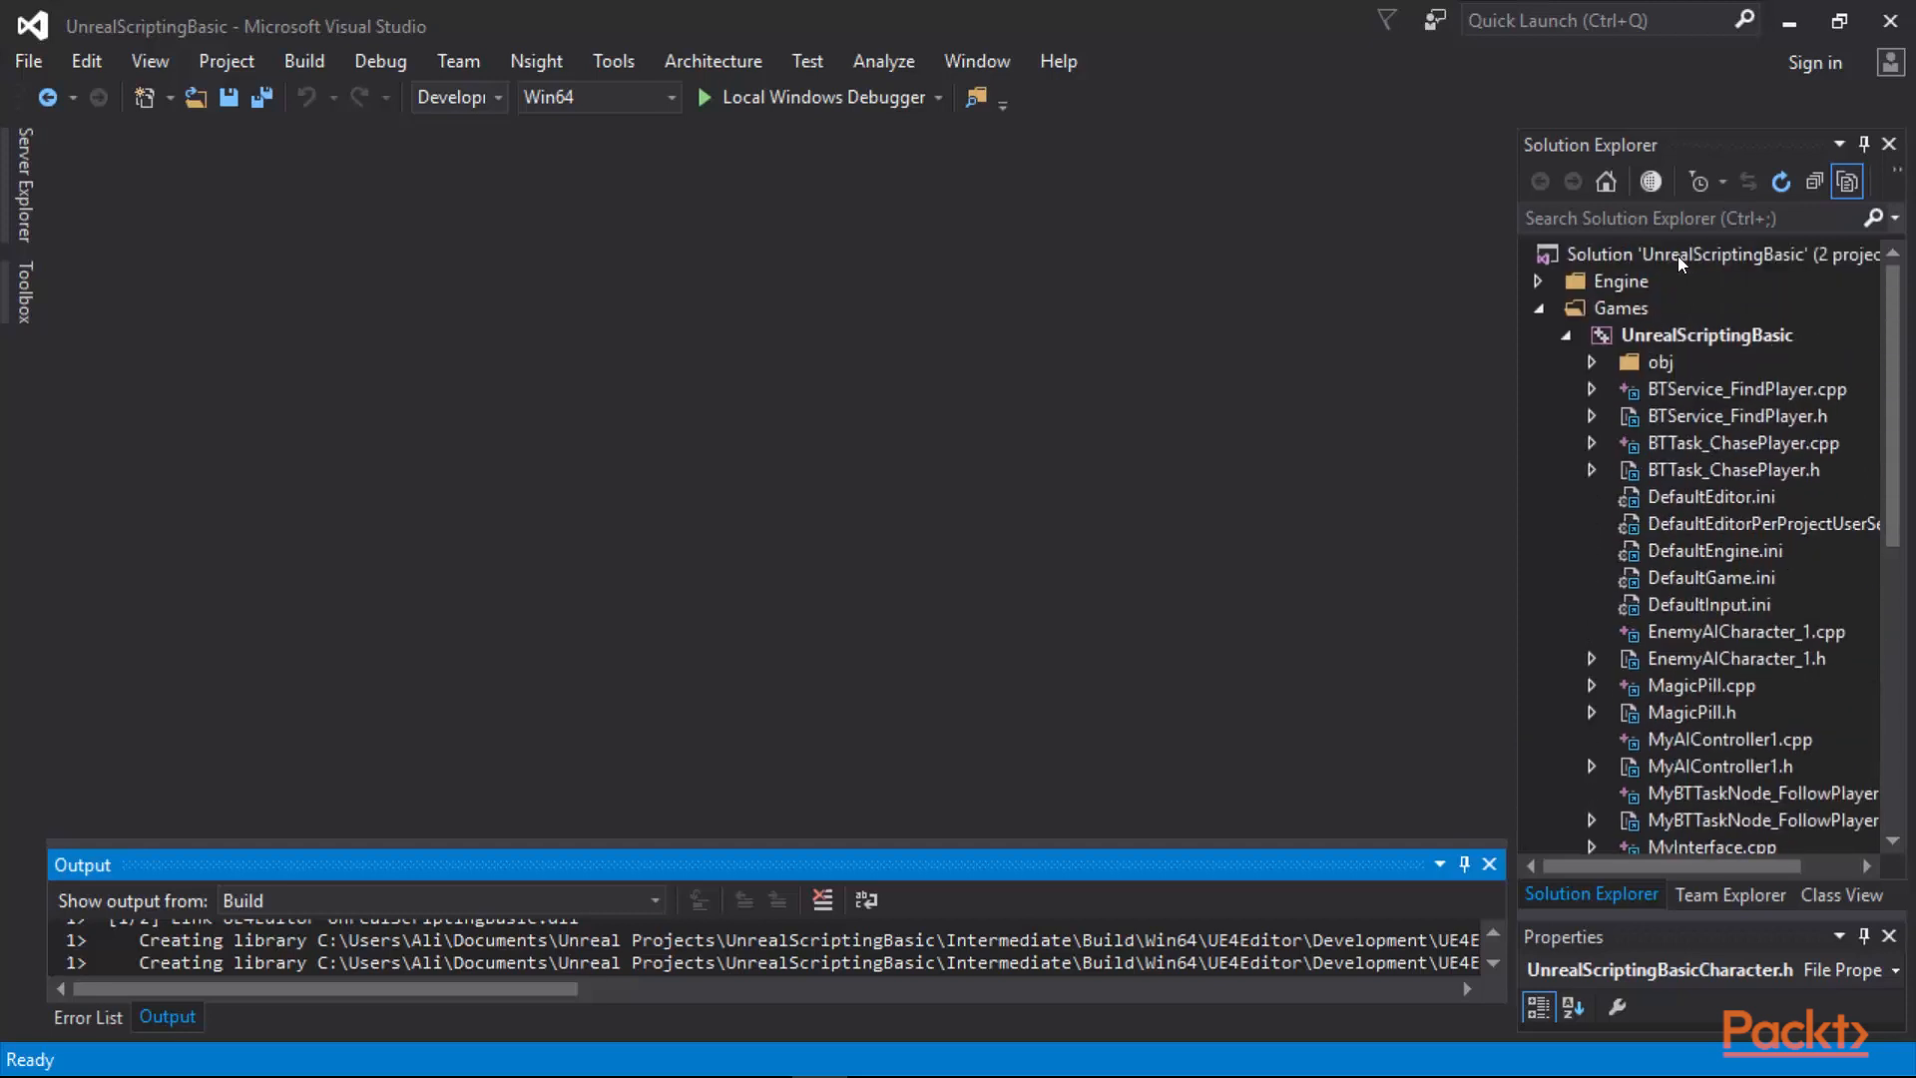
{"action": "mouse_move", "coordinate": [1709, 341]}
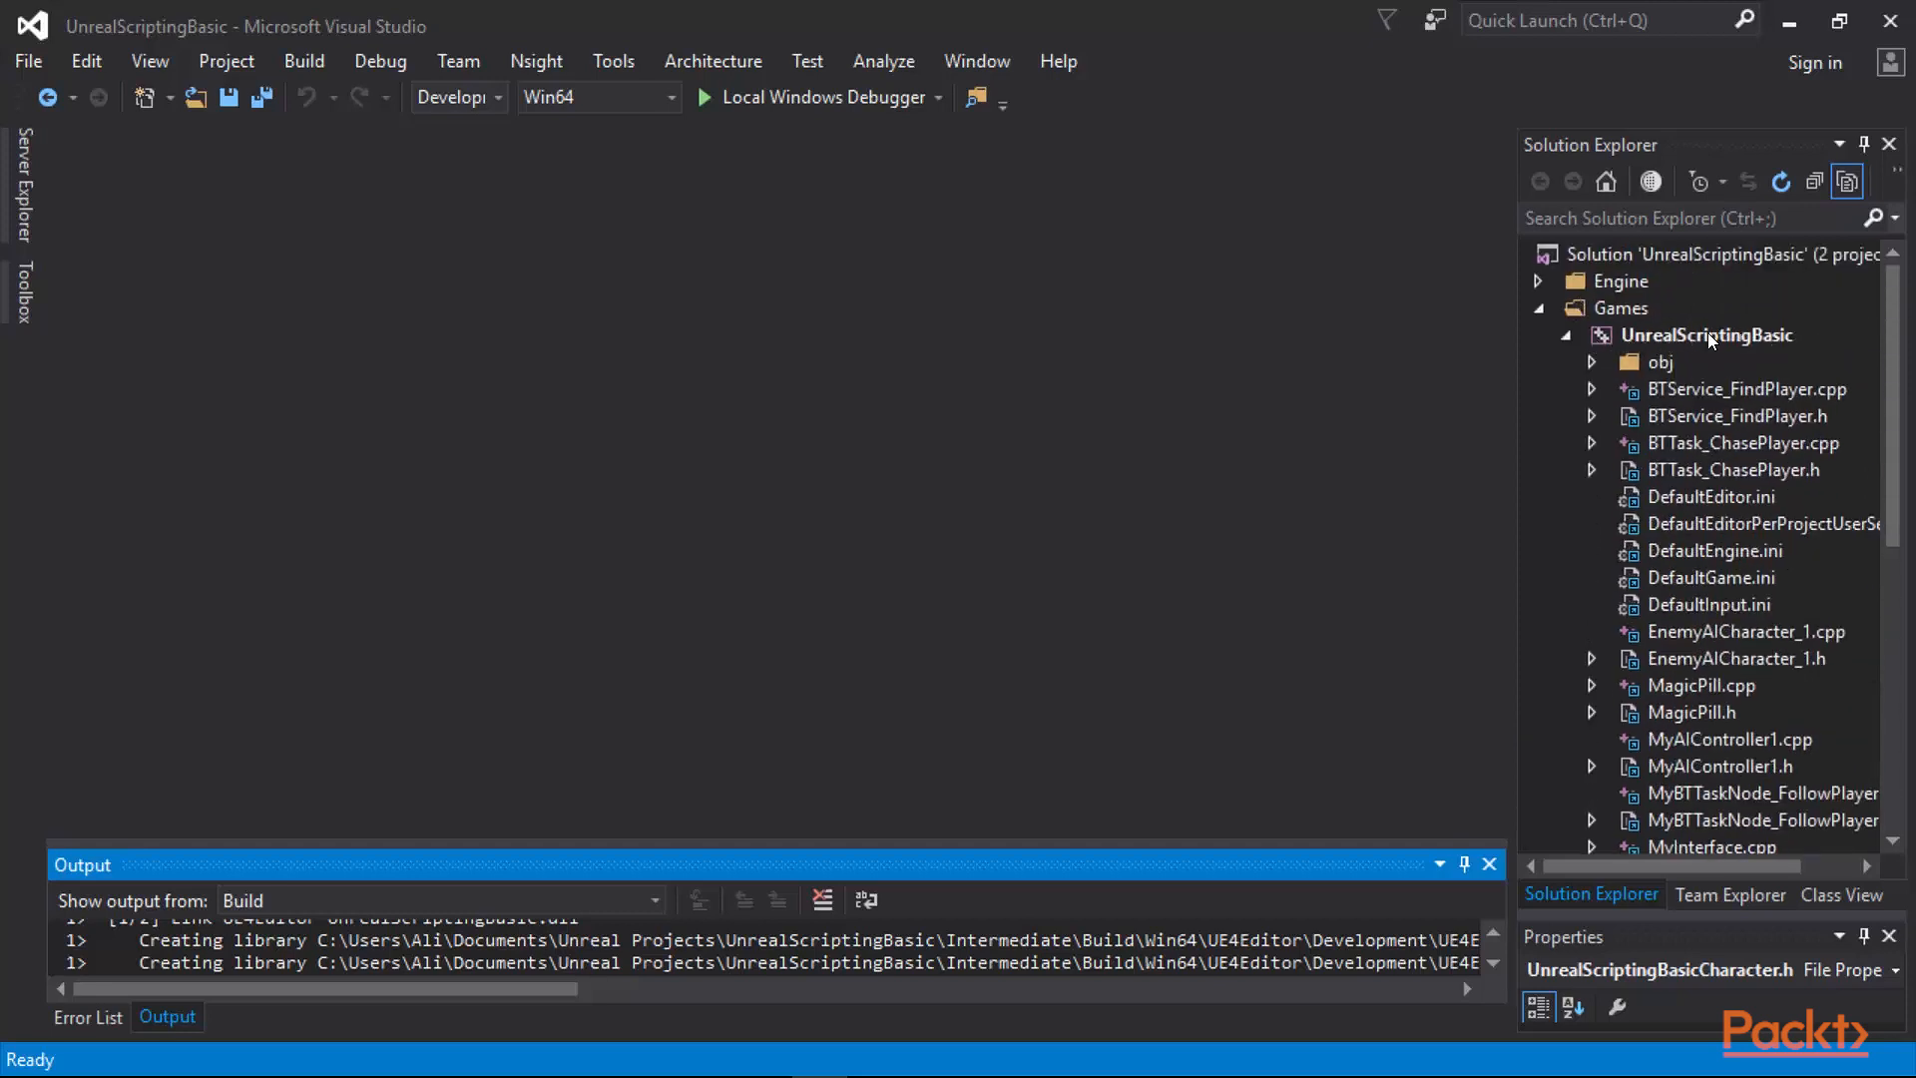
{"action": "scroll", "scroll_direction": "down", "scroll_amount": 3}
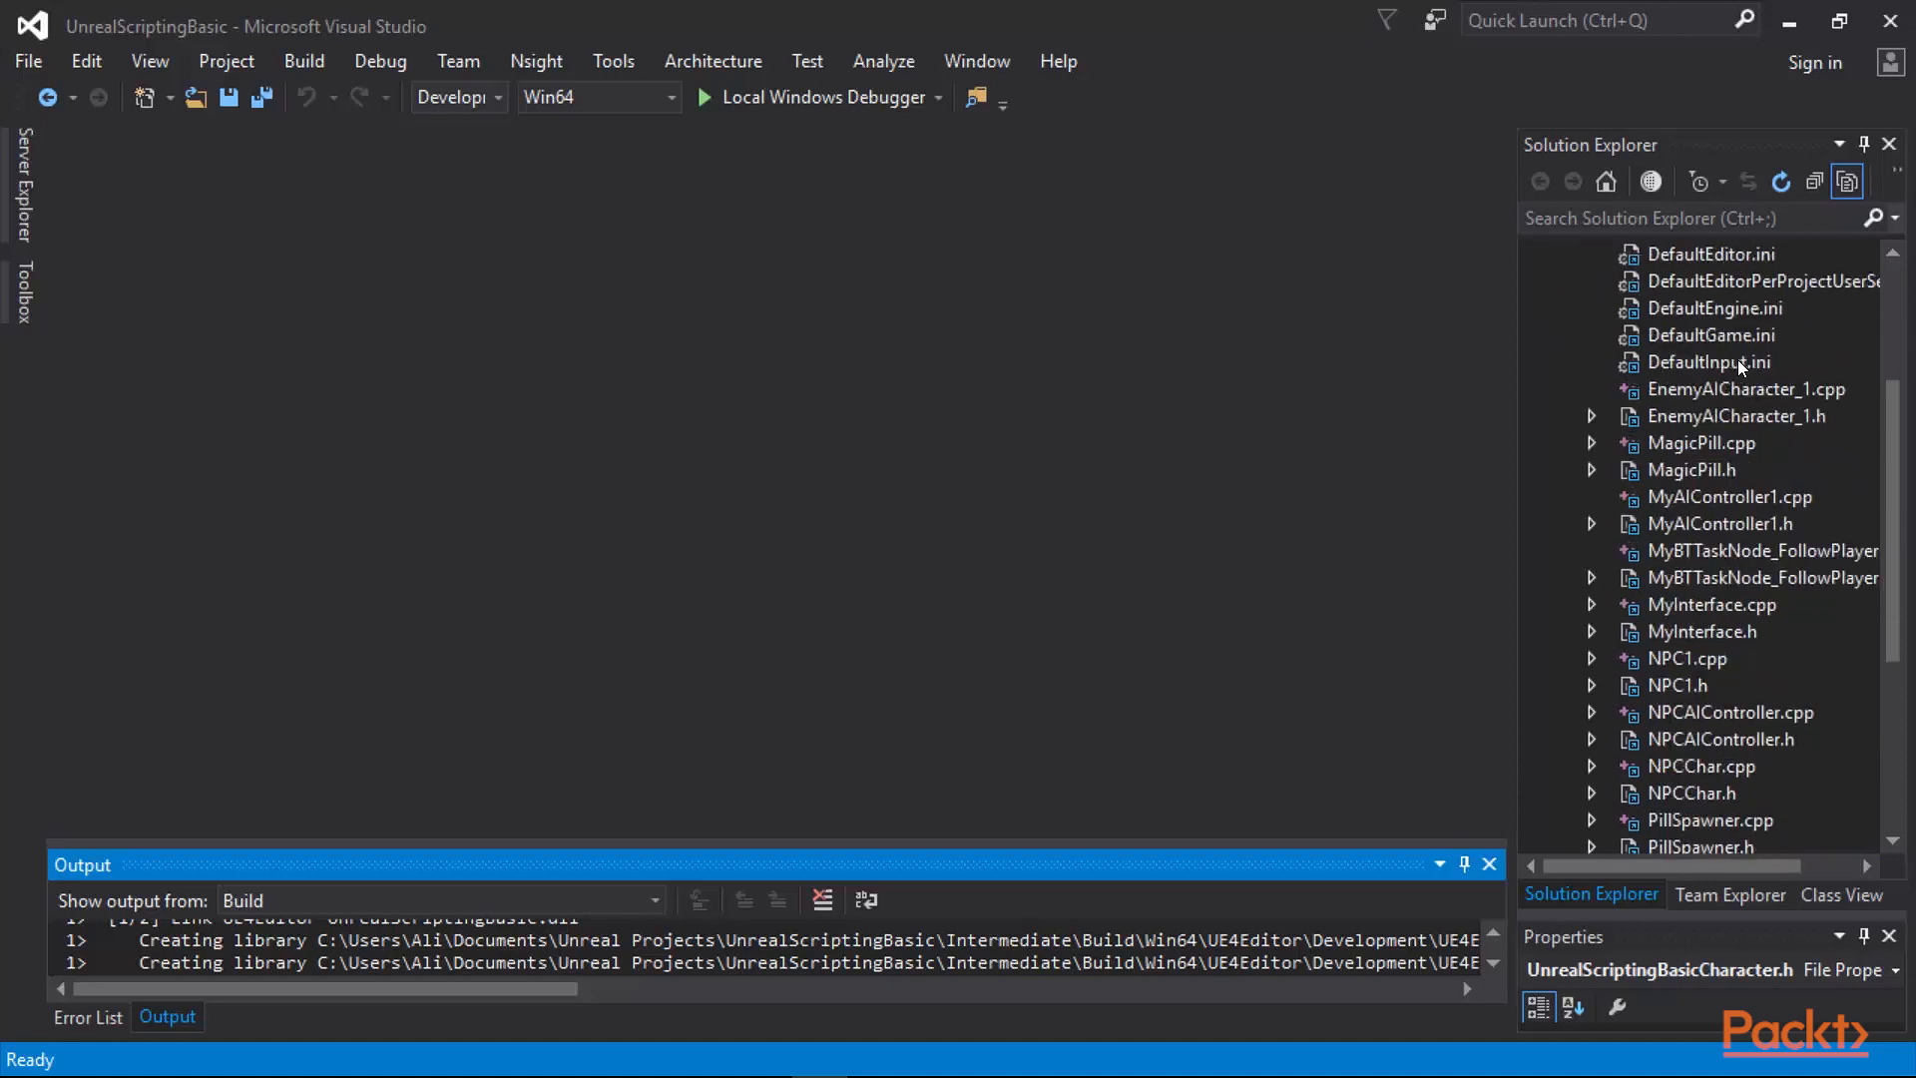
{"action": "scroll", "scroll_direction": "down", "scroll_amount": 3}
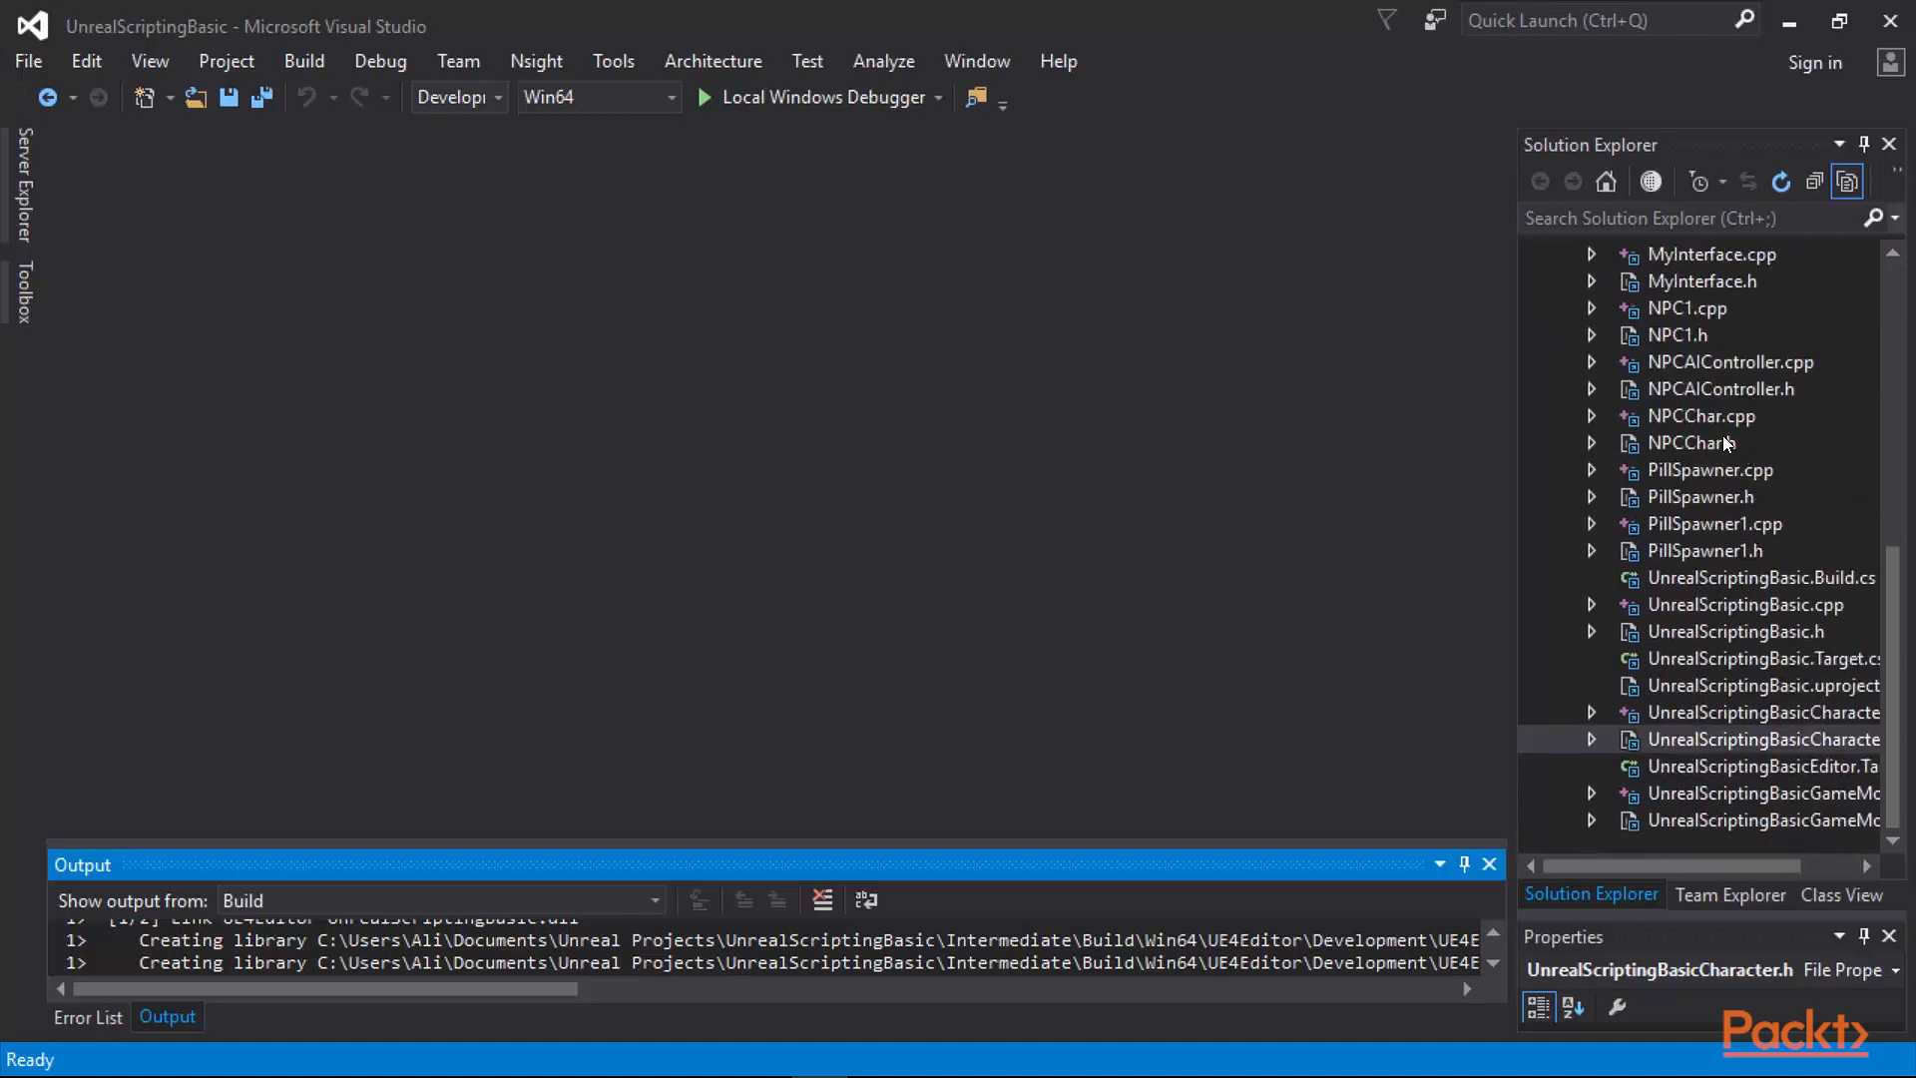
{"action": "scroll", "scroll_direction": "up", "scroll_amount": 3}
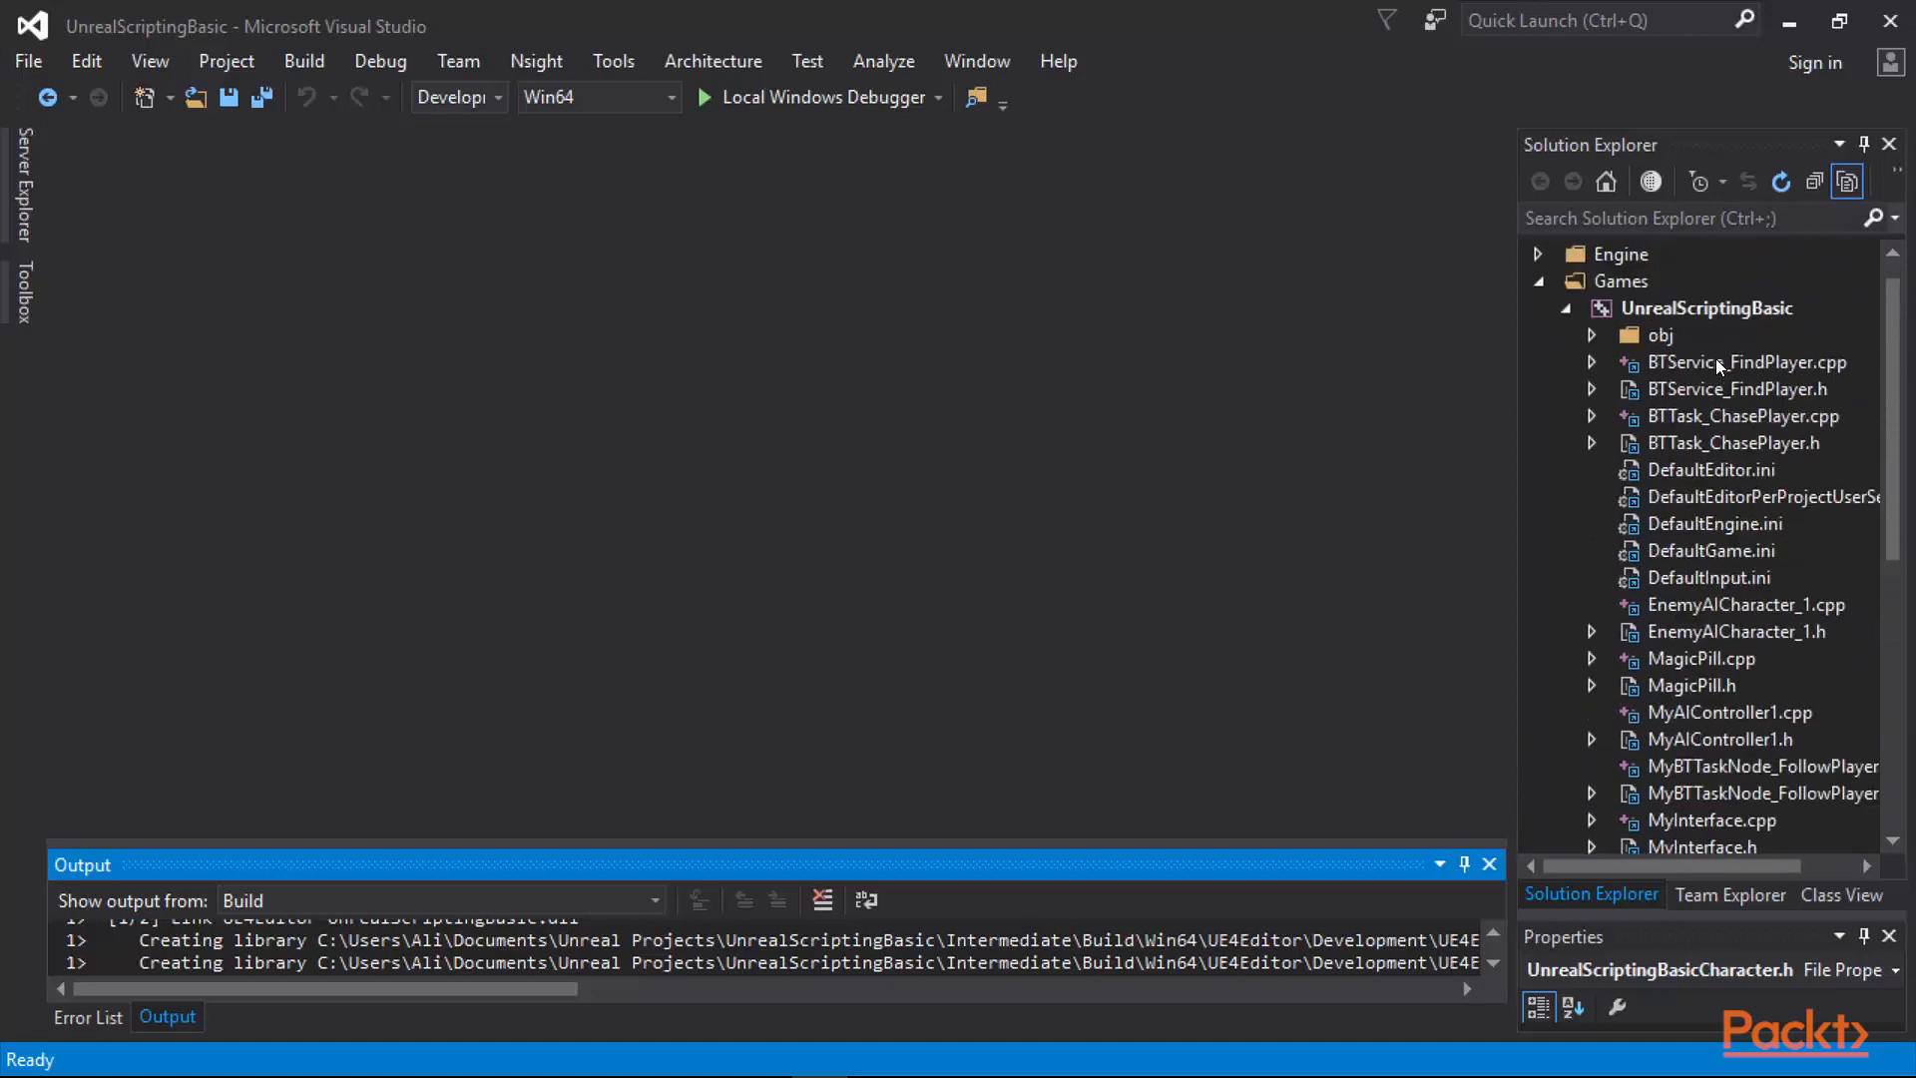
{"action": "scroll", "scroll_direction": "down", "scroll_amount": 3}
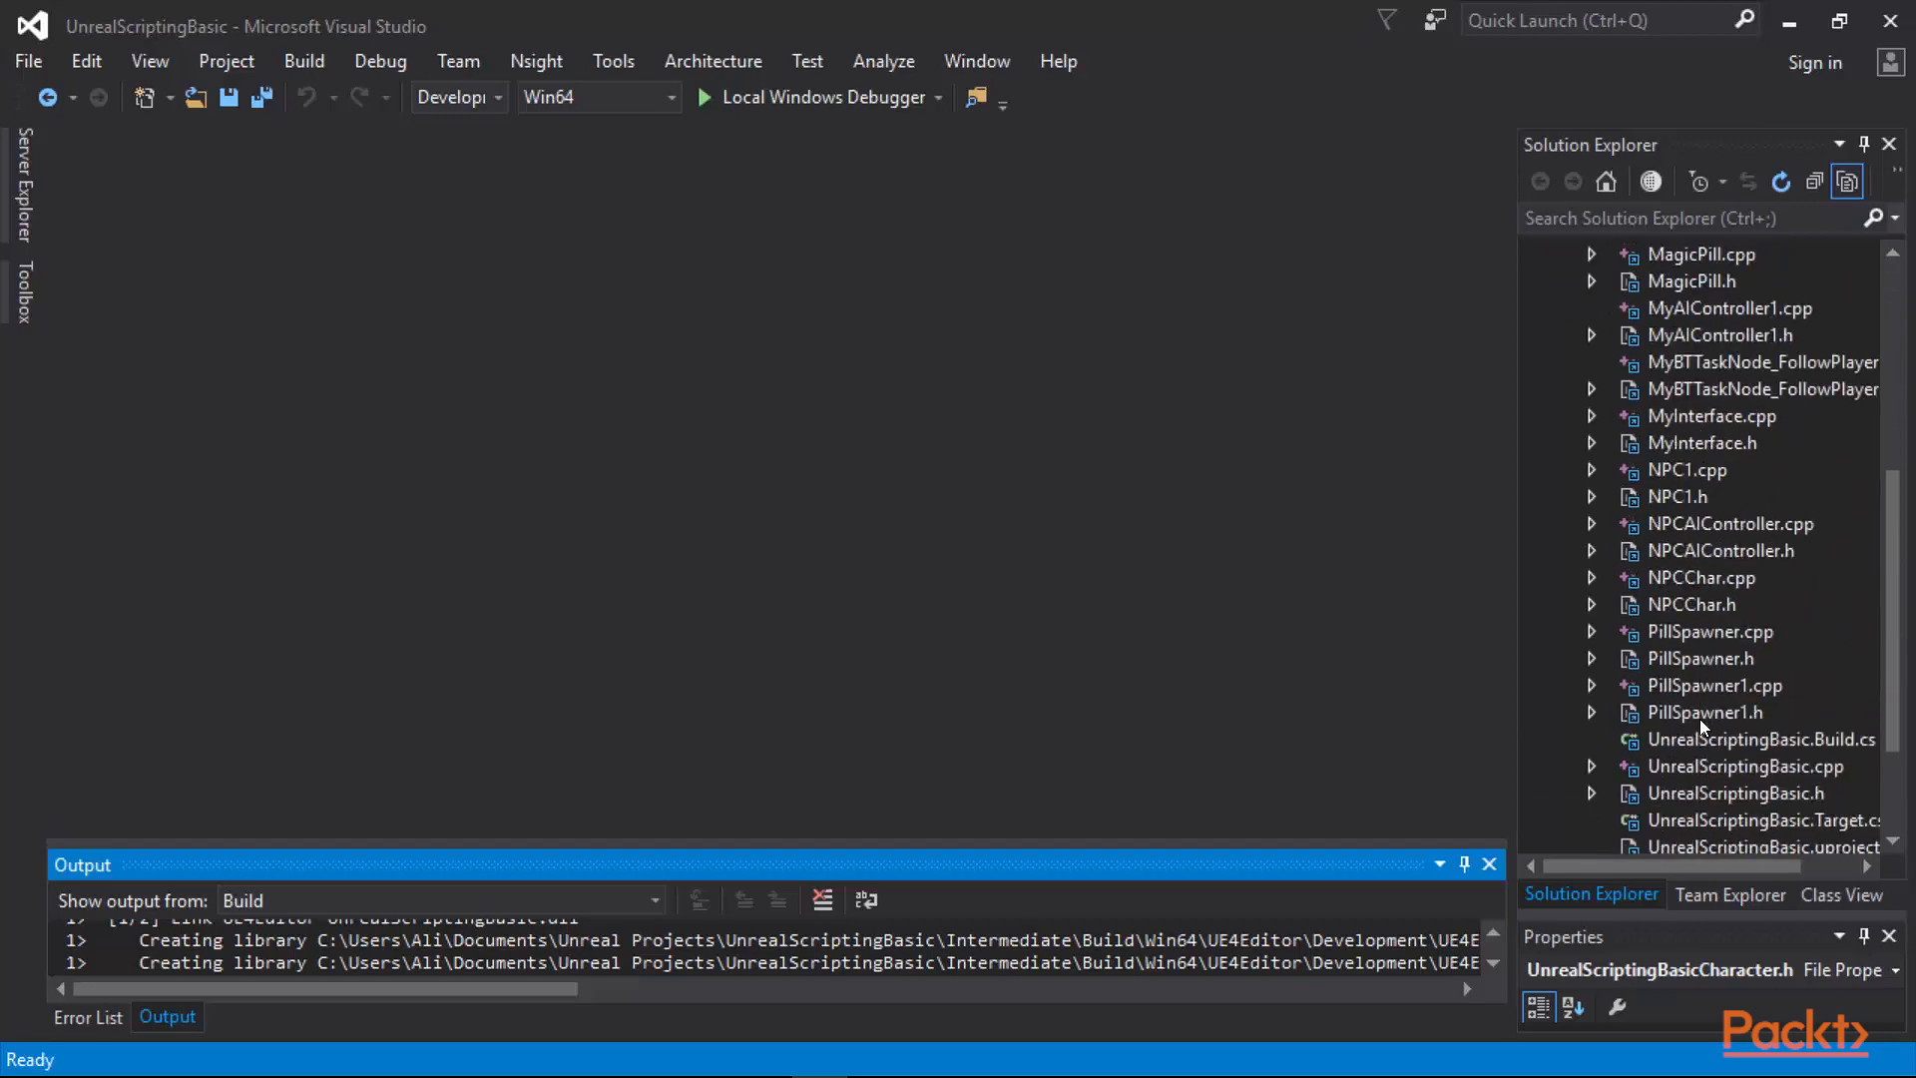
{"action": "mouse_move", "coordinate": [1699, 746]}
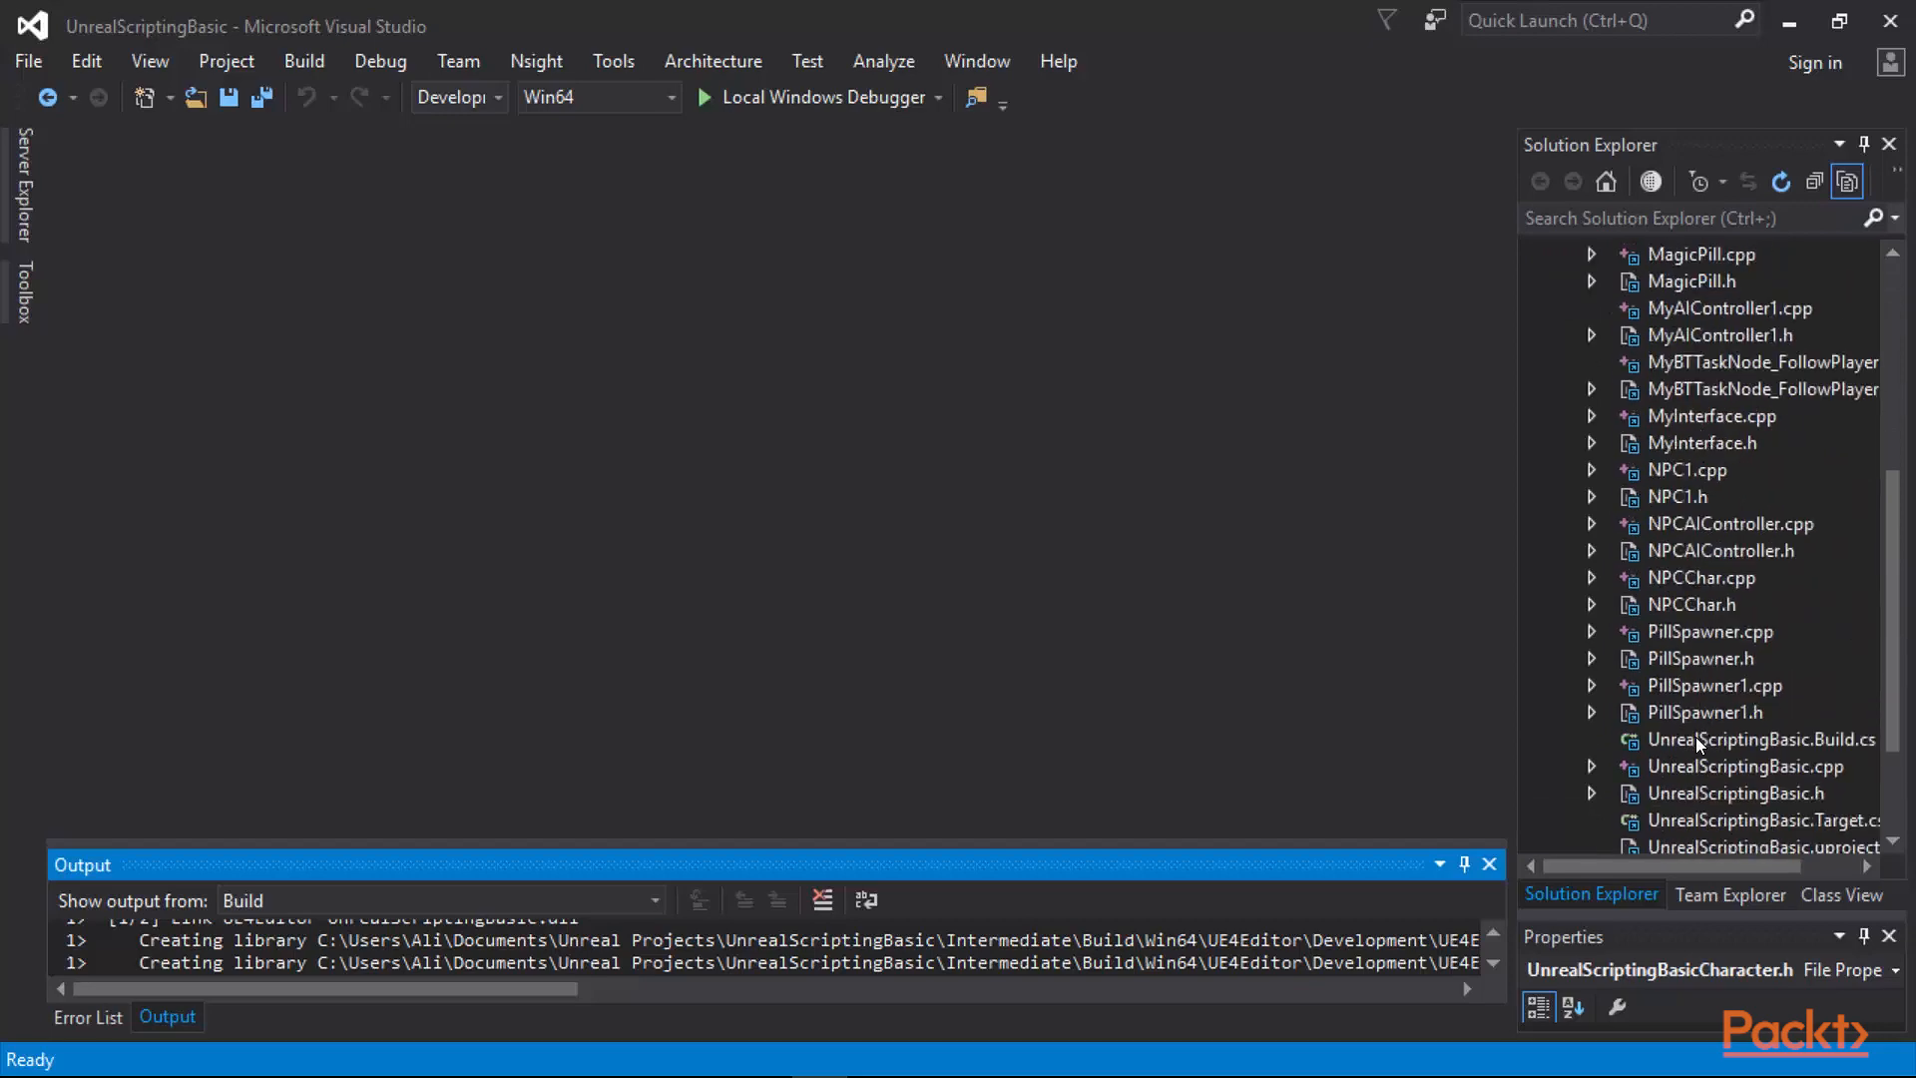
{"action": "double_click", "coordinate": [1760, 739]}
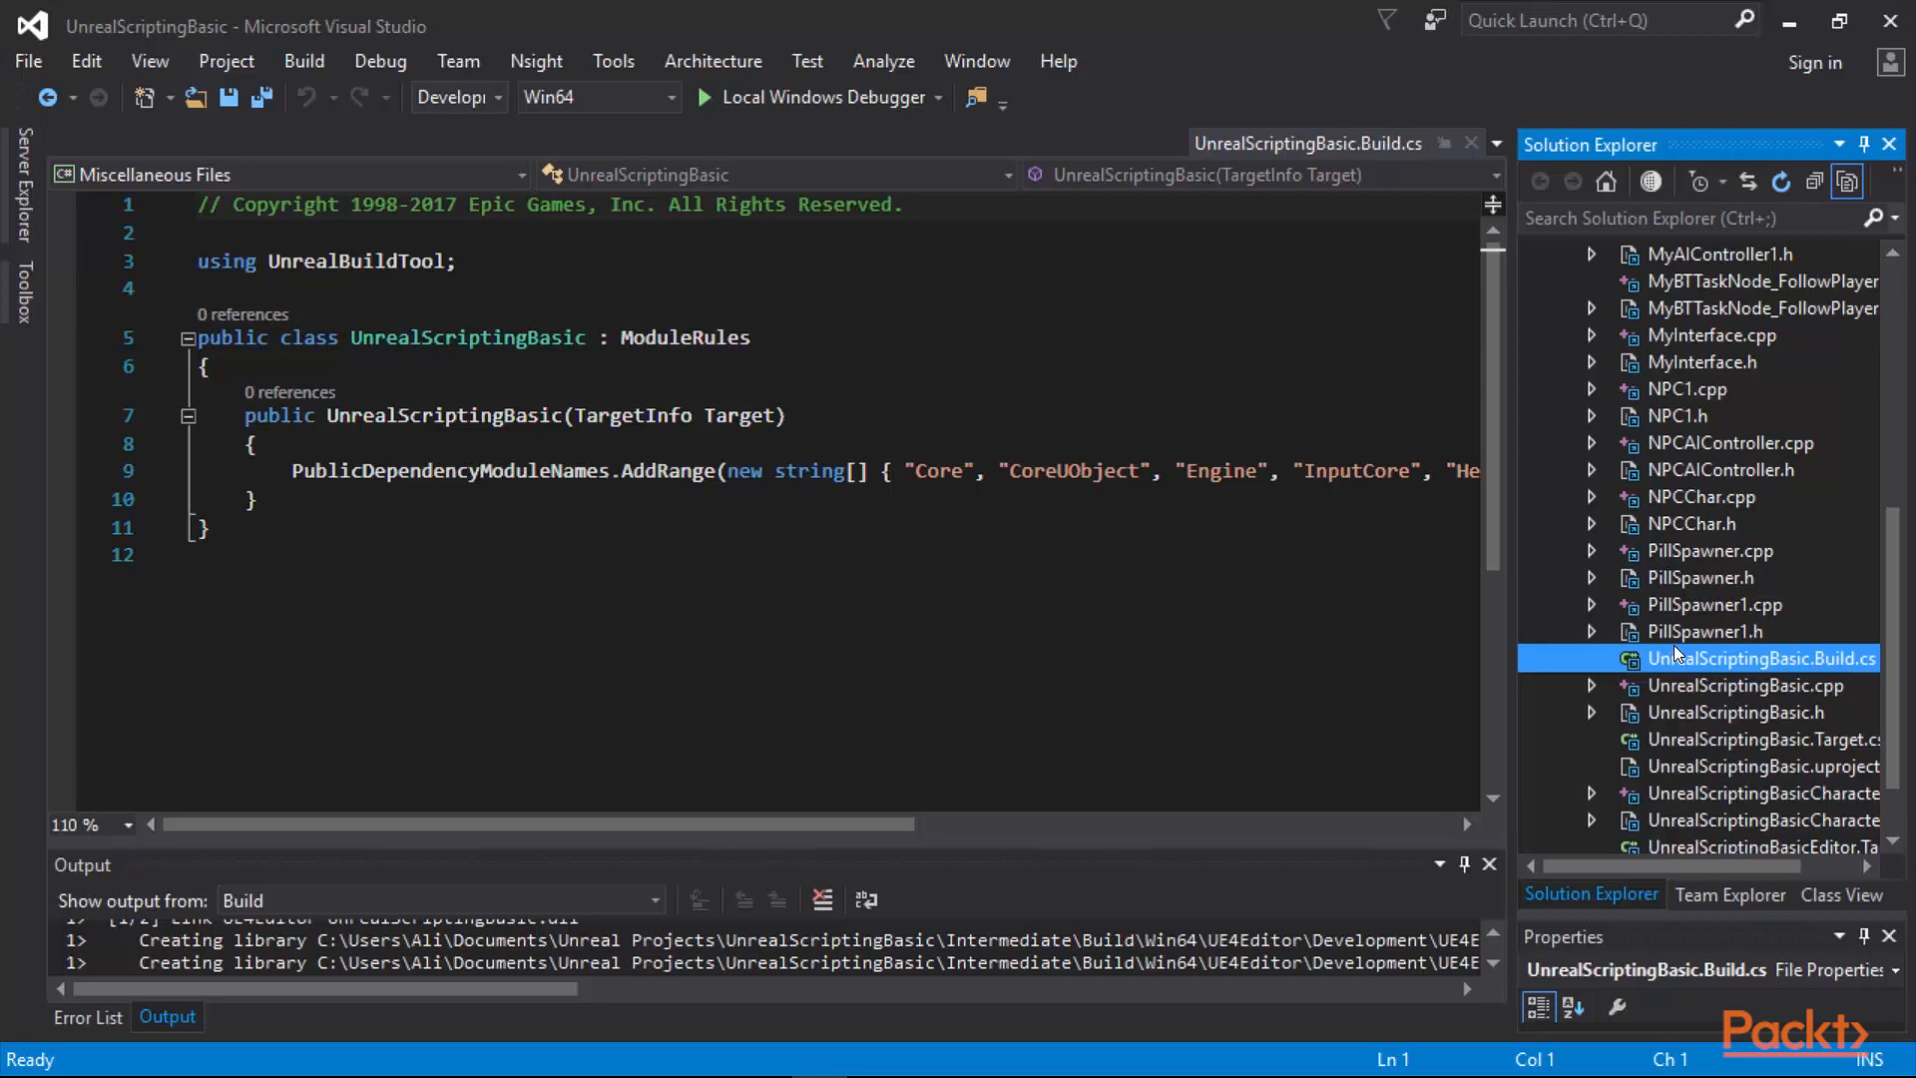
{"action": "mouse_move", "coordinate": [1757, 674]}
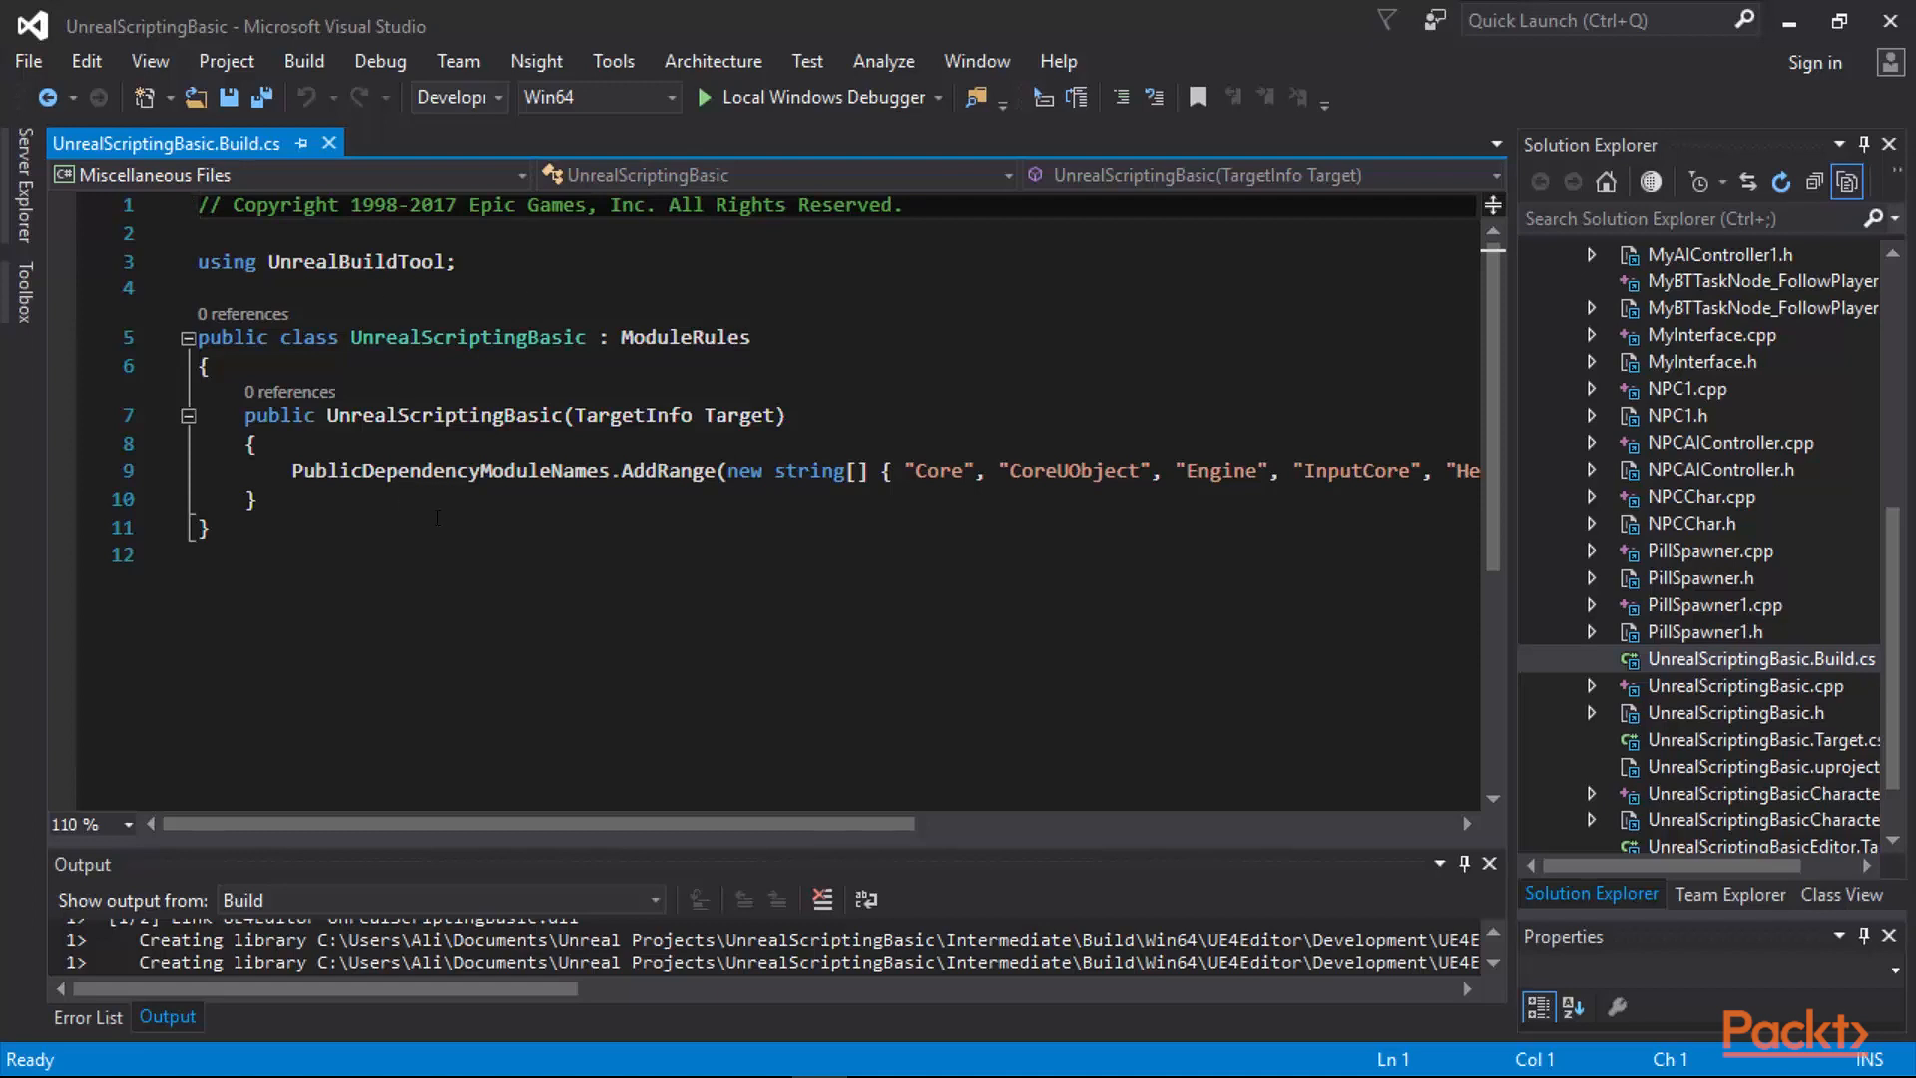
{"action": "left_click", "coordinate": [363, 338]}
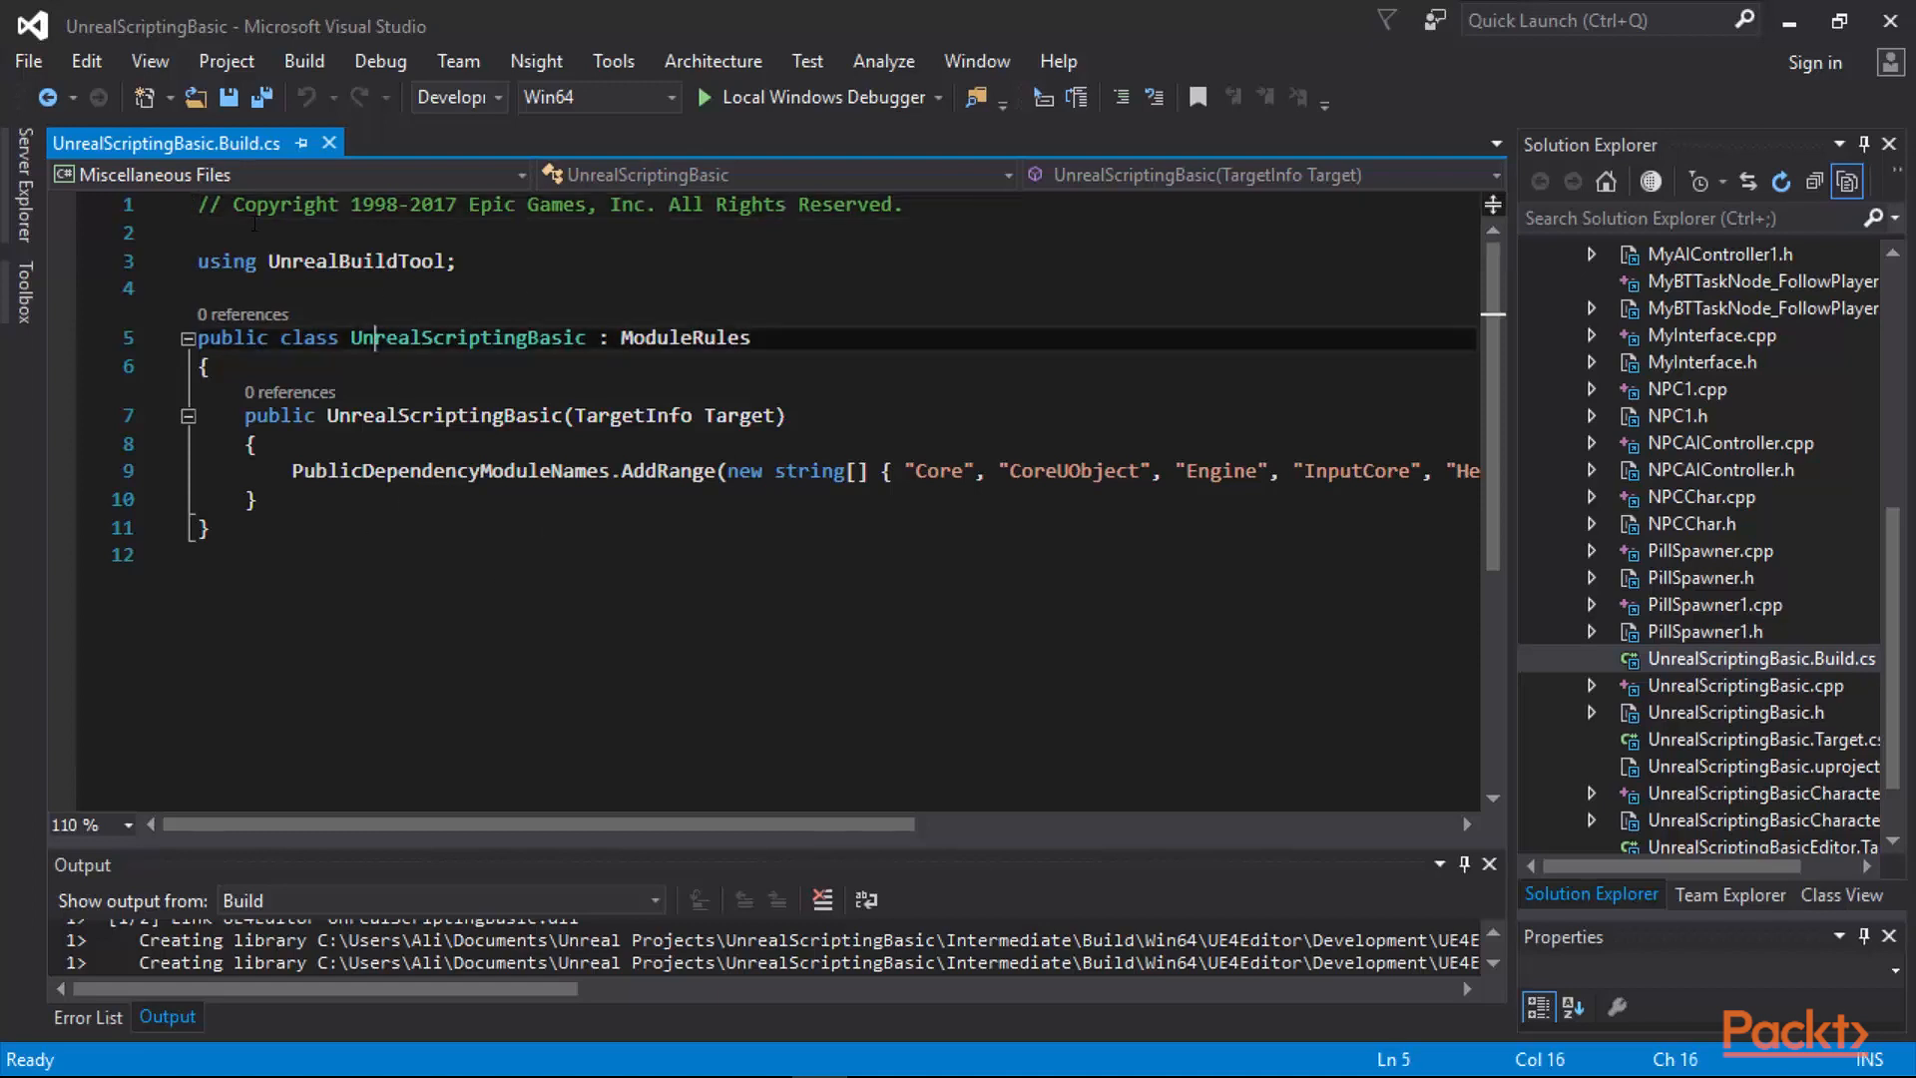
{"action": "double_click", "coordinate": [467, 337]}
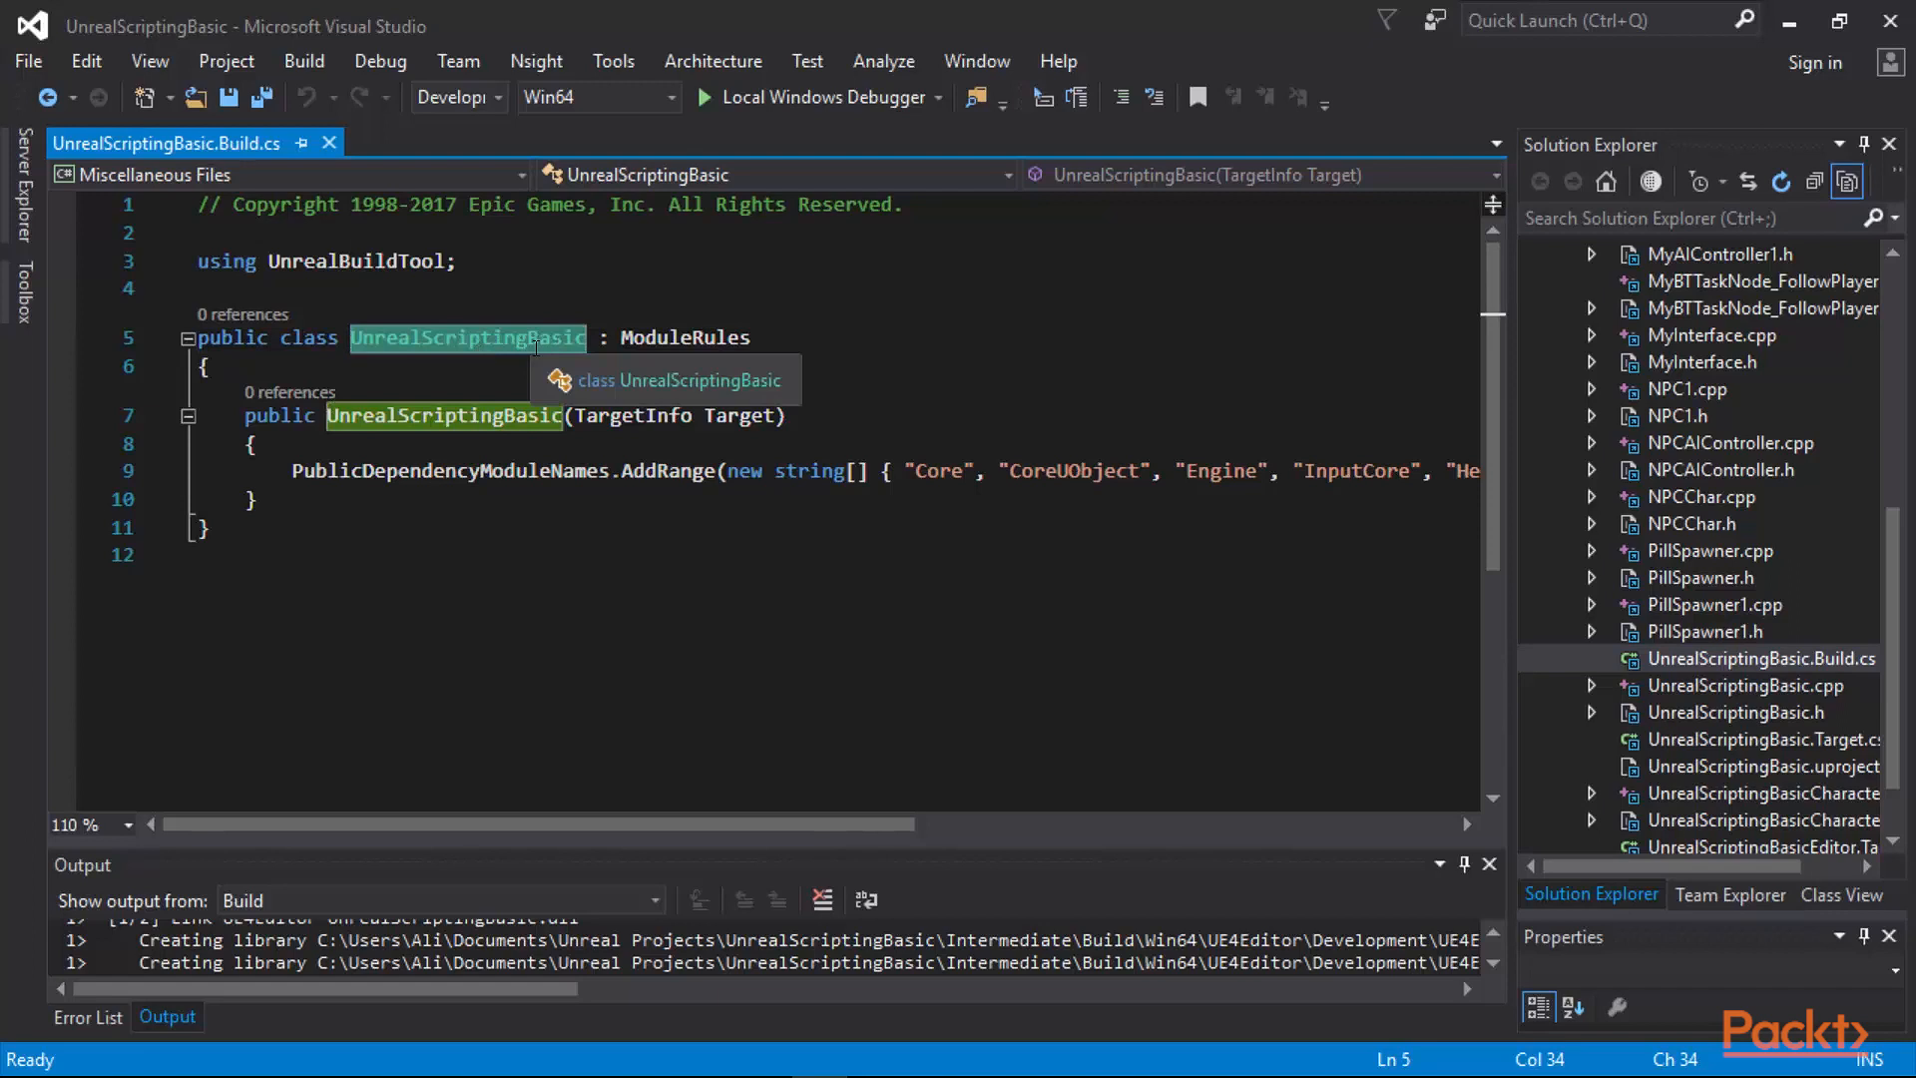
{"action": "left_click", "coordinate": [566, 415]}
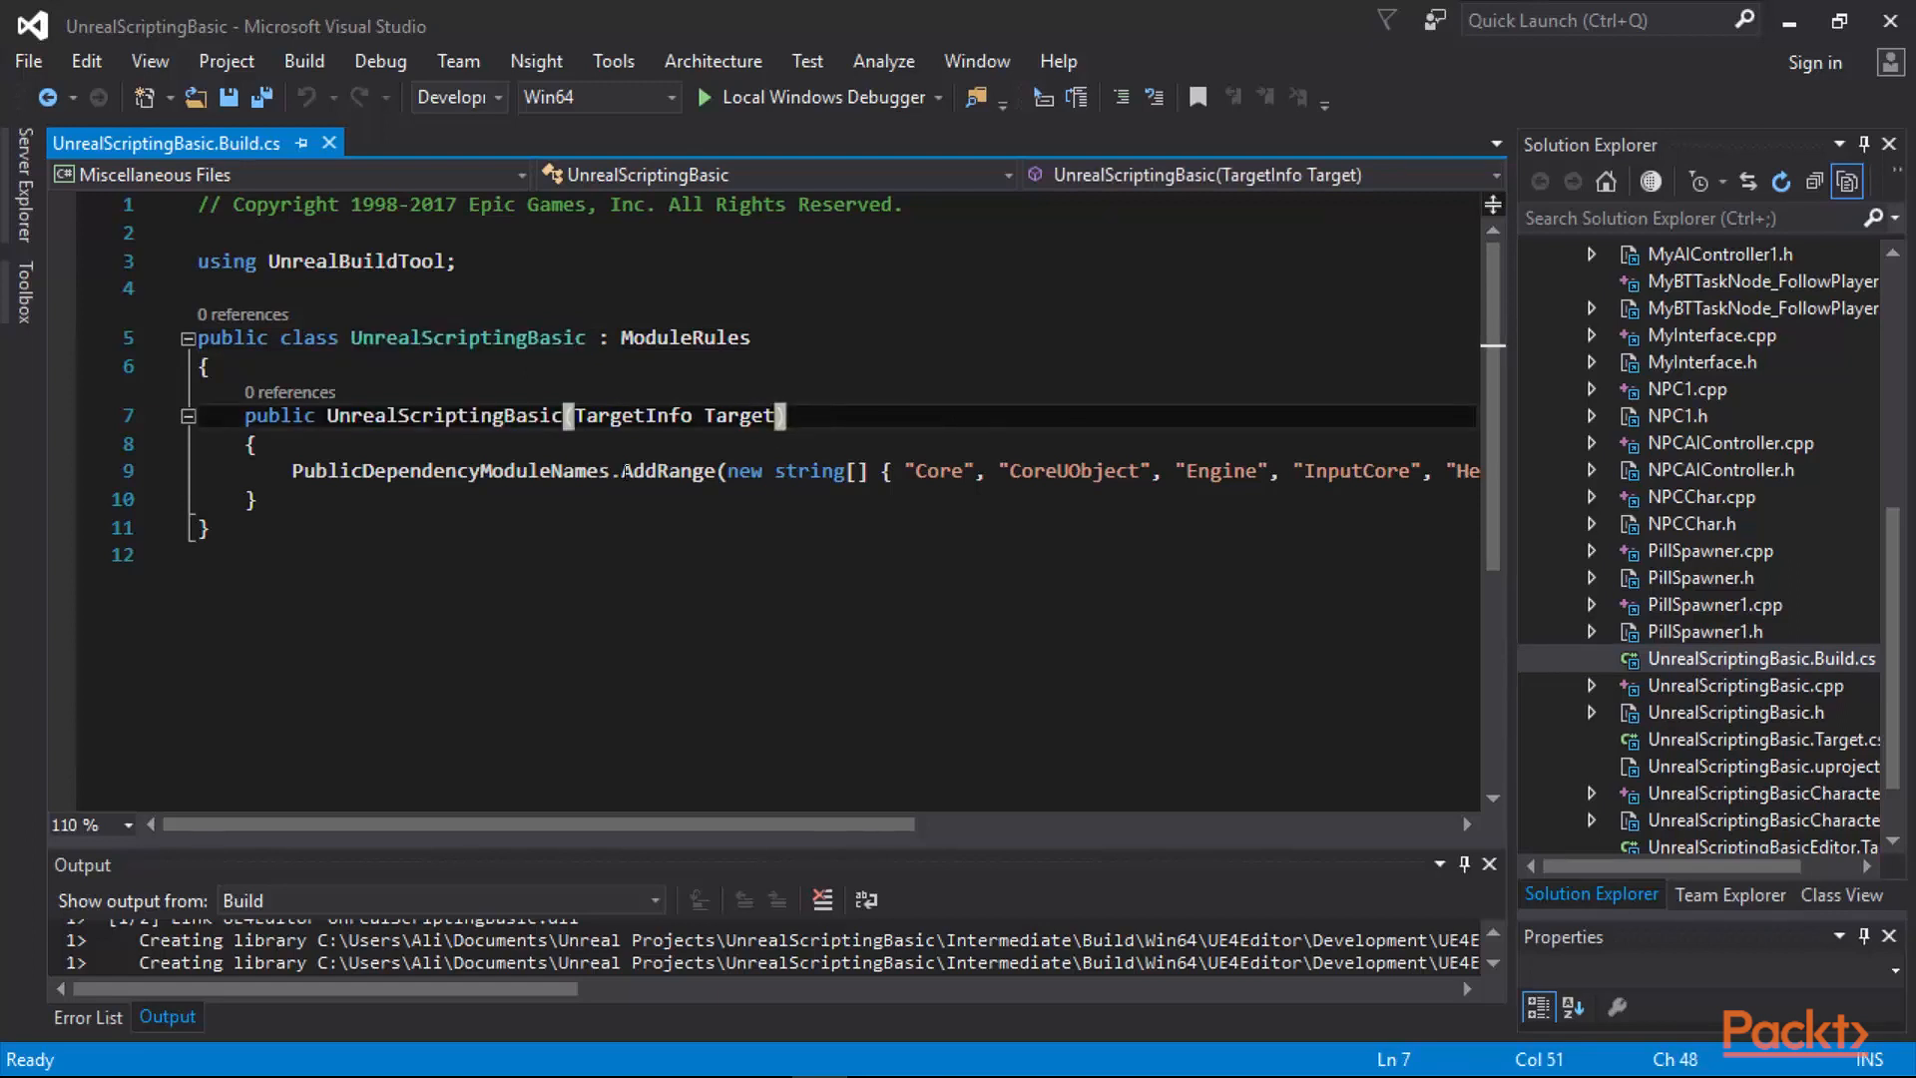
{"action": "mouse_move", "coordinate": [810, 470]}
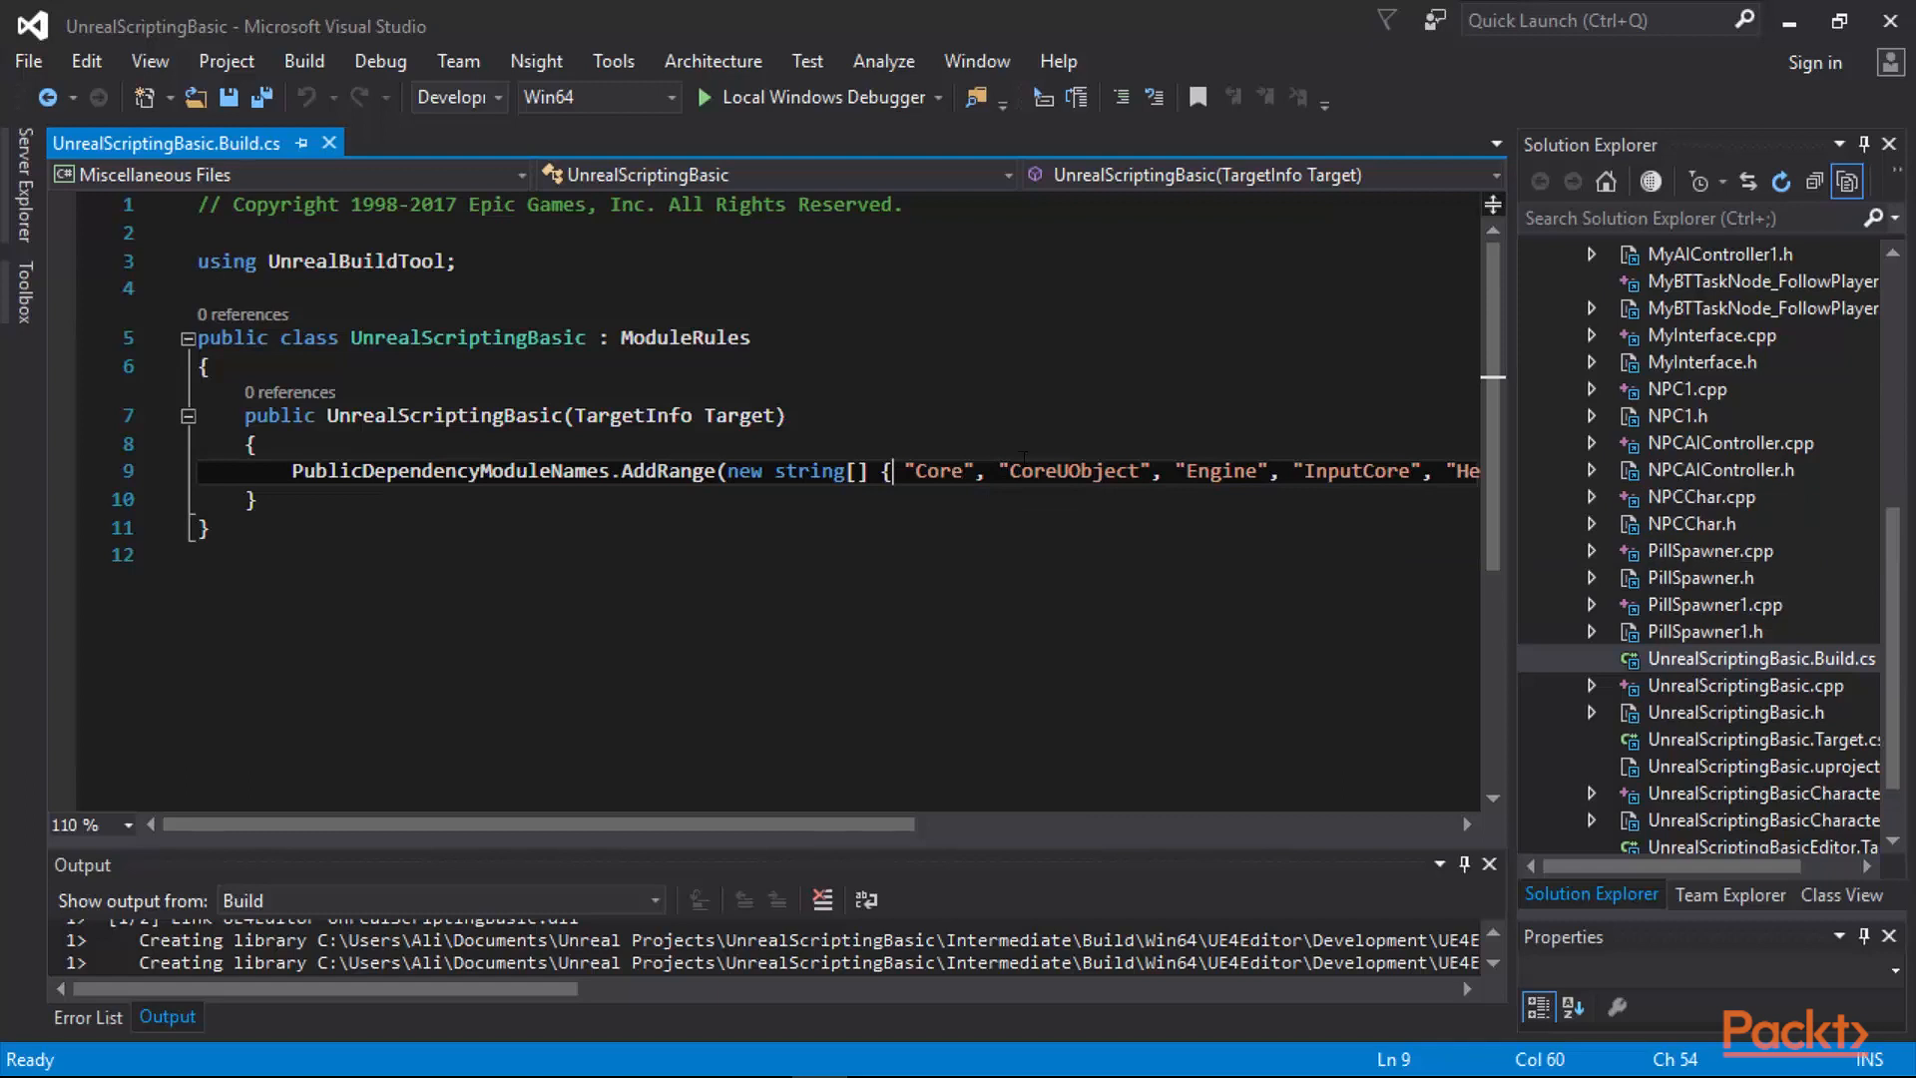
{"action": "mouse_move", "coordinate": [809, 470]}
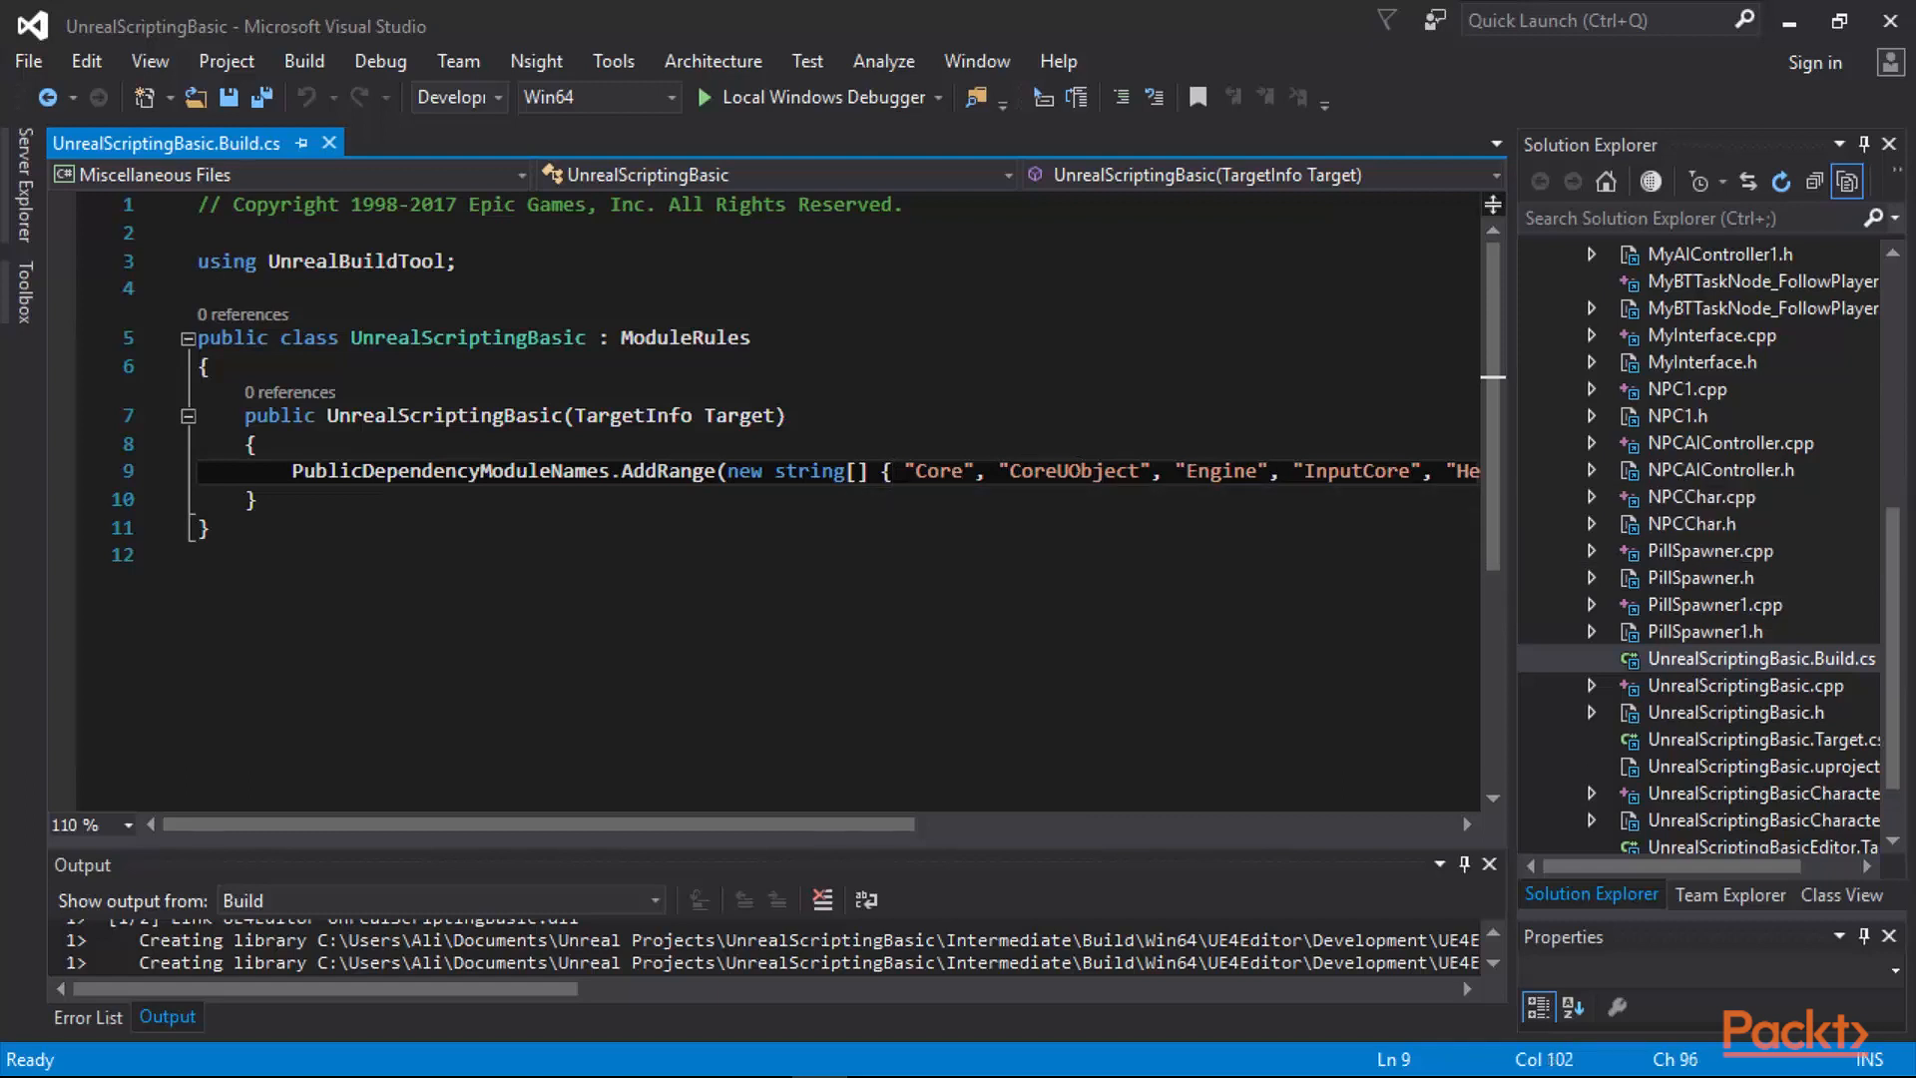
{"action": "scroll", "scroll_direction": "right", "scroll_amount": 3}
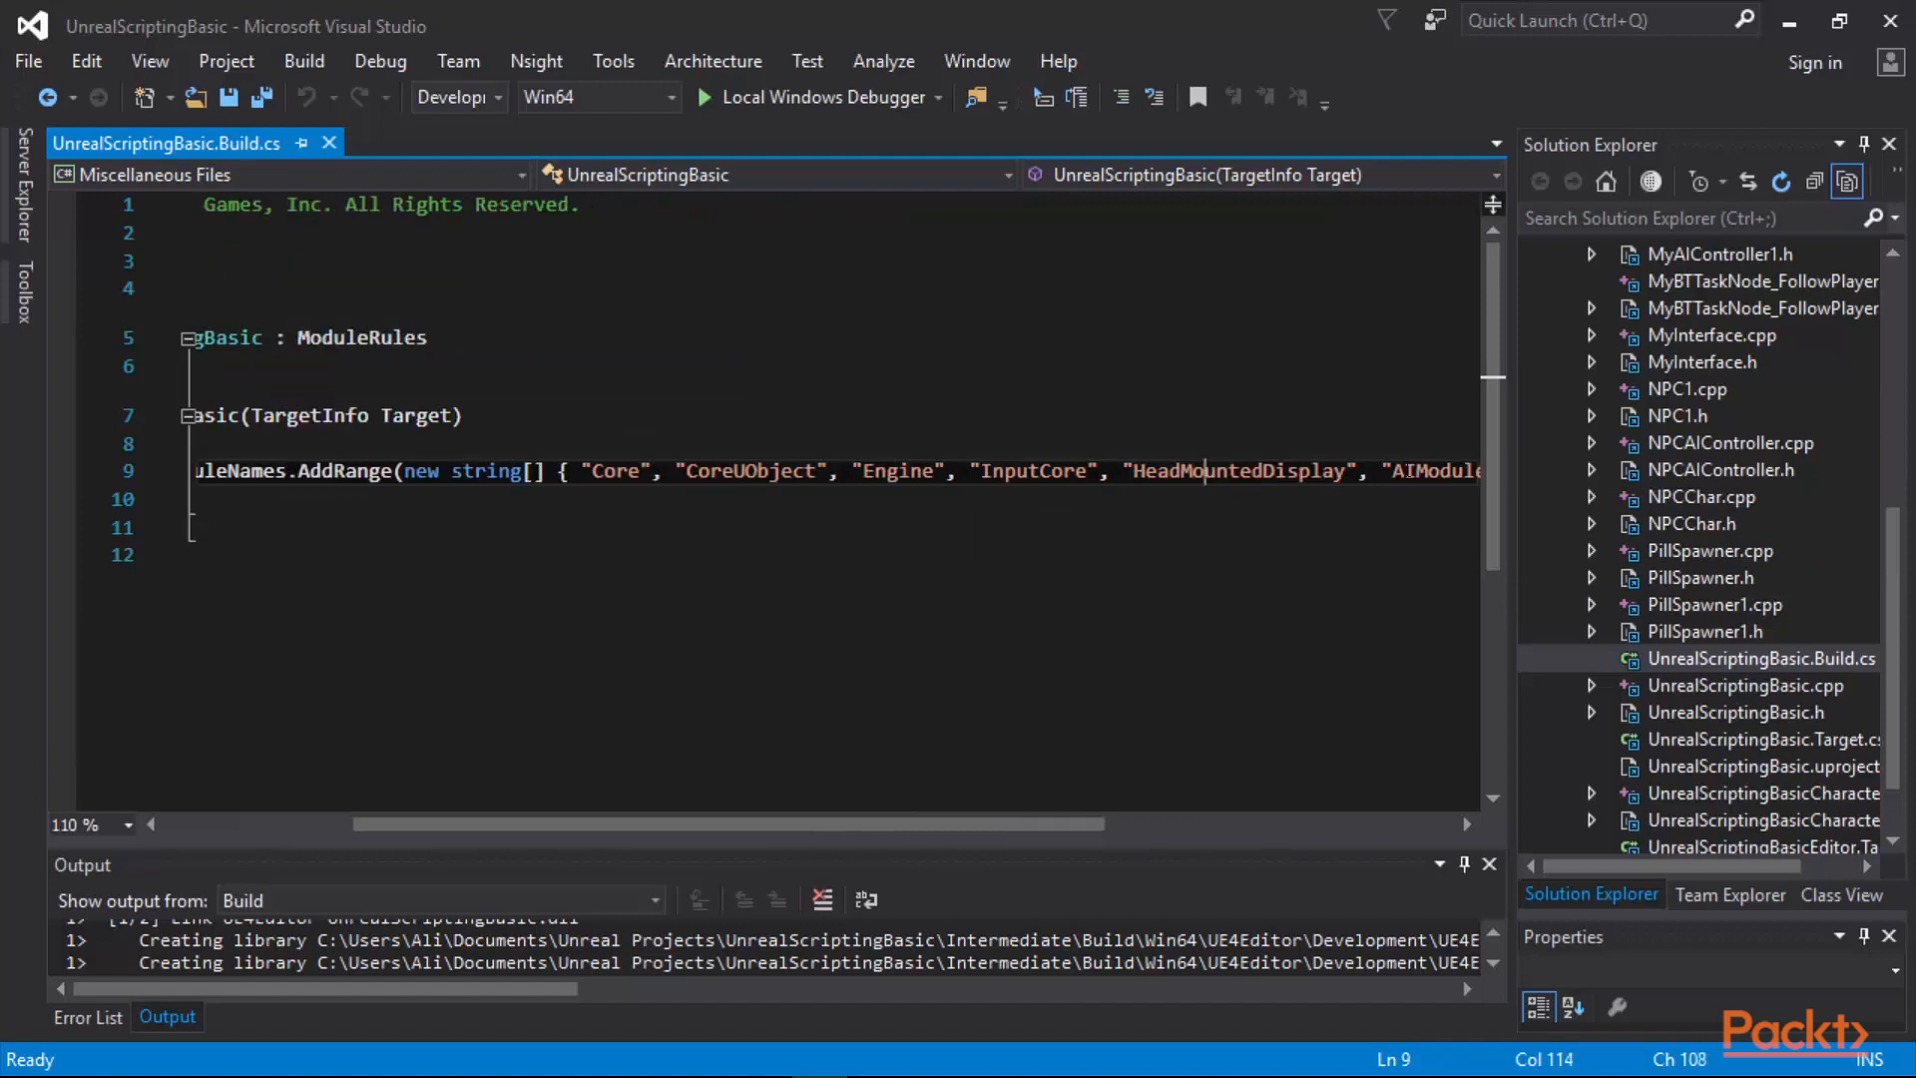
{"action": "mouse_move", "coordinate": [486, 470]}
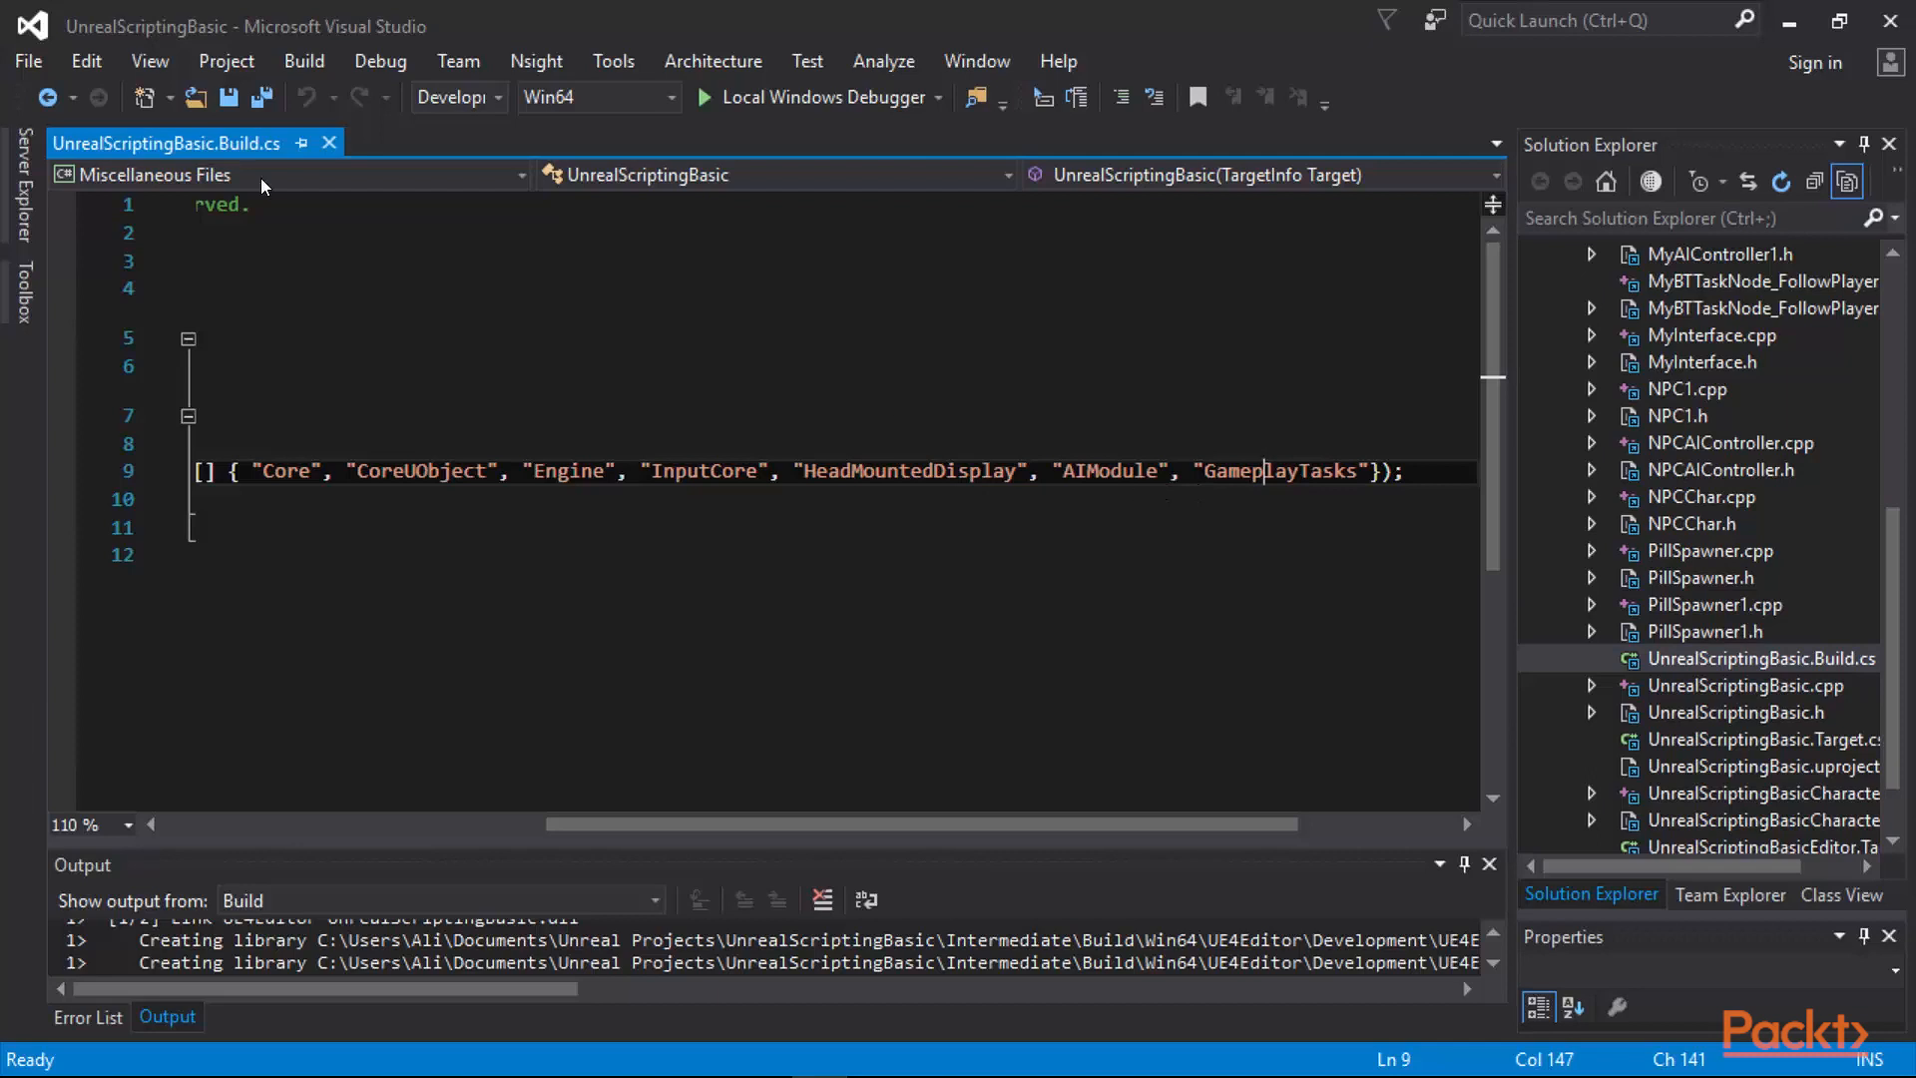
{"action": "mouse_move", "coordinate": [1207, 377]}
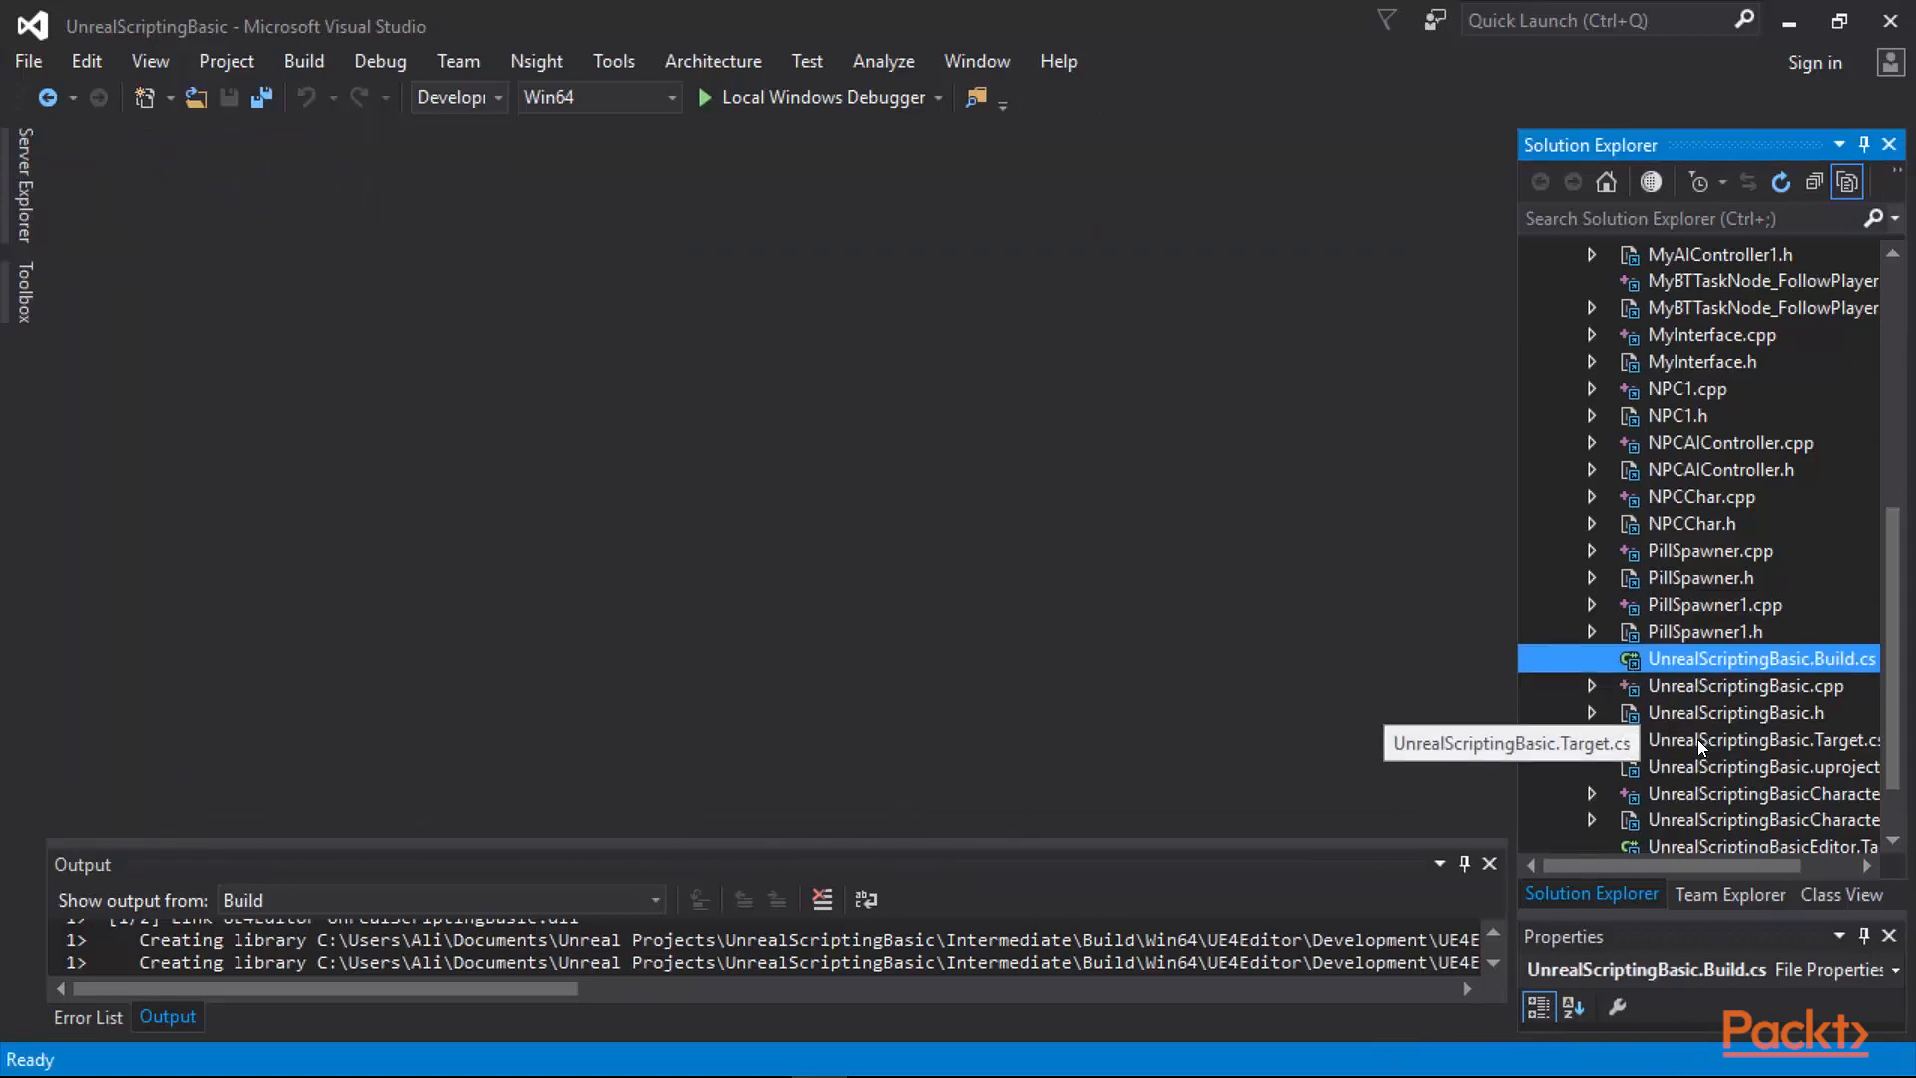
{"action": "mouse_move", "coordinate": [1699, 713]}
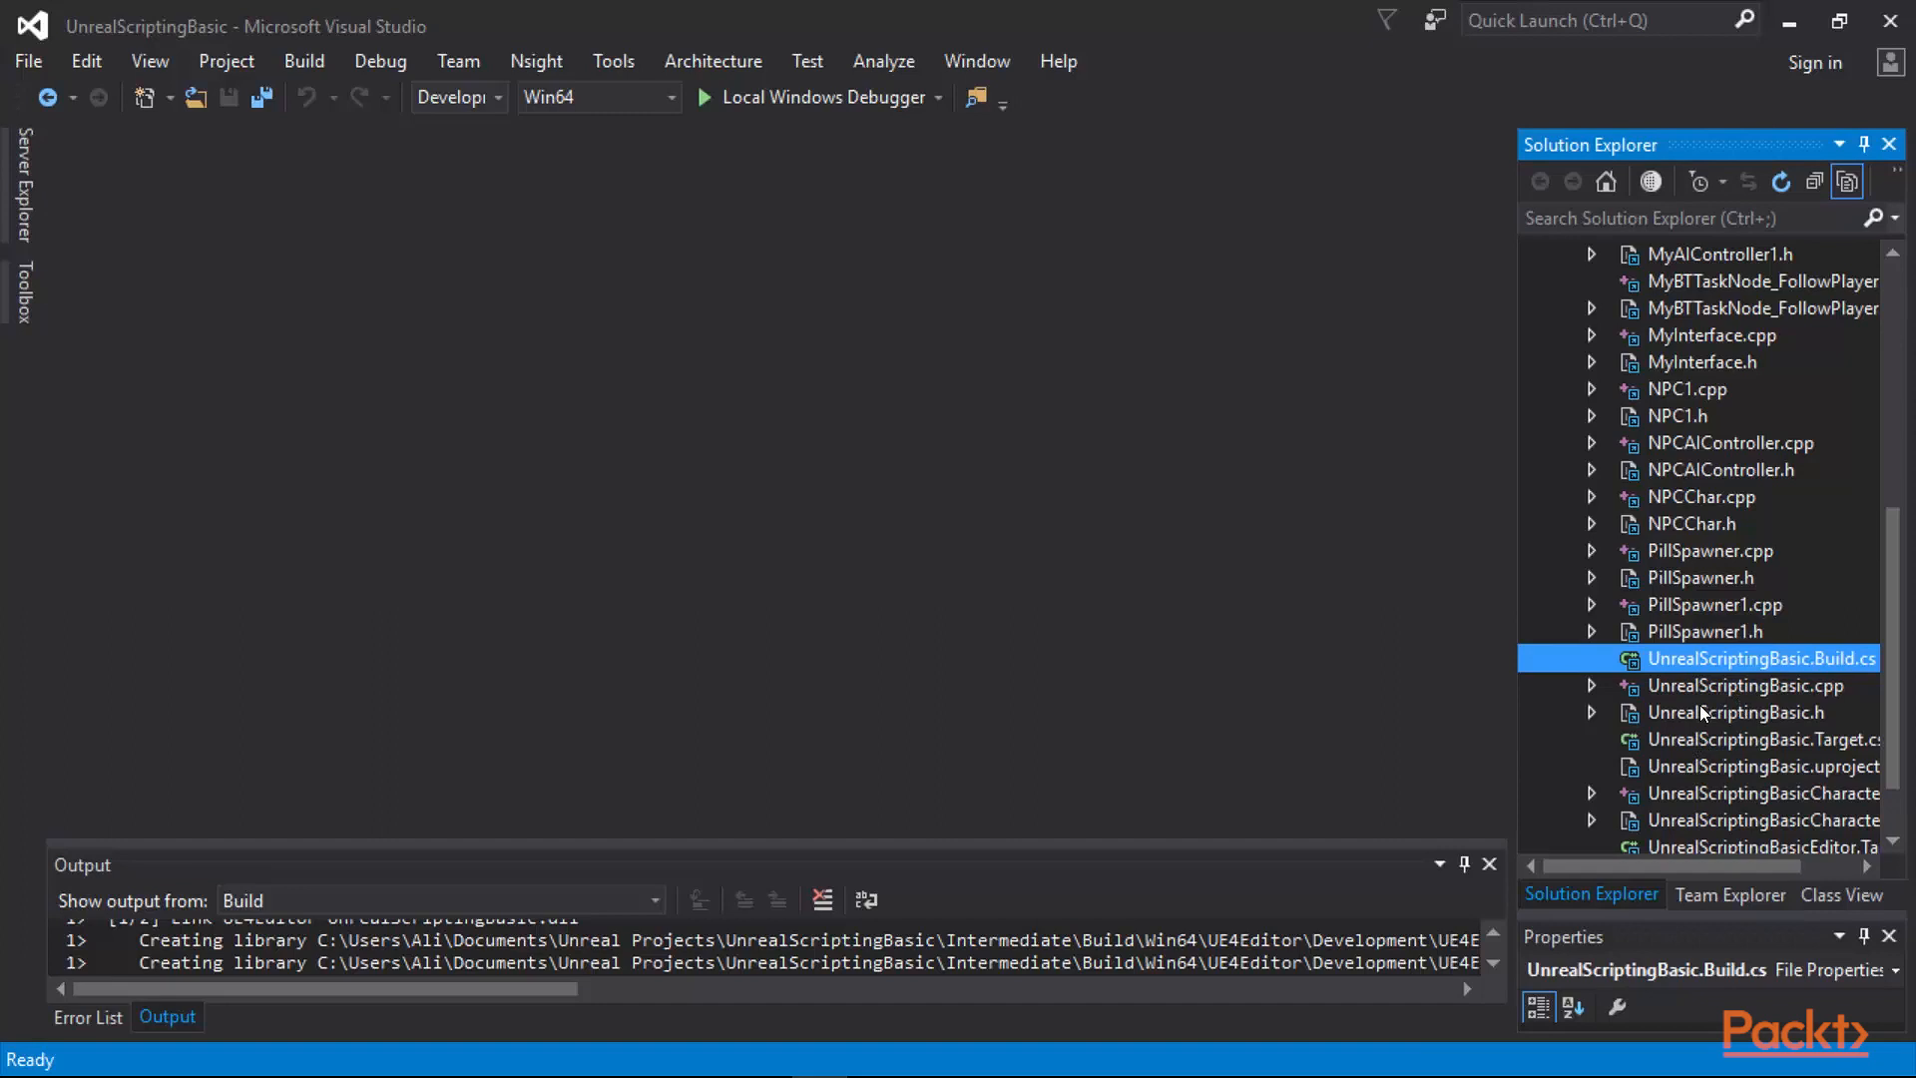
{"action": "mouse_move", "coordinate": [1820, 714]}
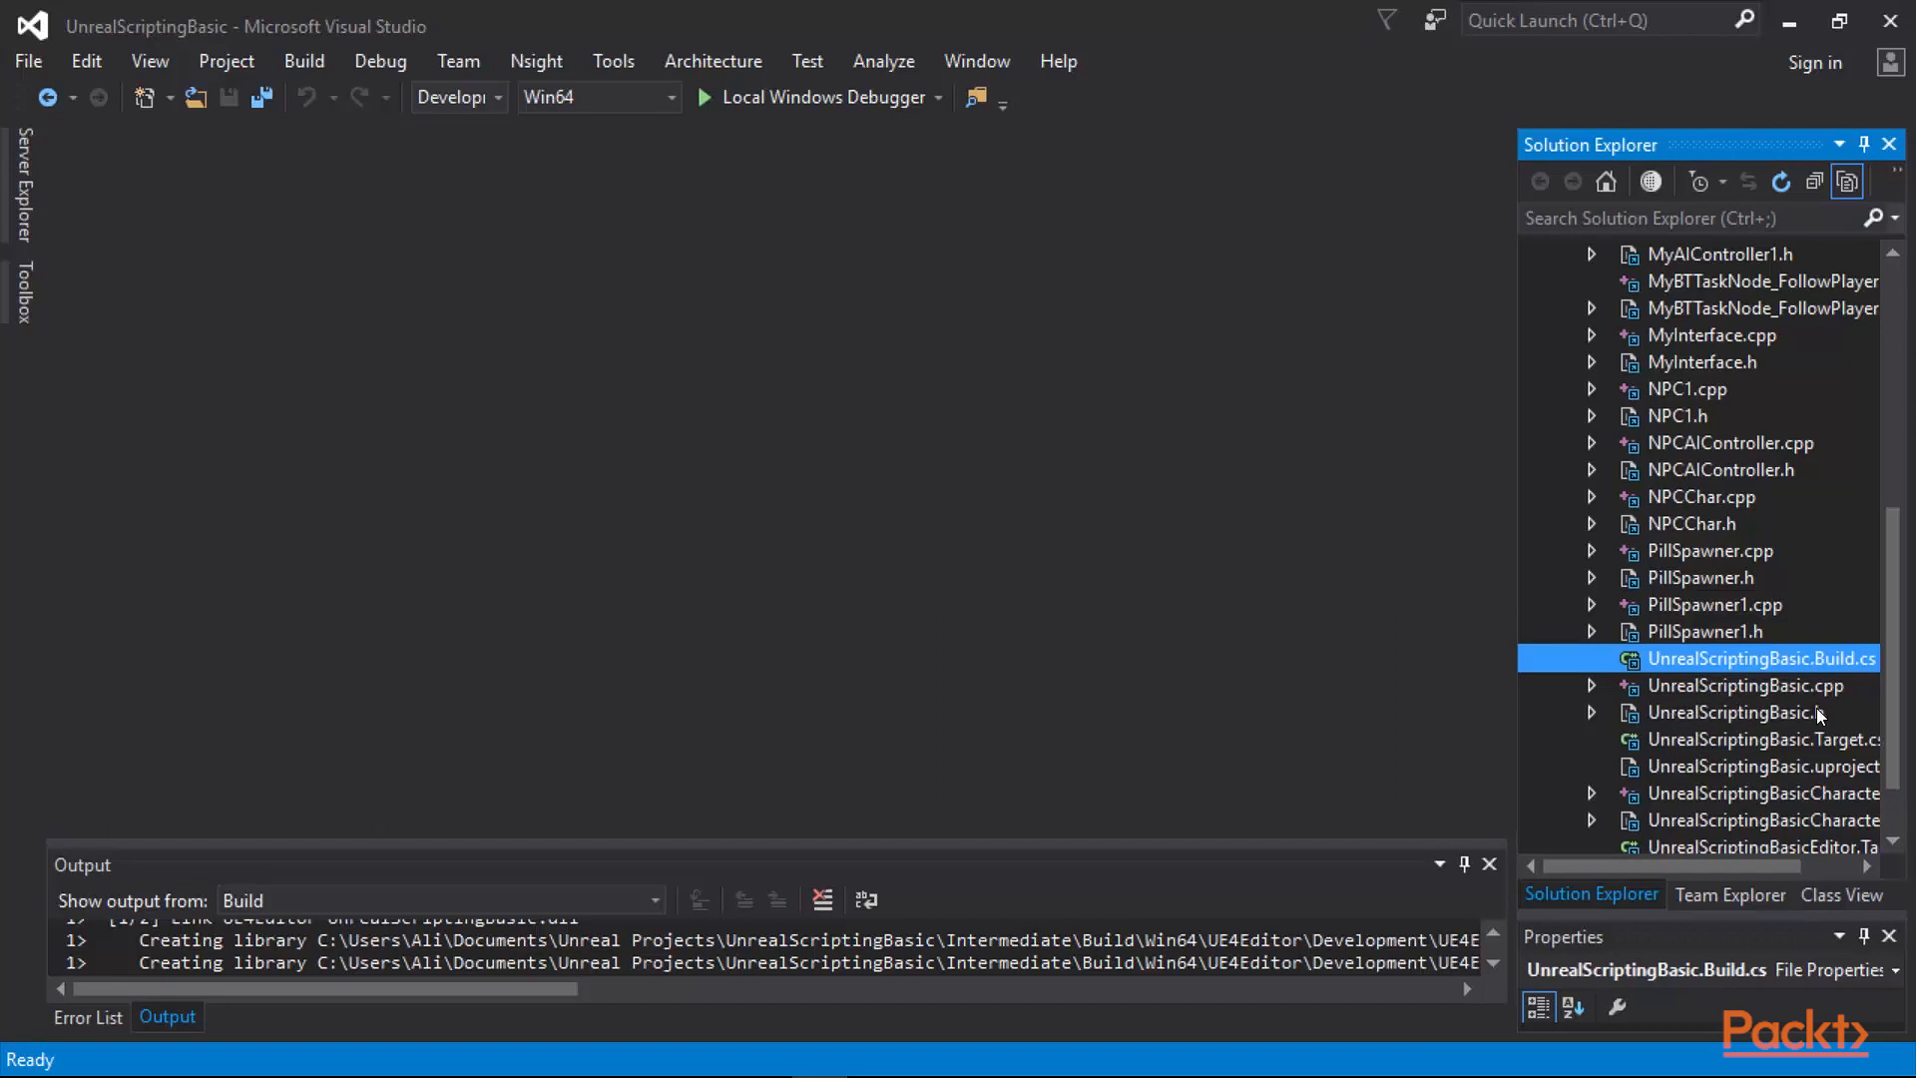
{"action": "left_click", "coordinate": [1733, 712]}
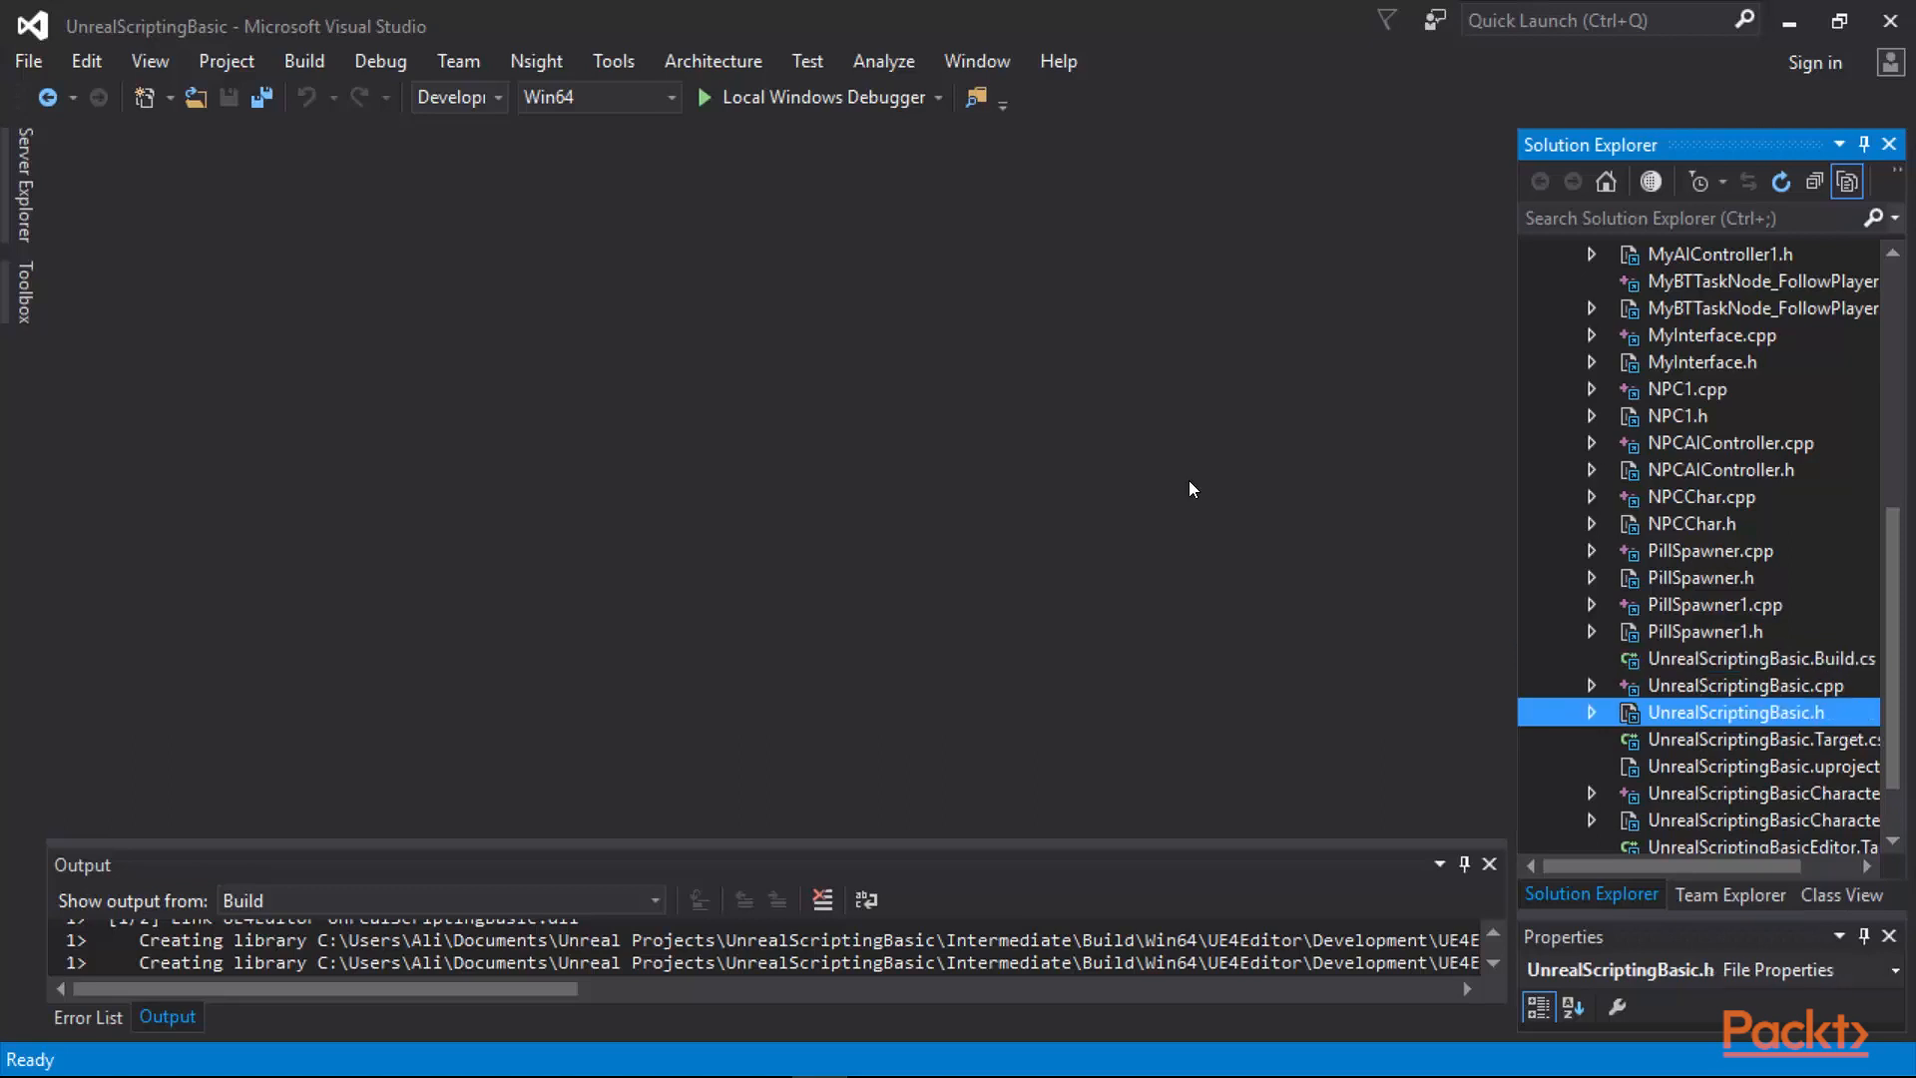
{"action": "double_click", "coordinate": [1733, 712]}
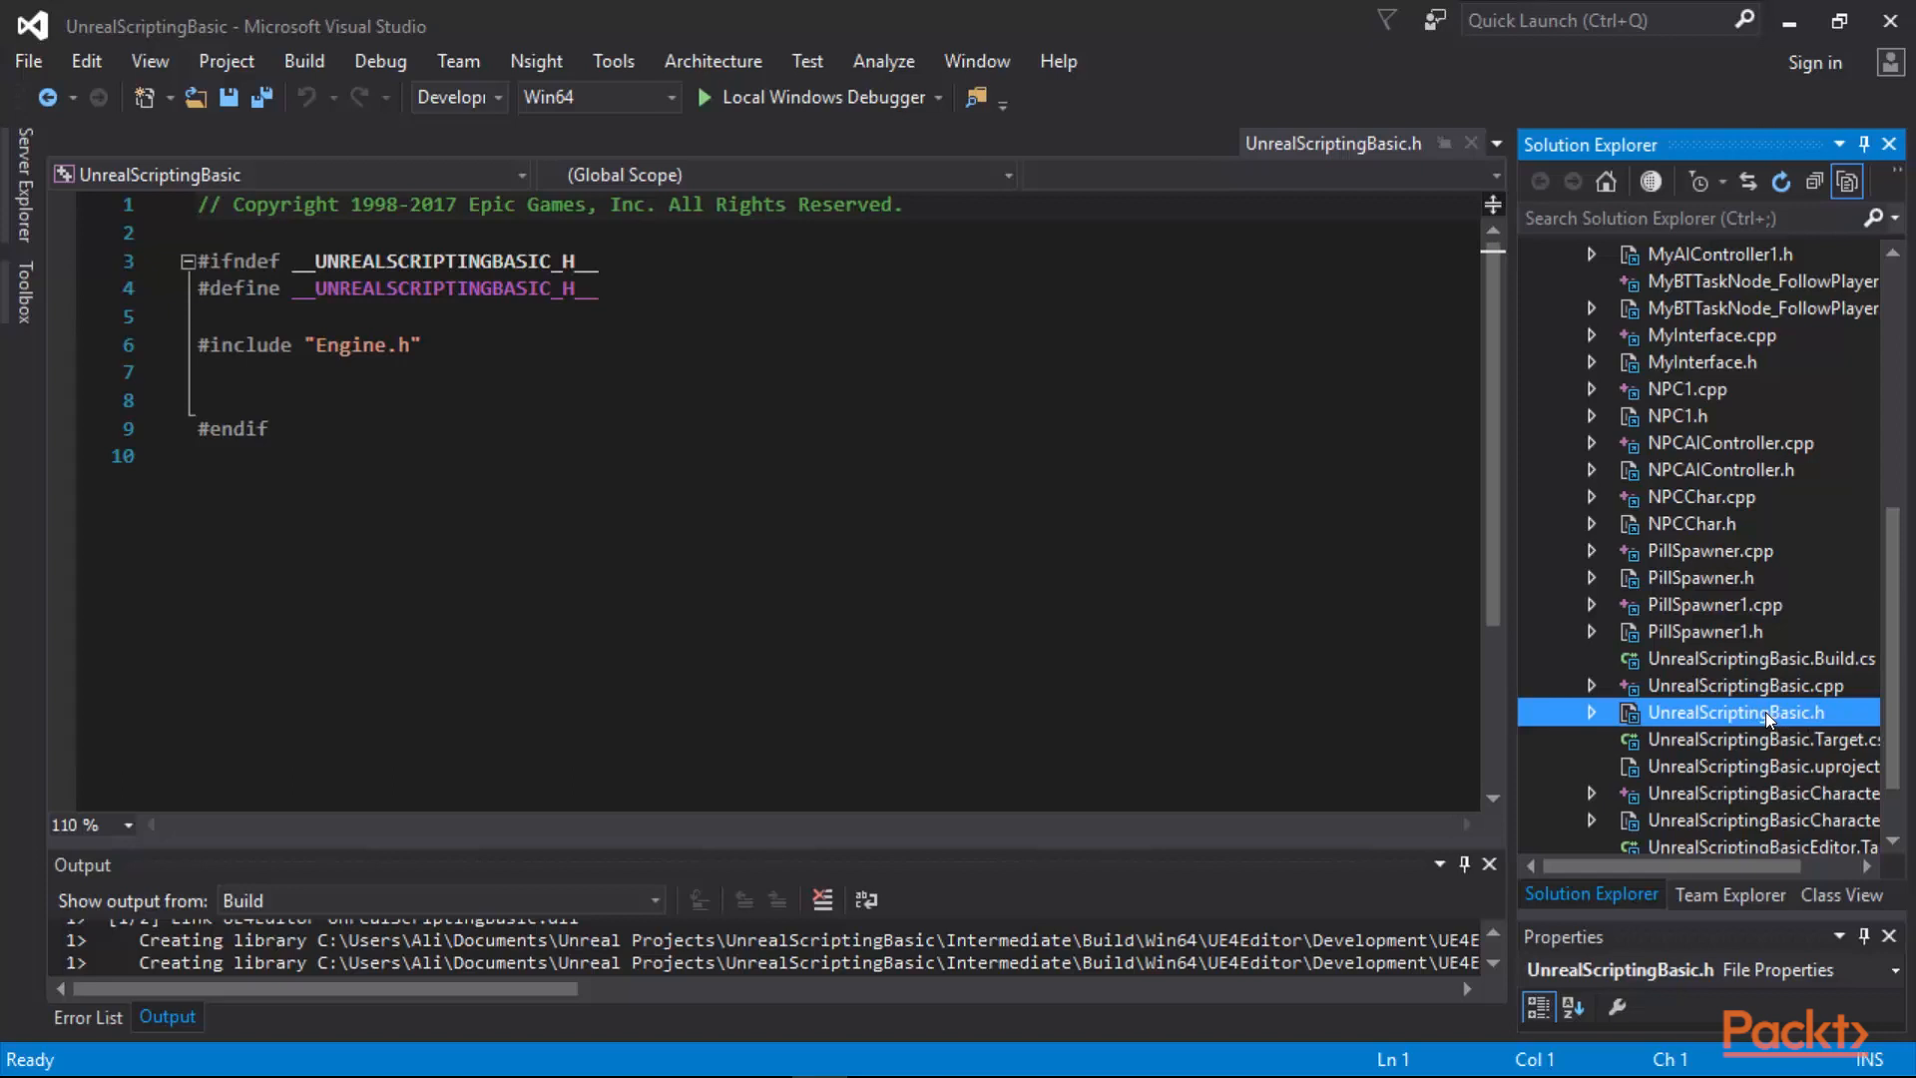
{"action": "mouse_move", "coordinate": [1756, 715]}
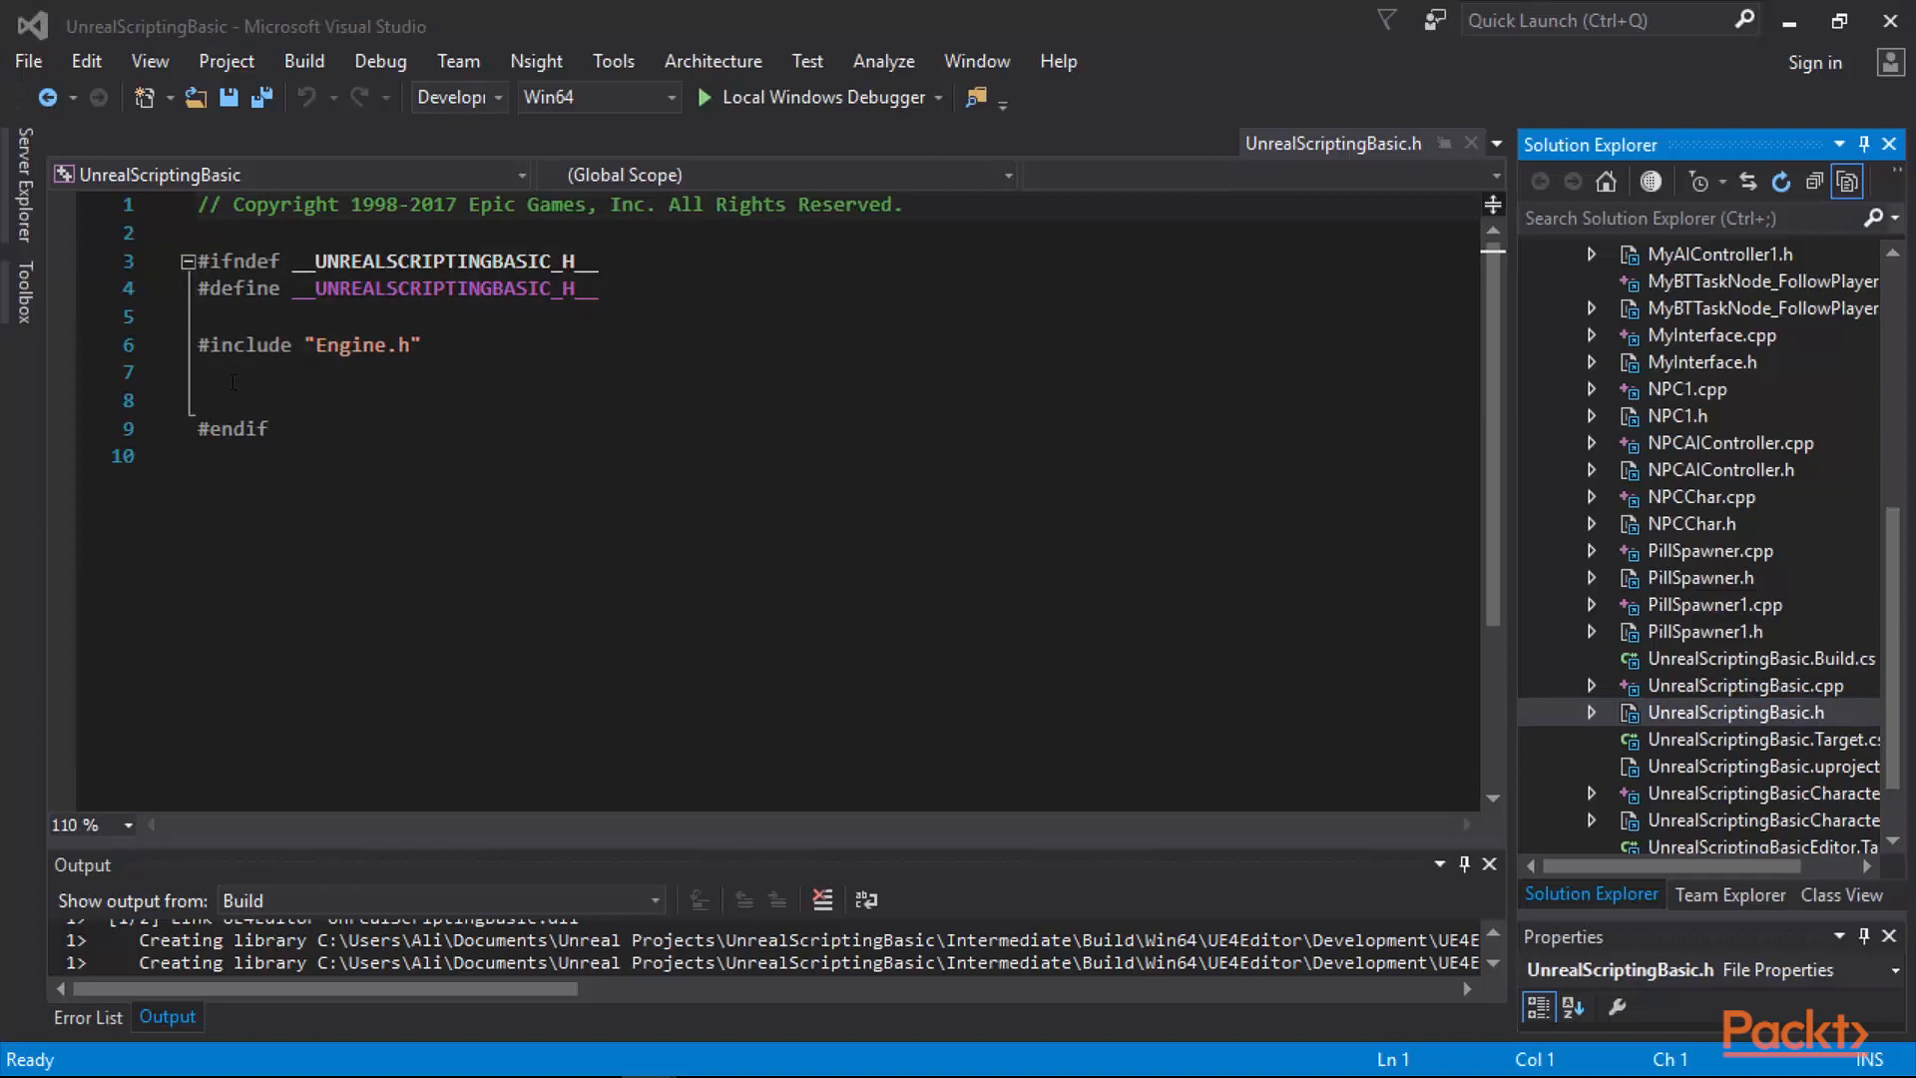
Type DECLARE_LOG_CATEGORY_EXTERN(MyLog, Log, All) into UnrealScriptingBasic.h.
{"action": "type", "text": "DECLARE_LOG_CATEGORY_EXTERN("}
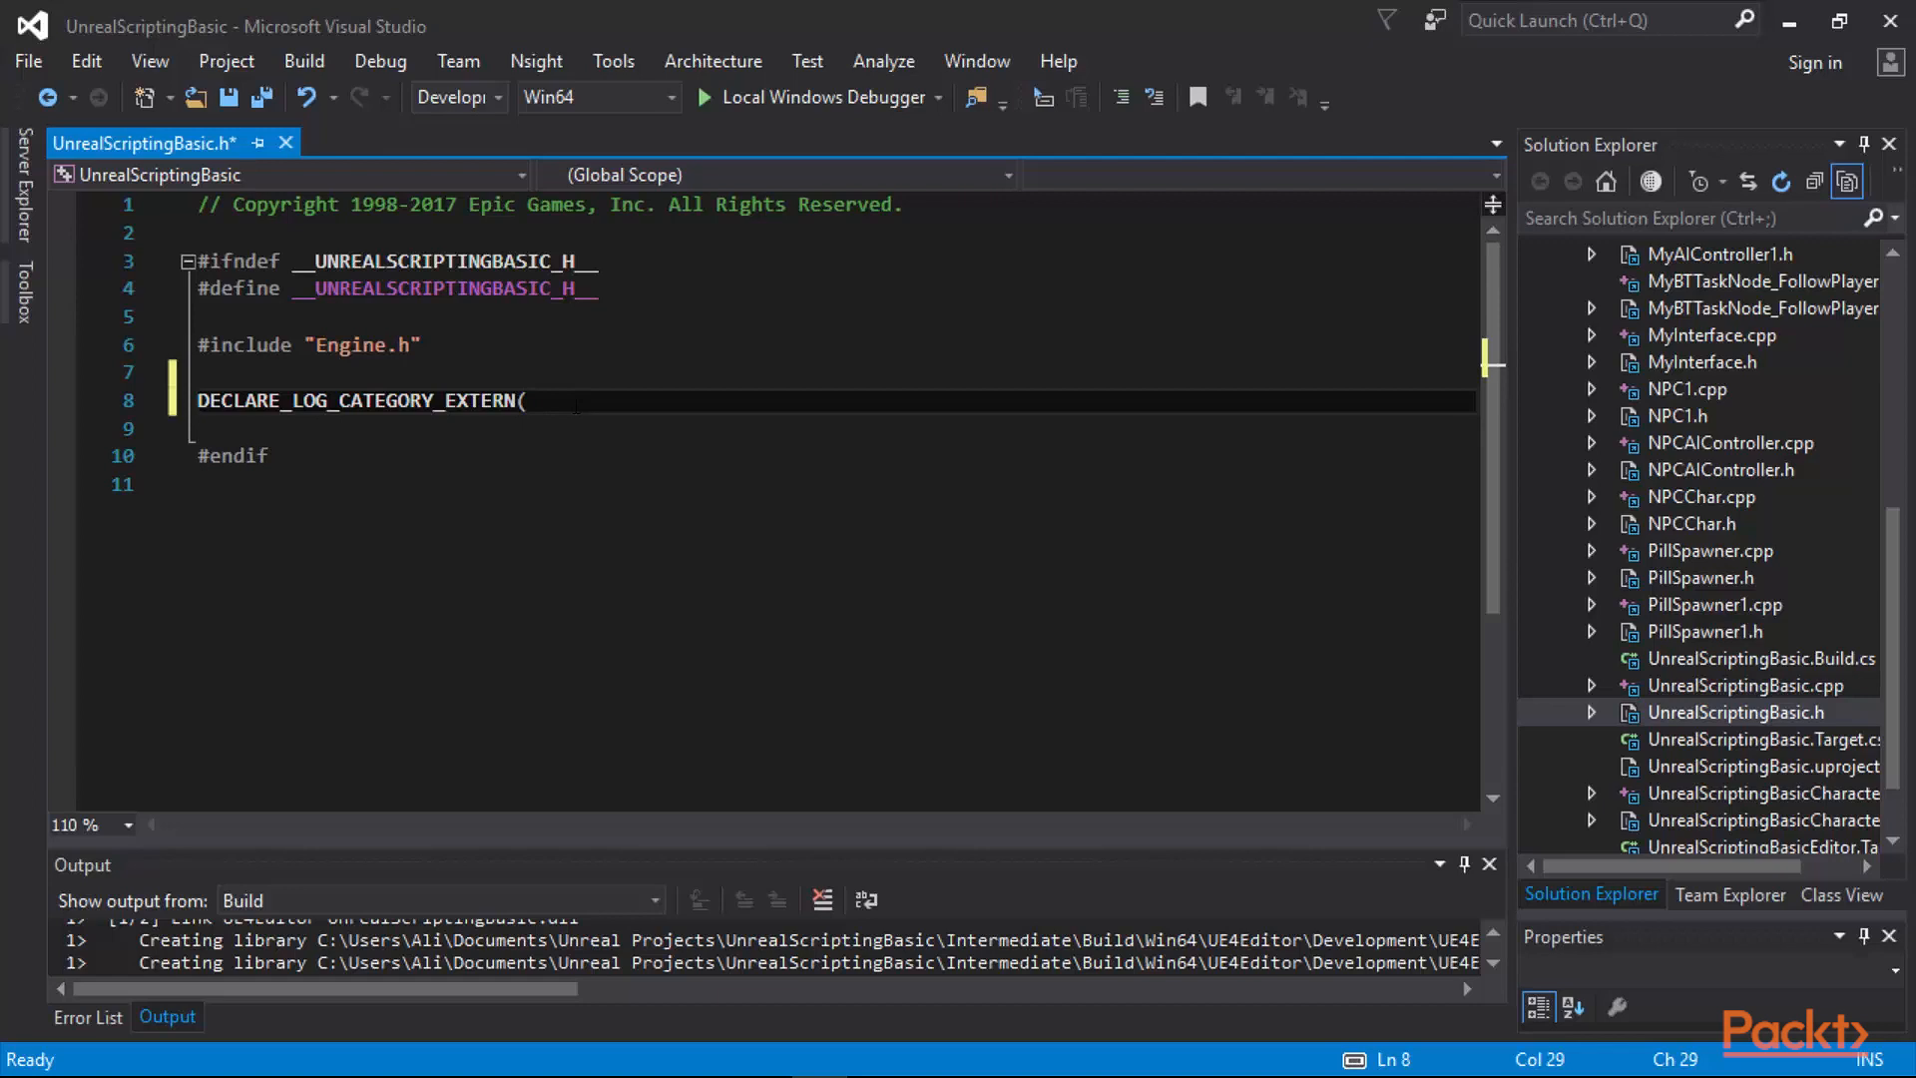
{"action": "type", "text": "M"}
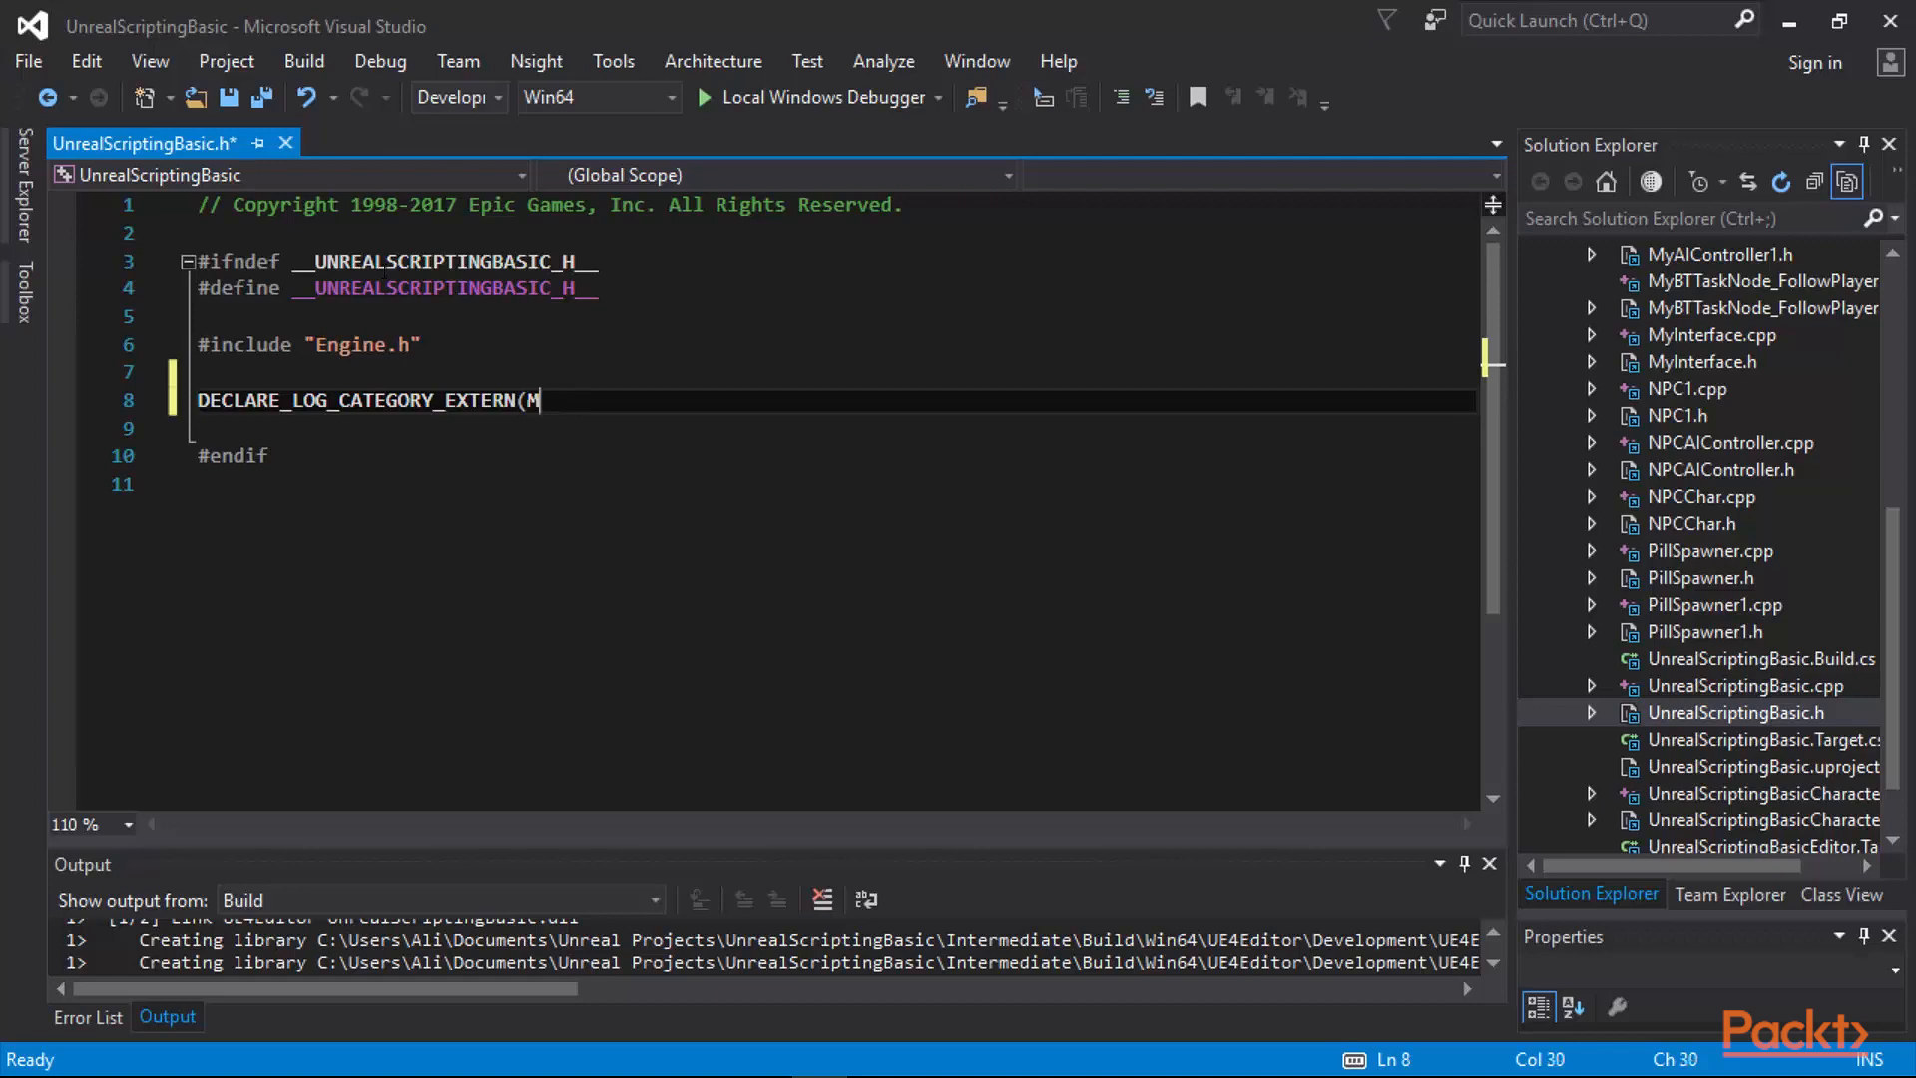
{"action": "type", "text": "yLog, Log,"}
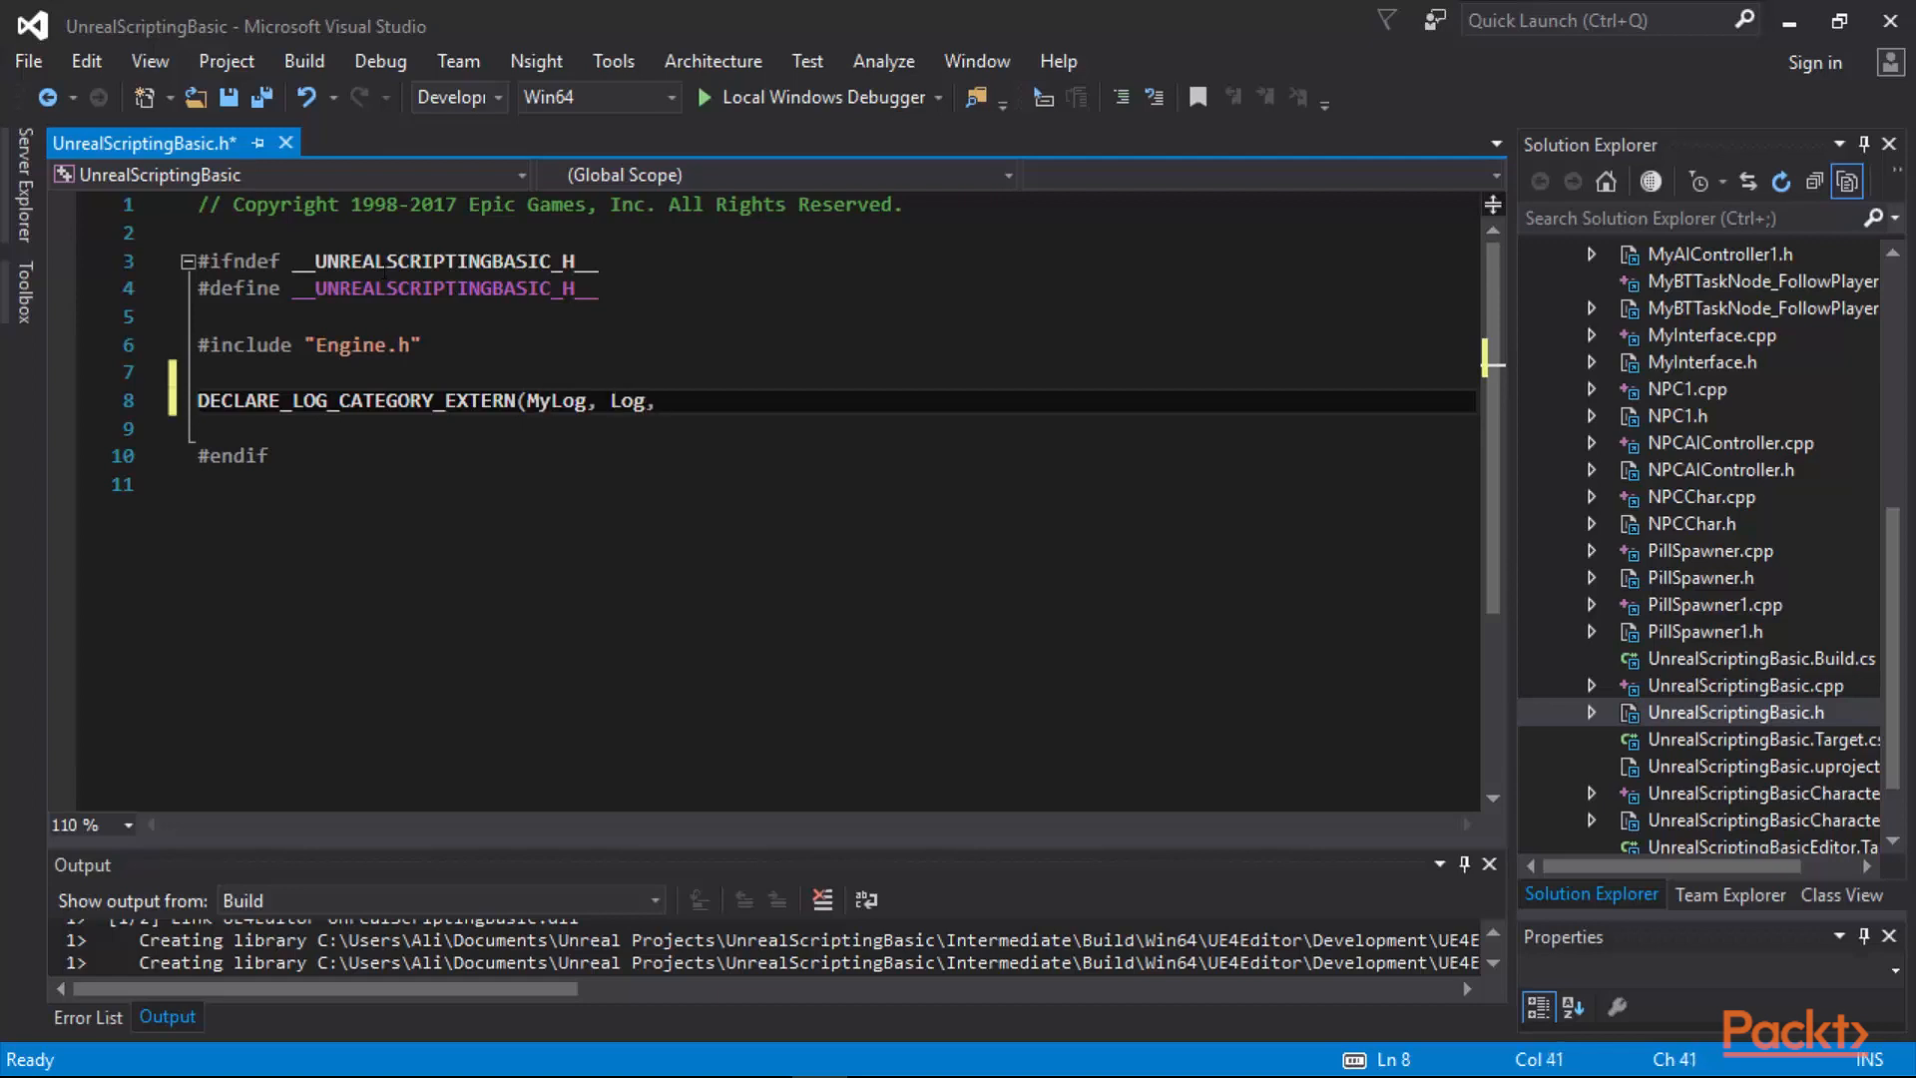
{"action": "type", "text": "All)"}
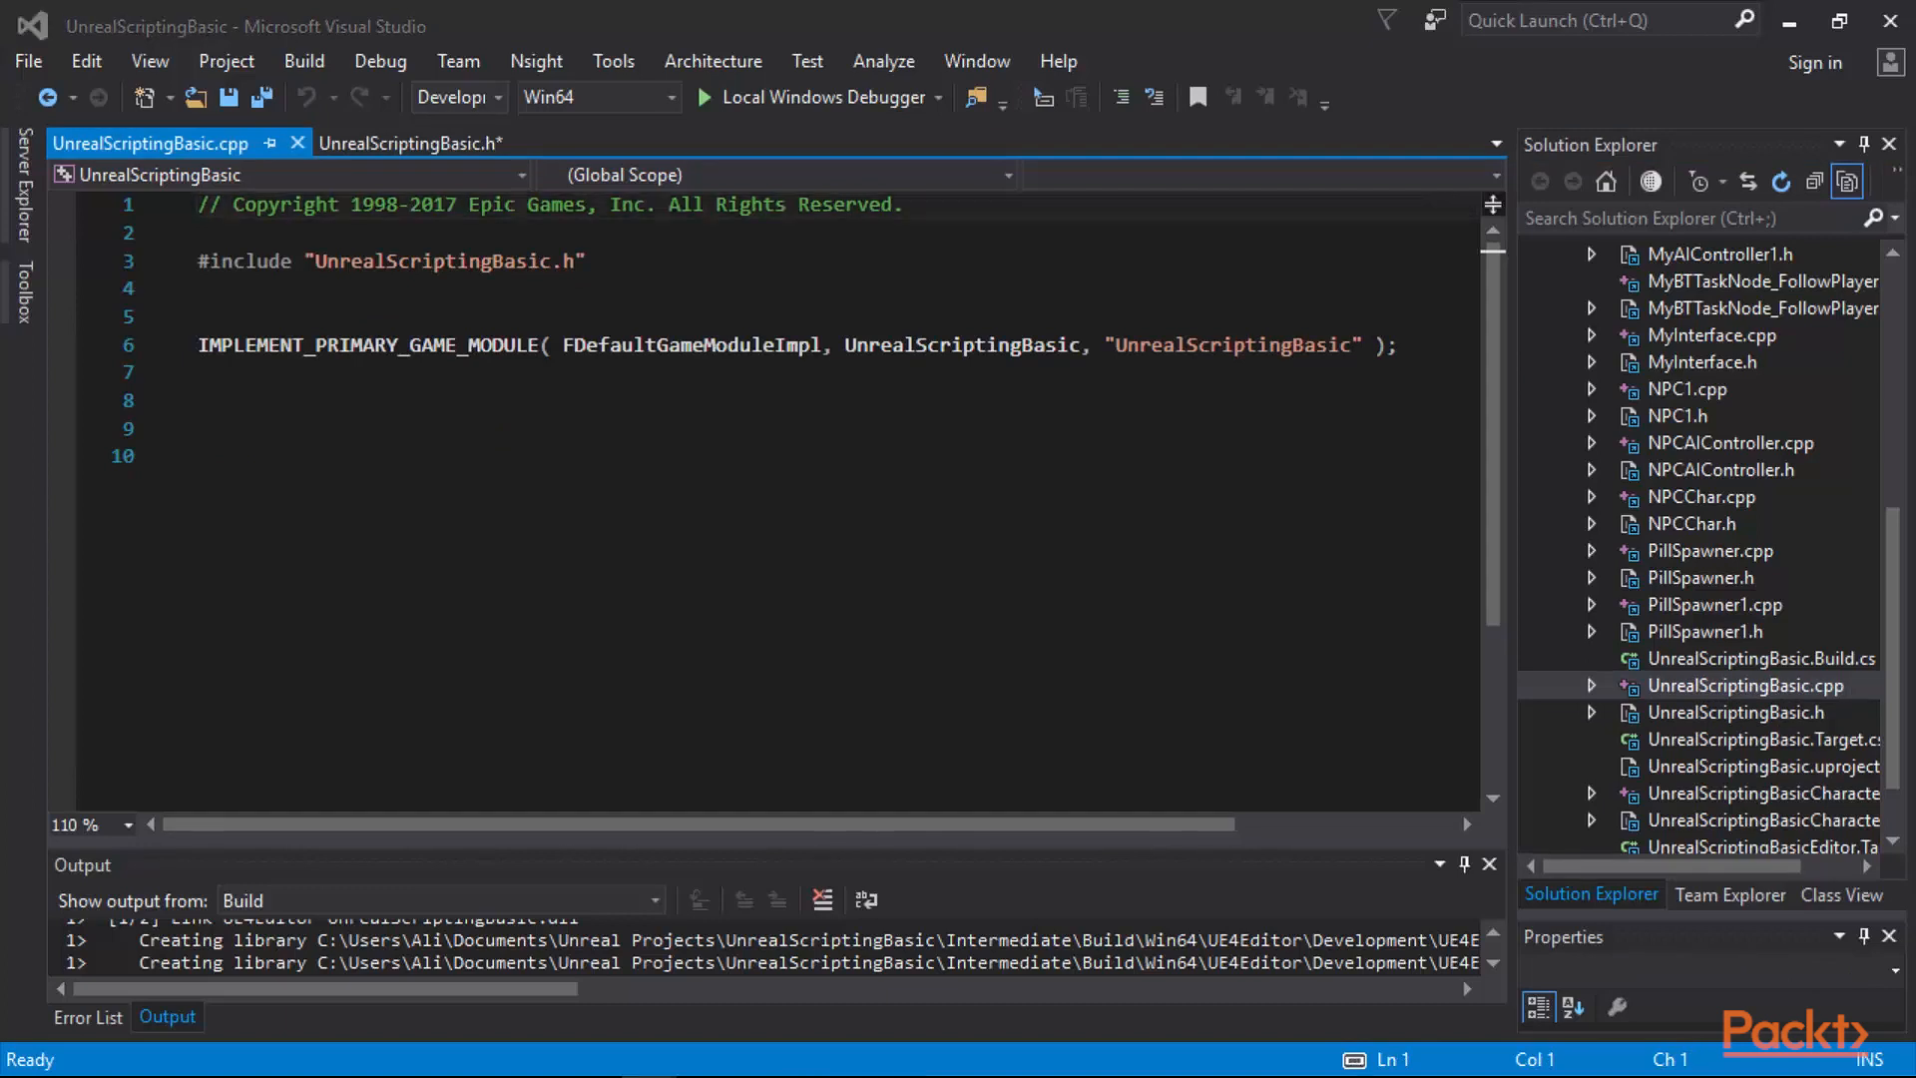
Add DEFINE_LOG_CATEGORY(MyLog); below the game module line and check the header declaration.
{"action": "left_click", "coordinate": [458, 399]}
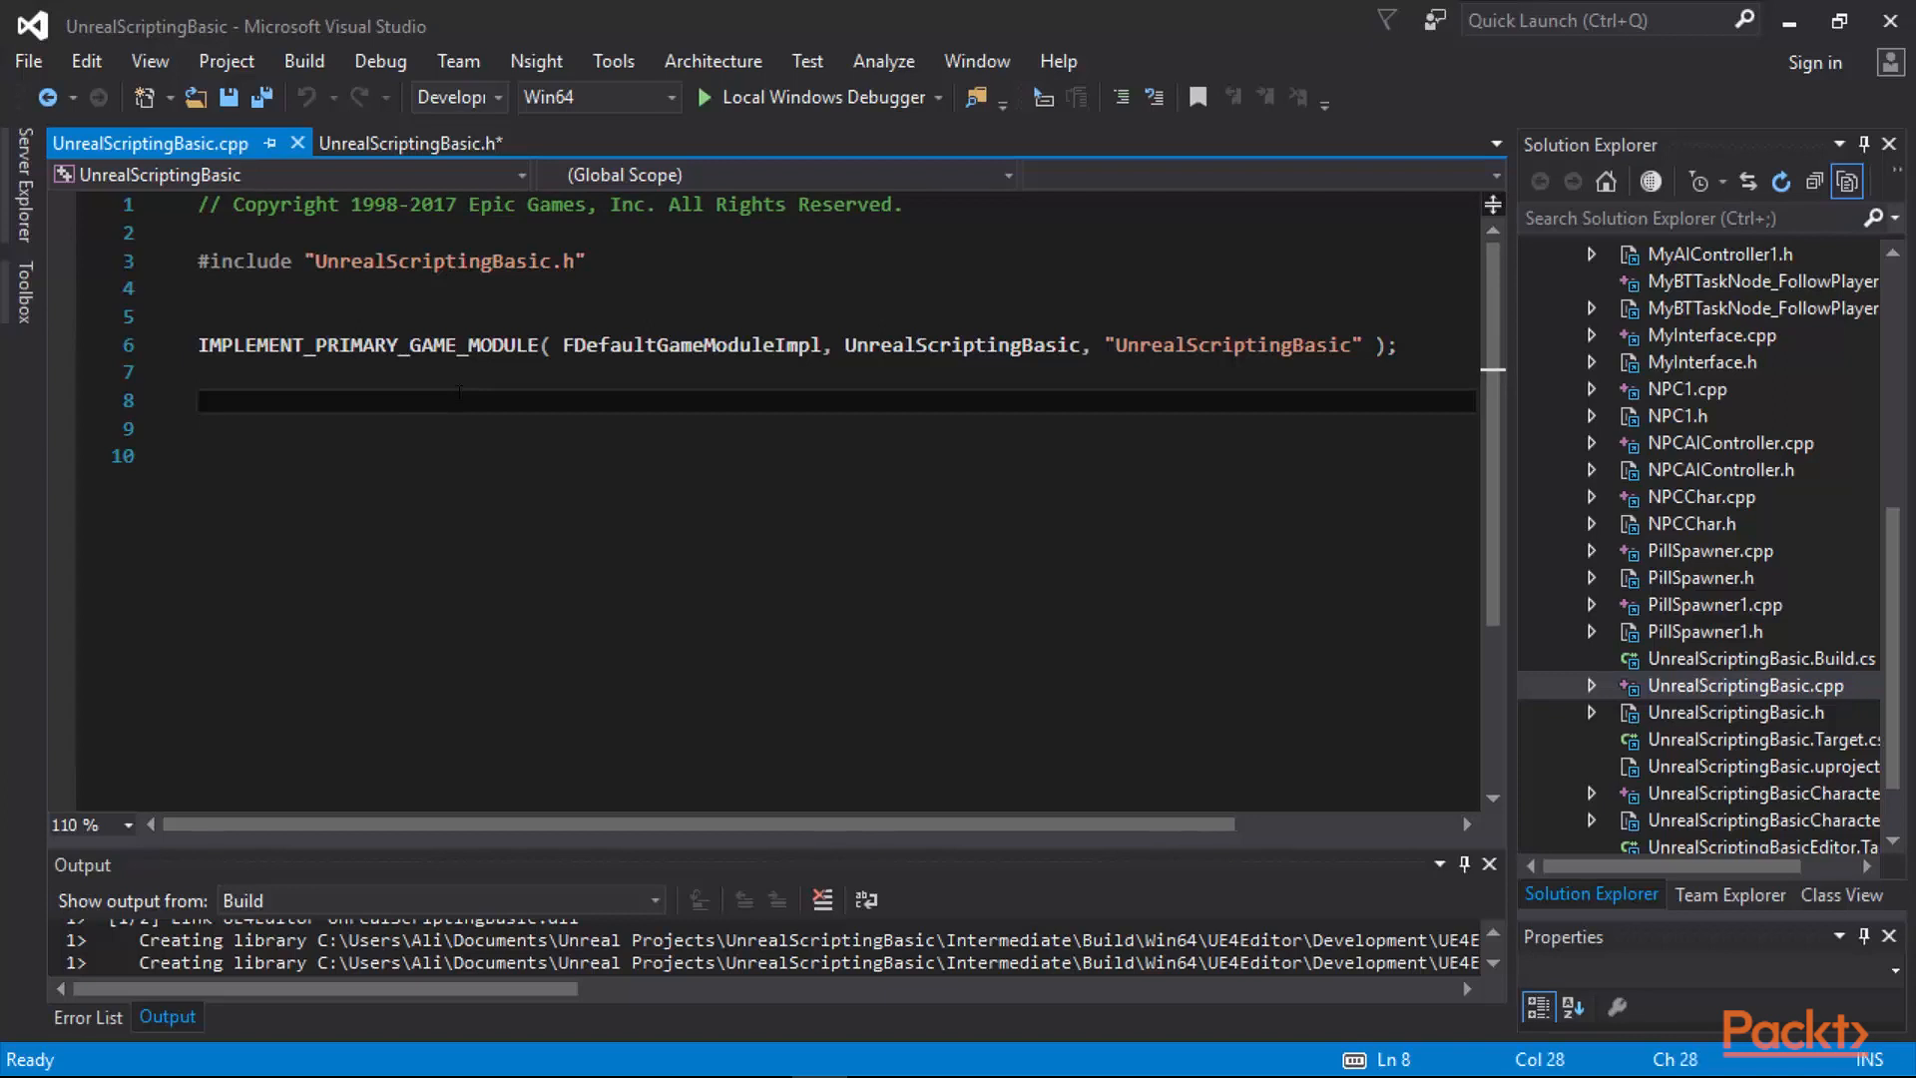
{"action": "type", "text": "DEFINE_LOG_CATEGORY(MyLog);"}
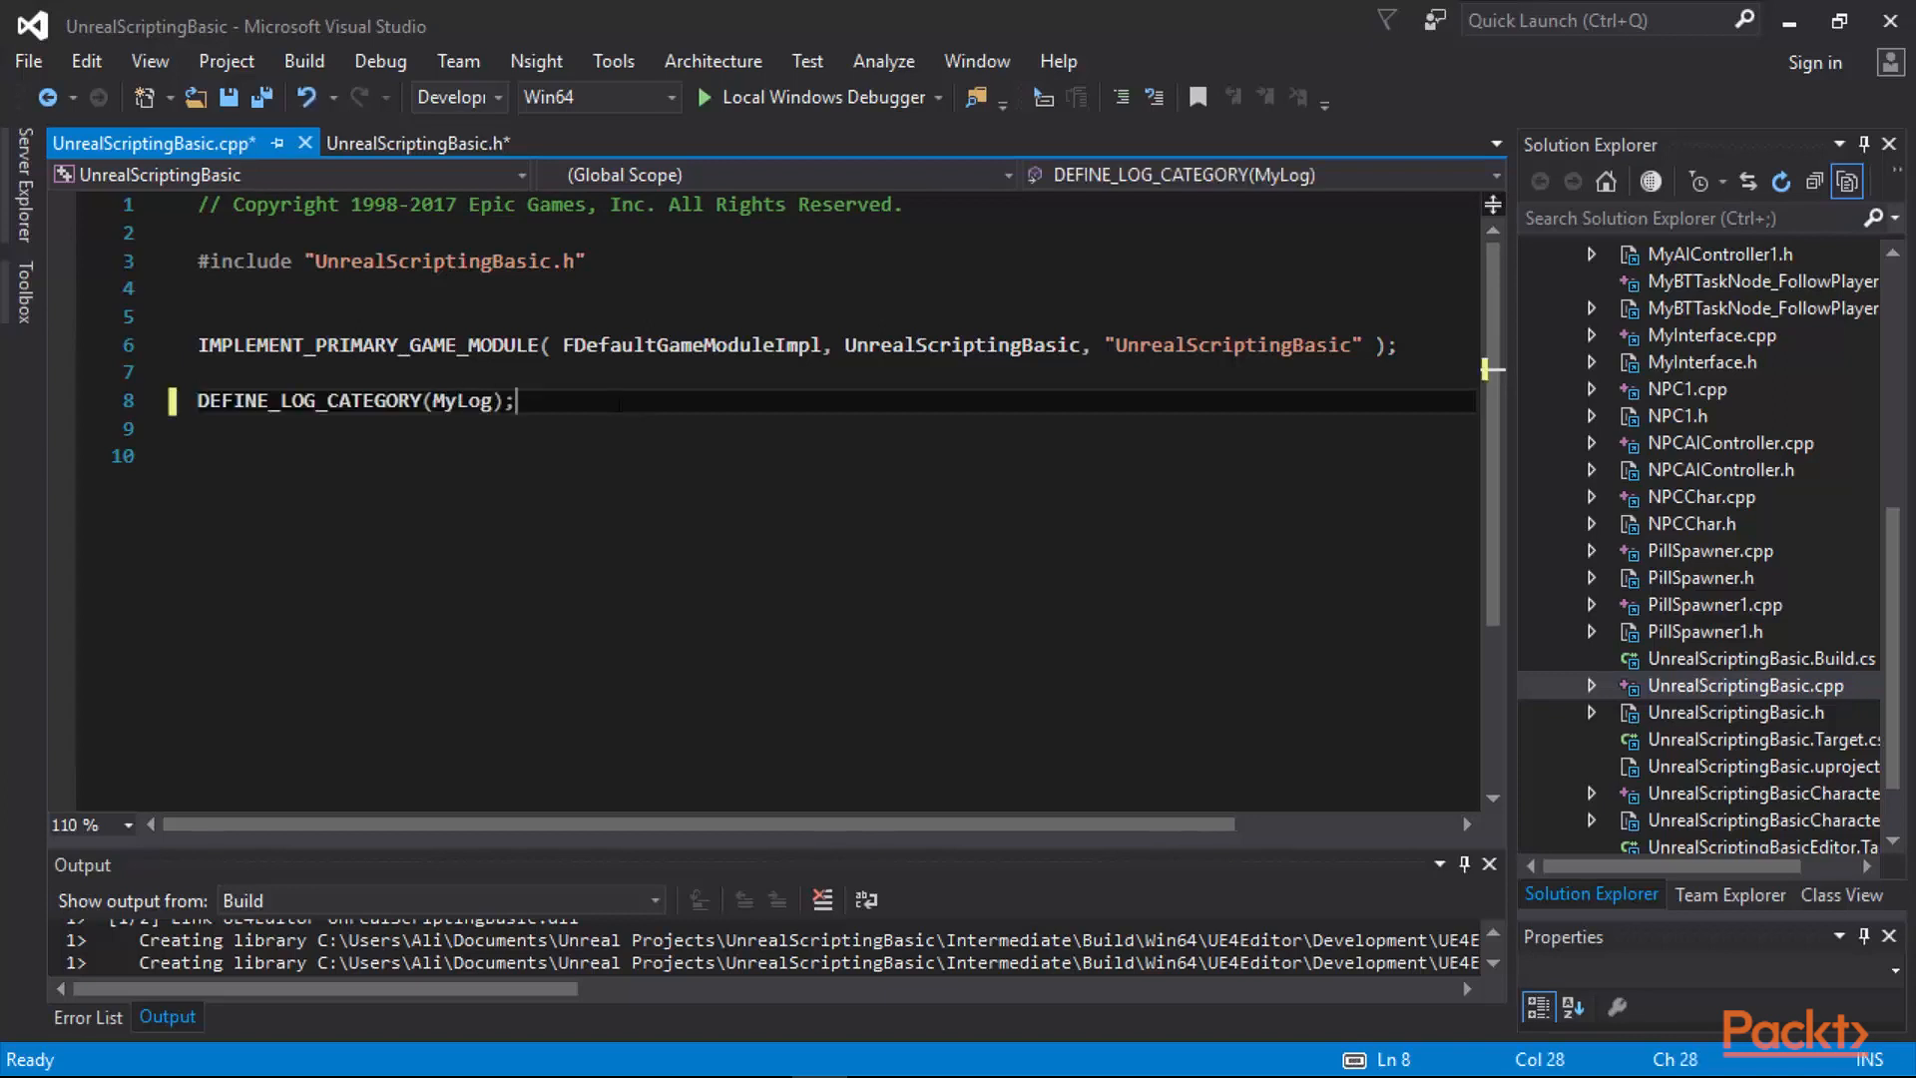
{"action": "left_click", "coordinate": [418, 143]}
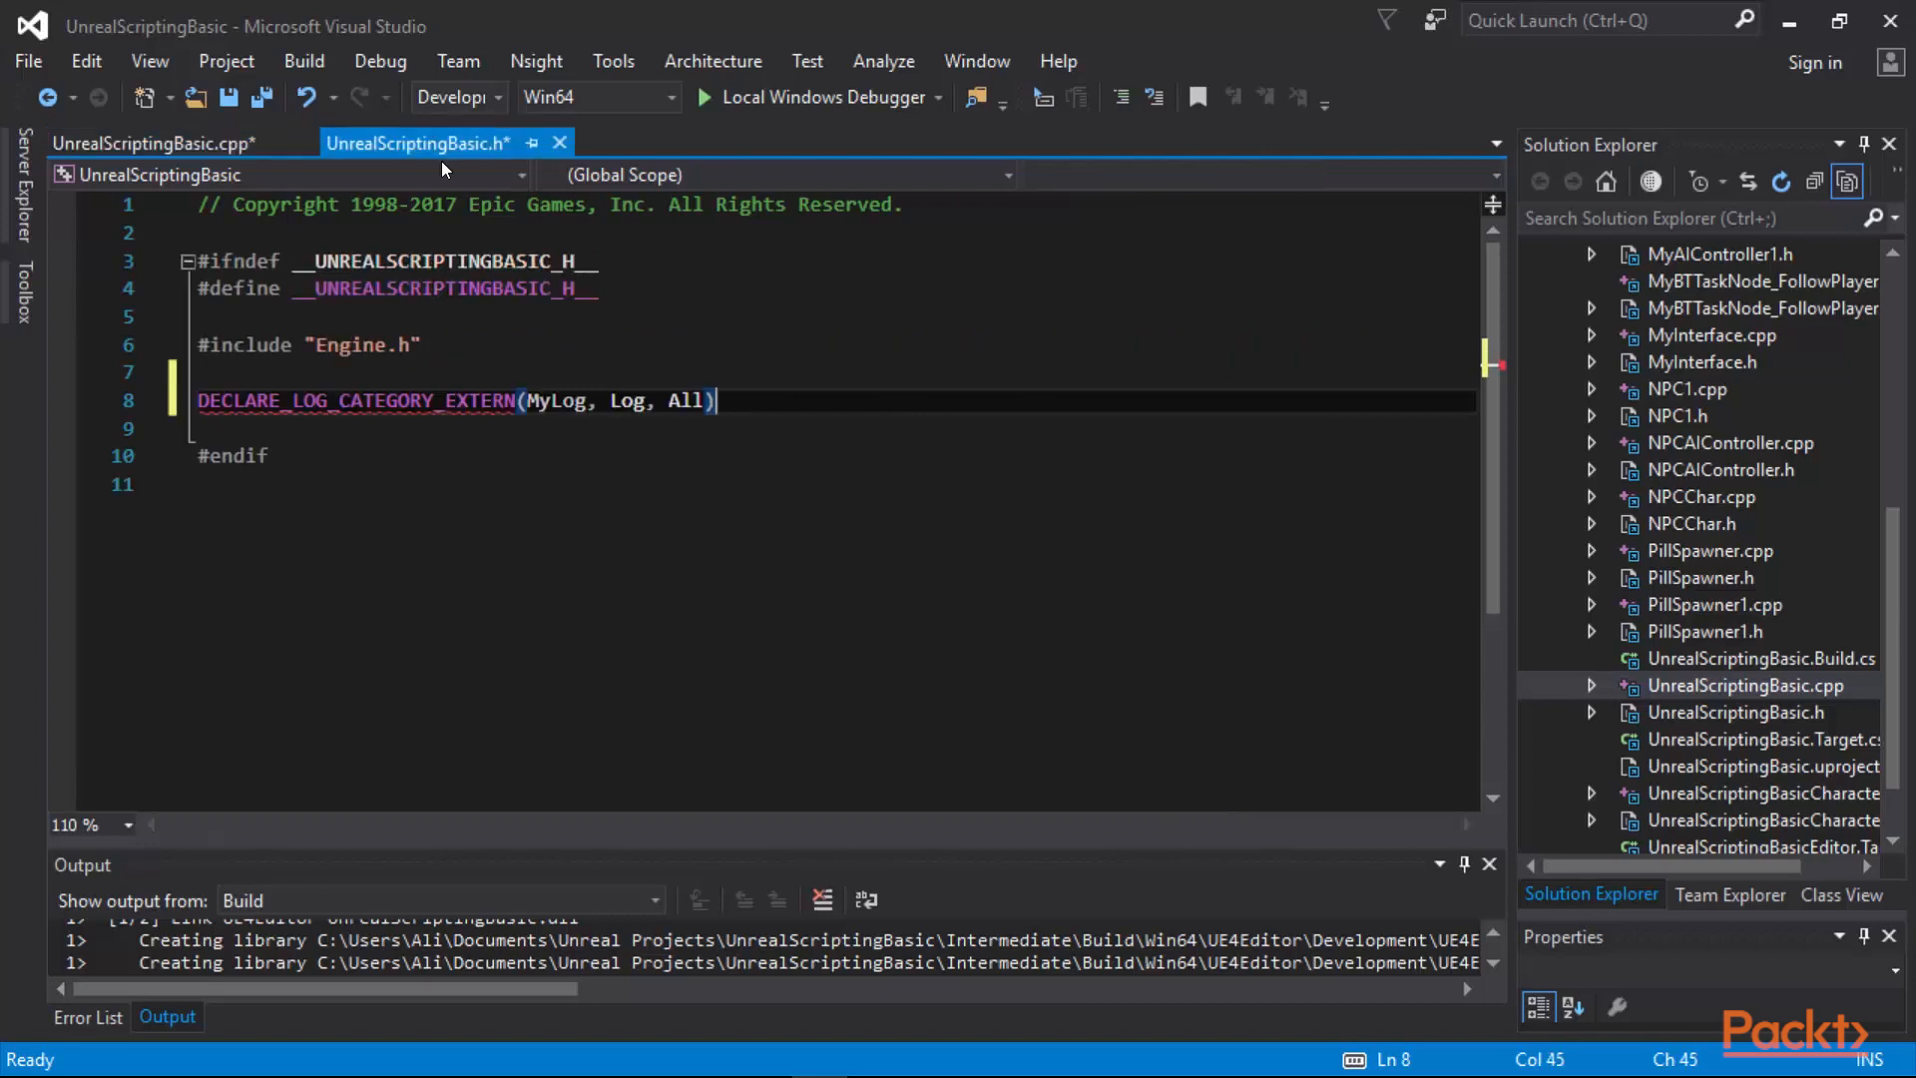
{"action": "mouse_move", "coordinate": [354, 399]}
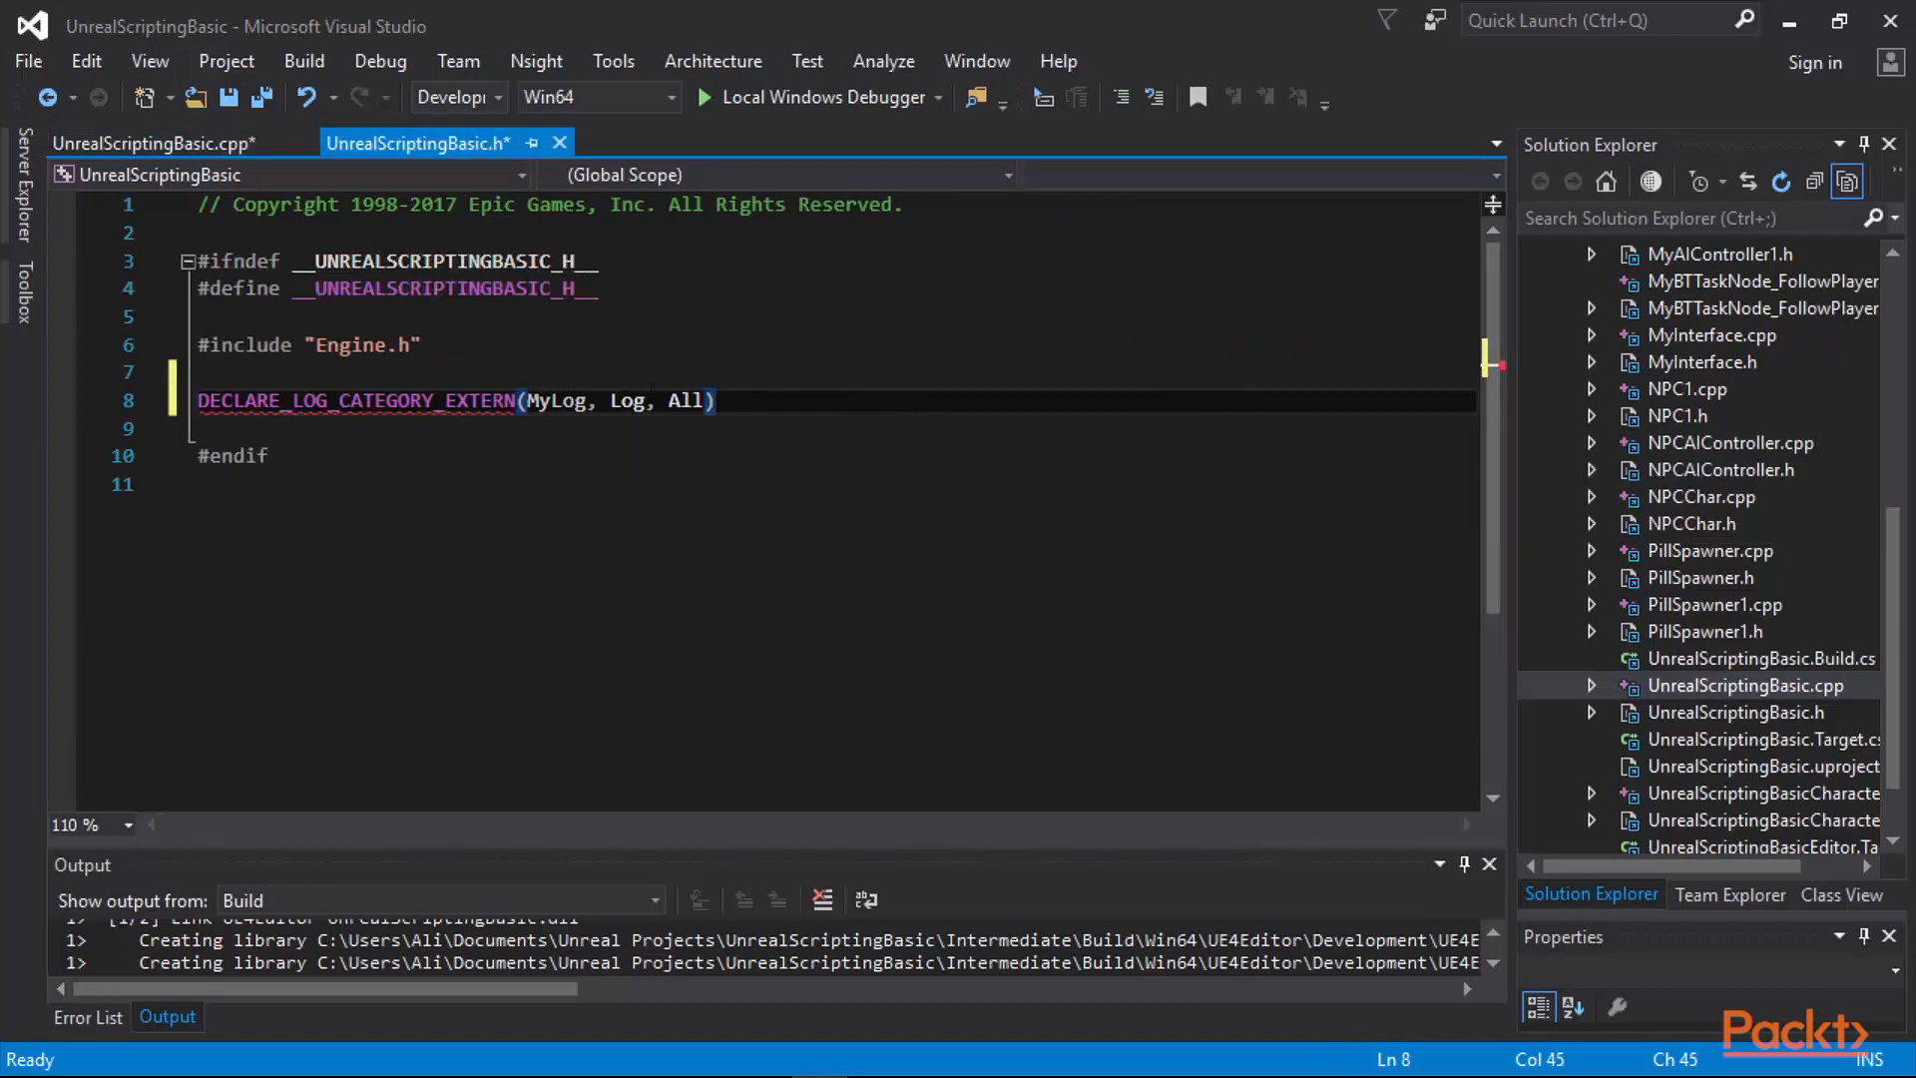
{"action": "left_click", "coordinate": [147, 143]}
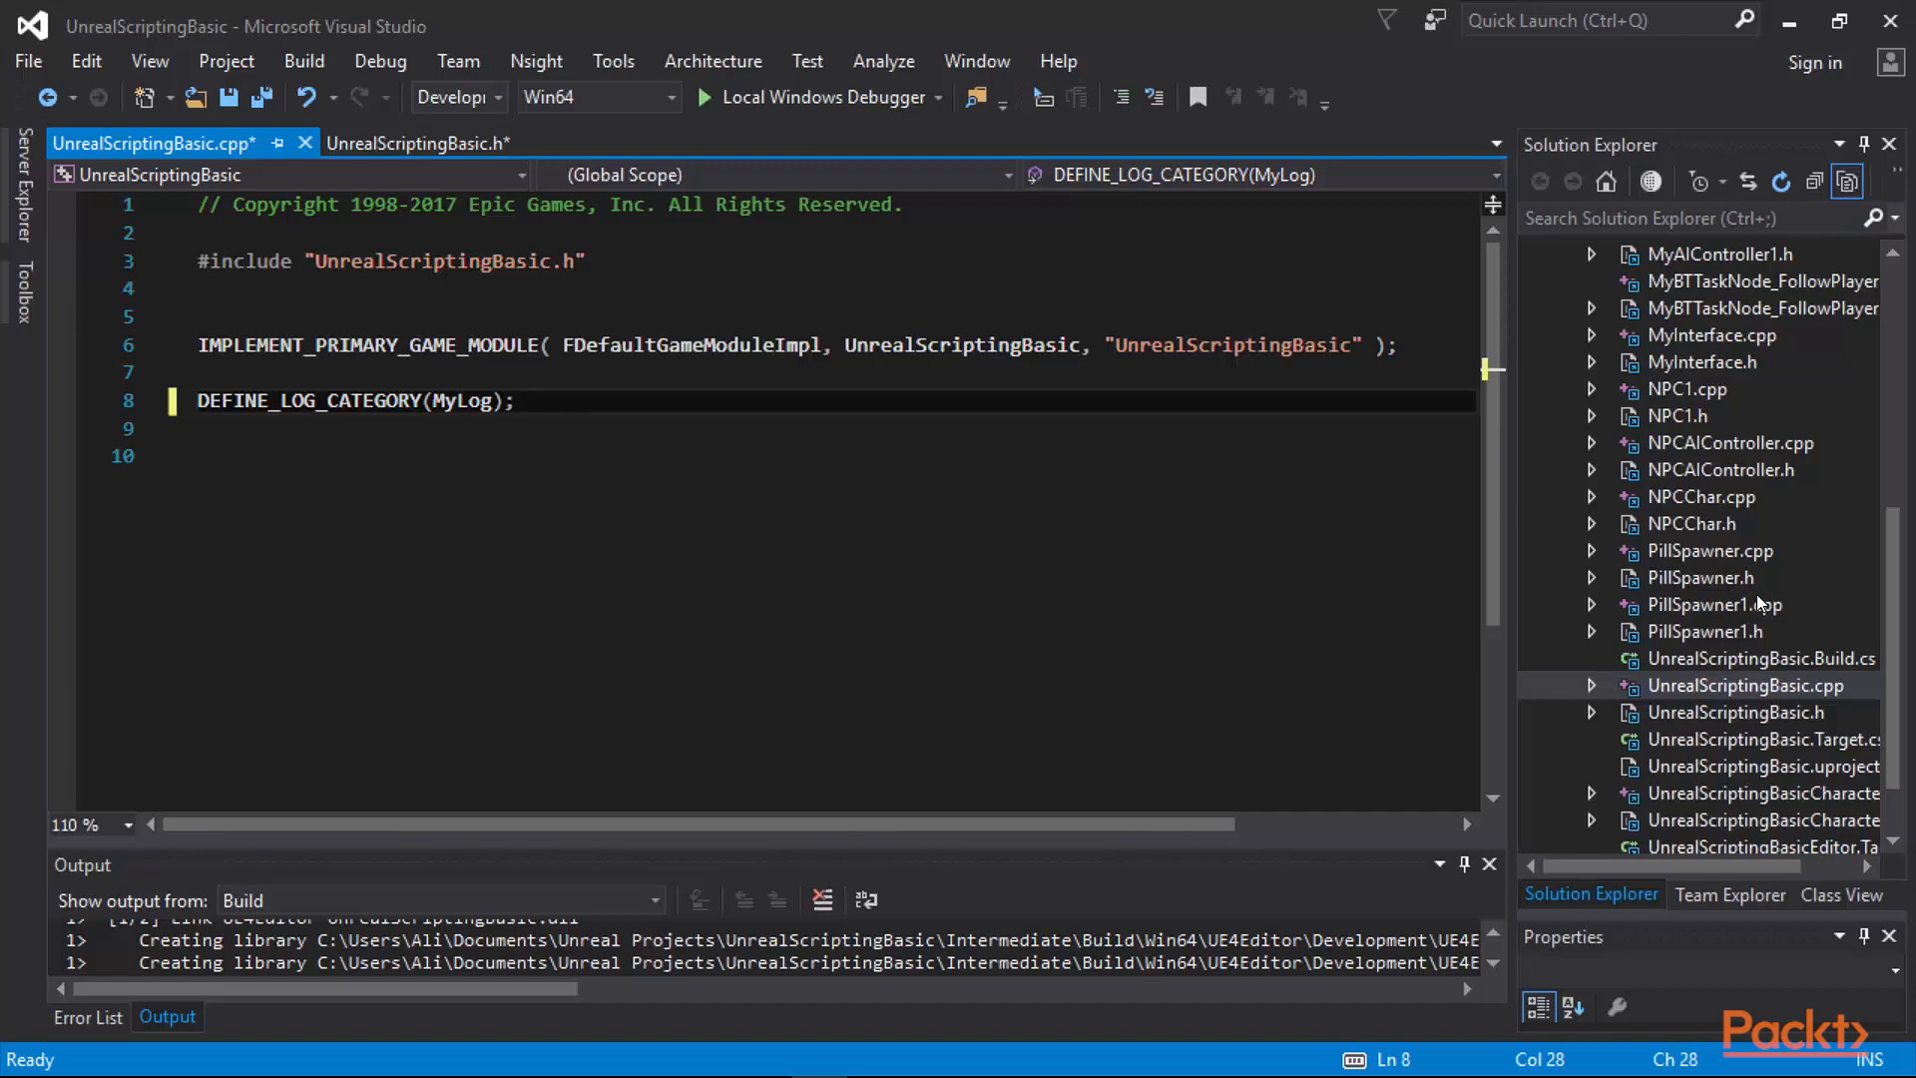
{"action": "mouse_move", "coordinate": [1796, 811]}
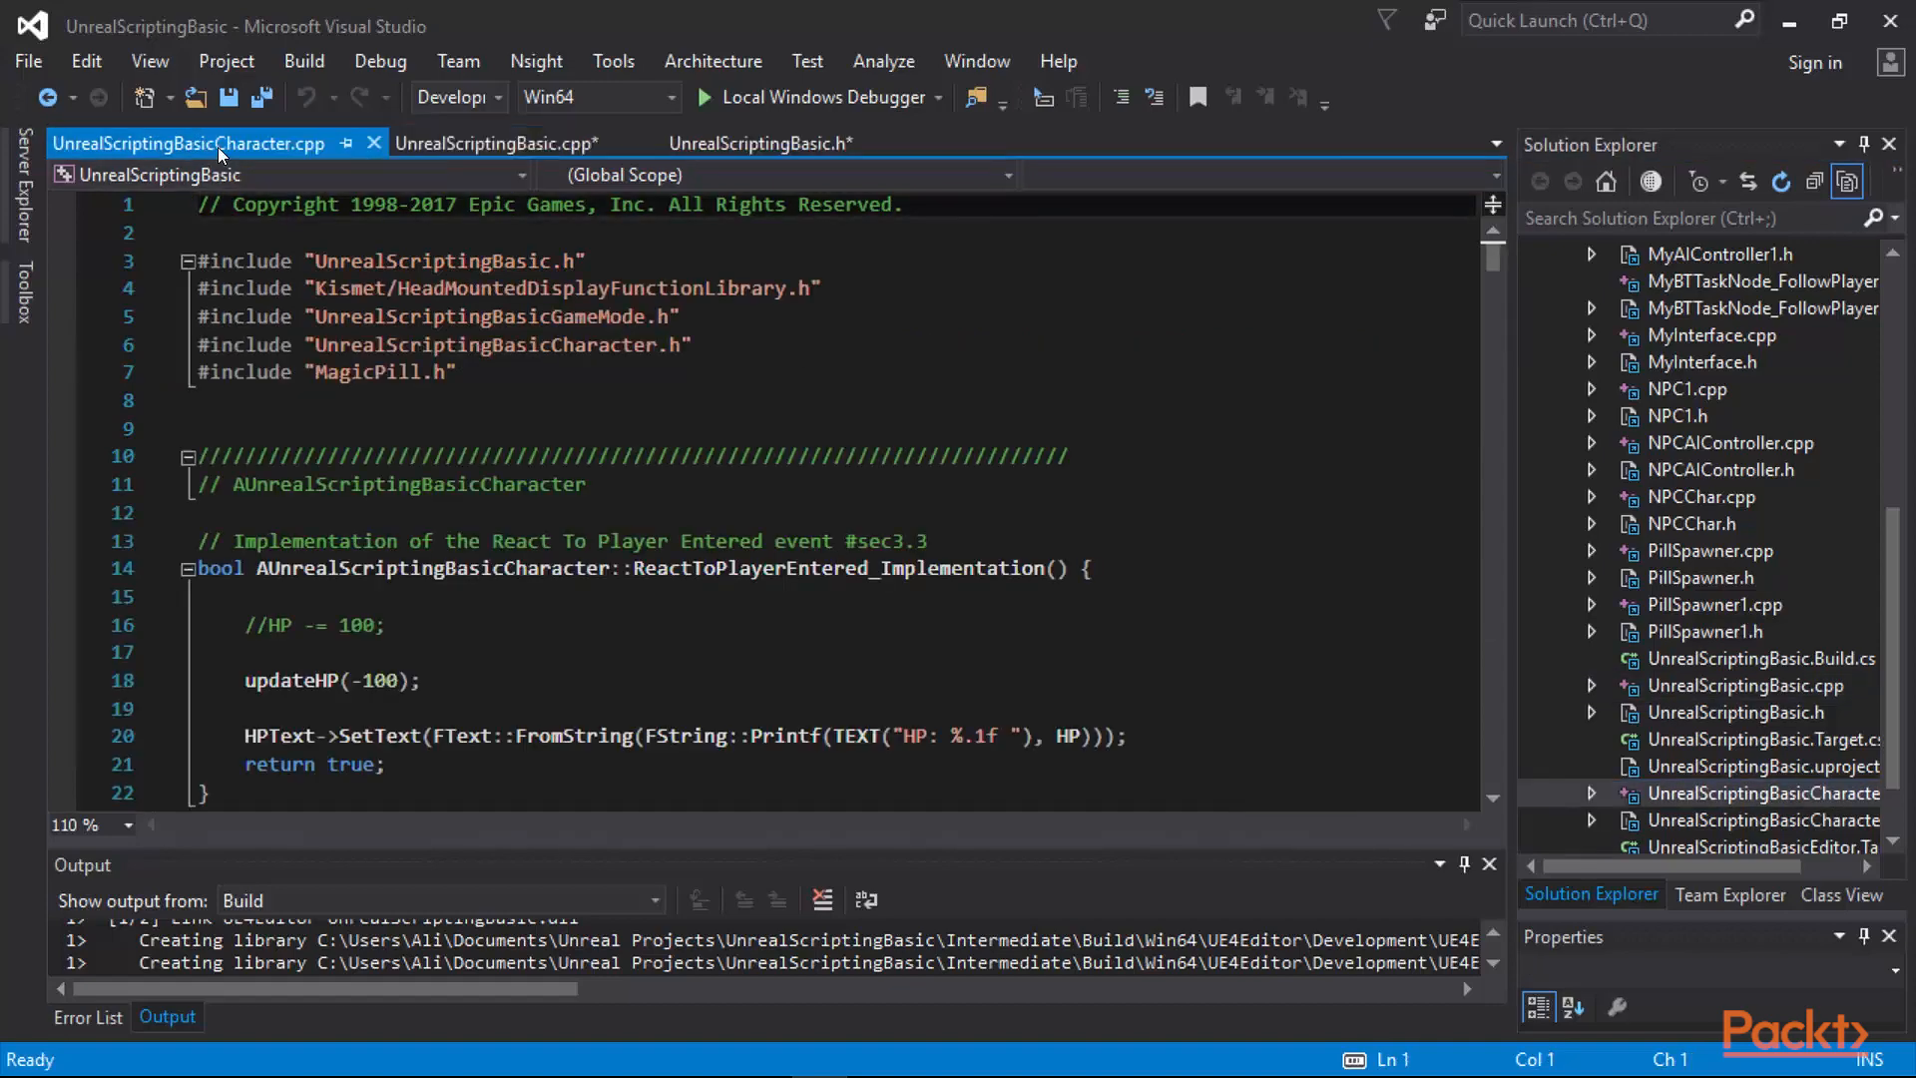
Scroll UnrealScriptingBasicCharacter.cpp down to the end of the Jump() function.
{"action": "scroll", "scroll_direction": "down", "scroll_amount": 3}
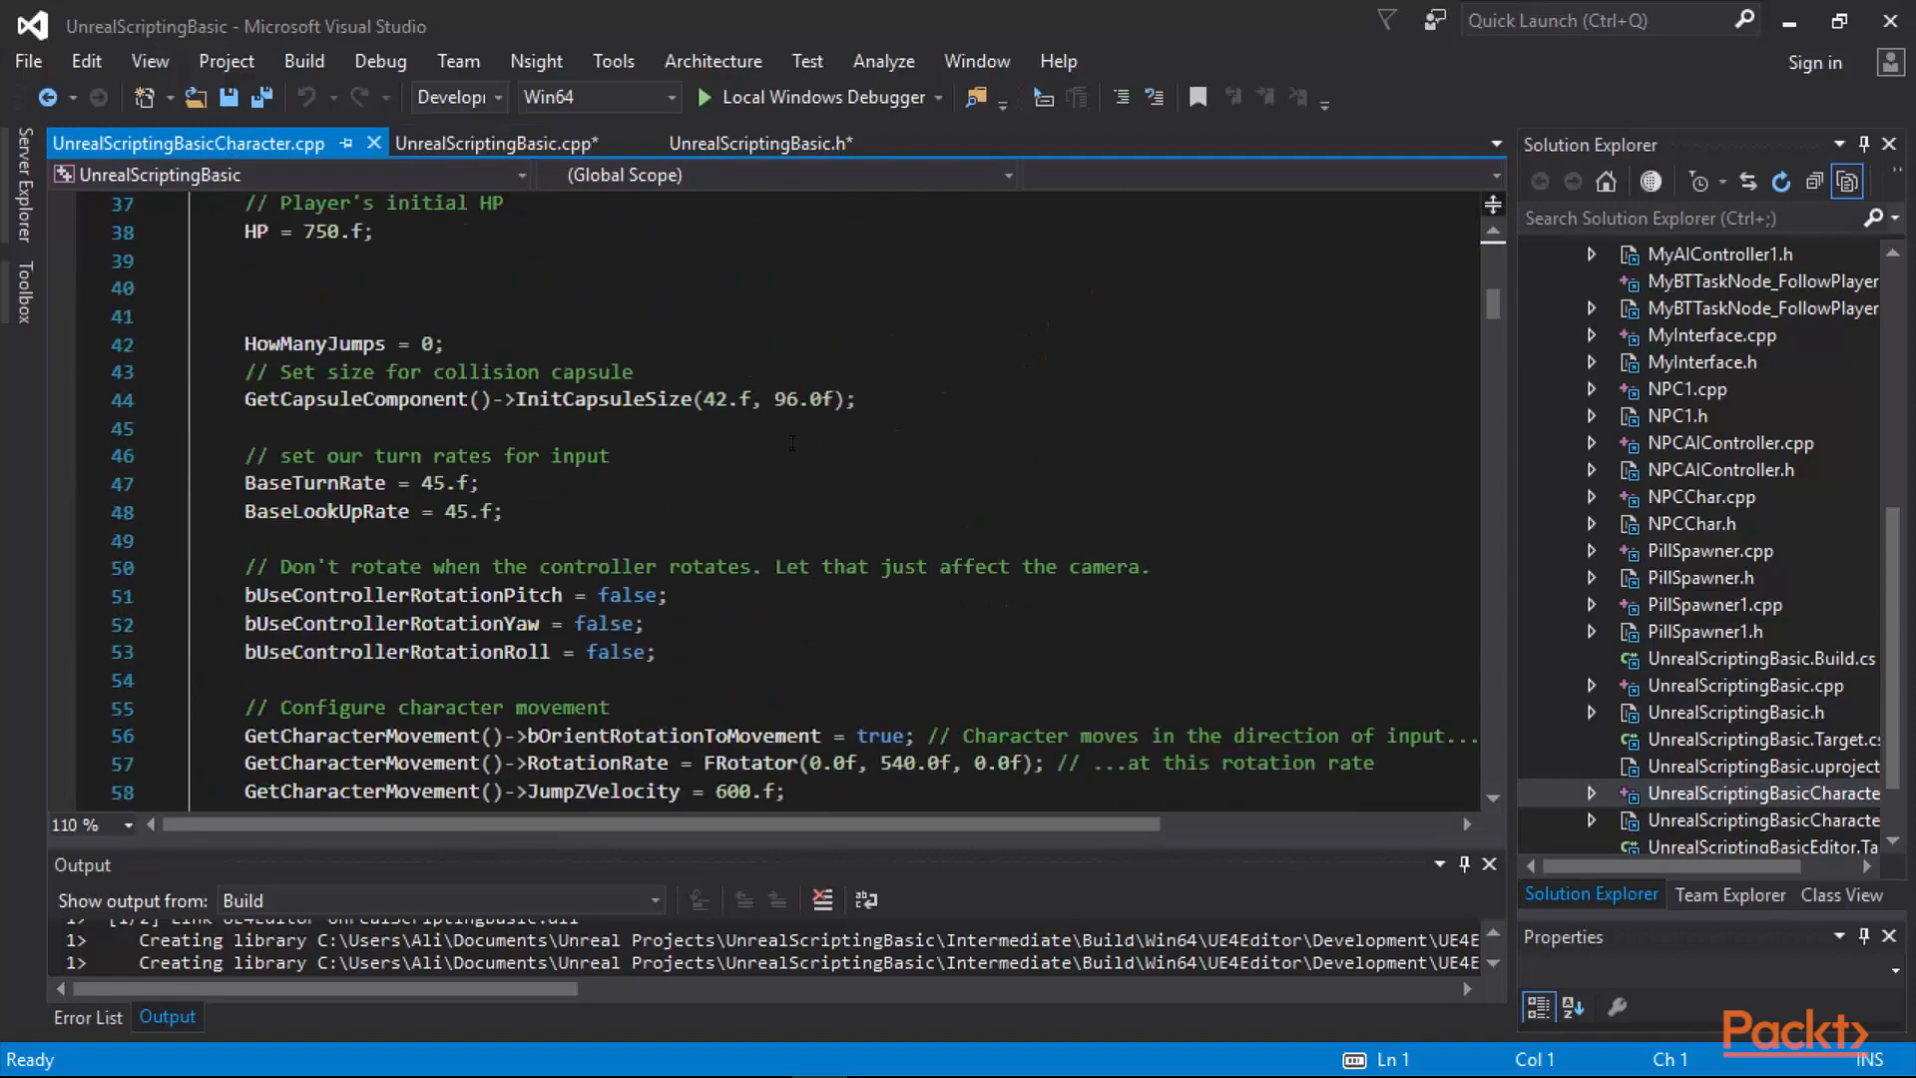
{"action": "scroll", "scroll_direction": "down", "scroll_amount": 3}
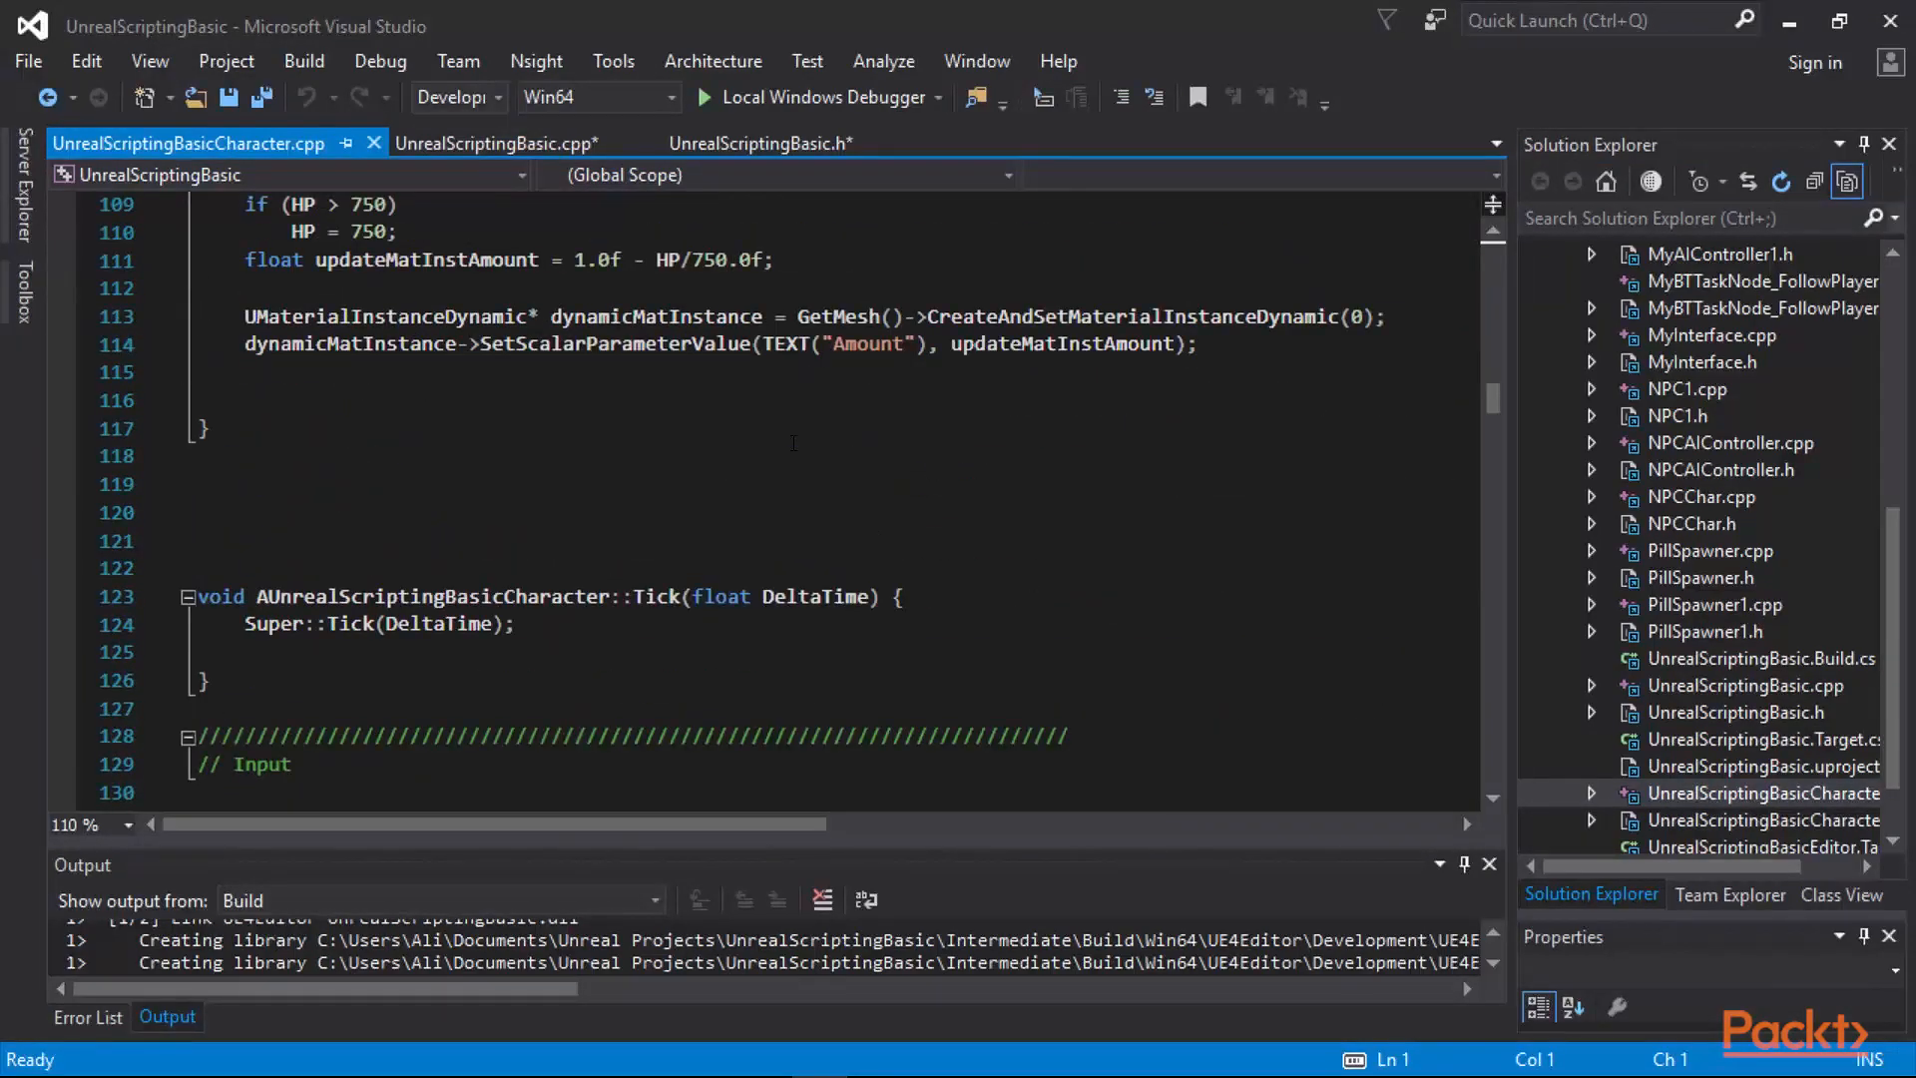
{"action": "scroll", "scroll_direction": "down", "scroll_amount": 3}
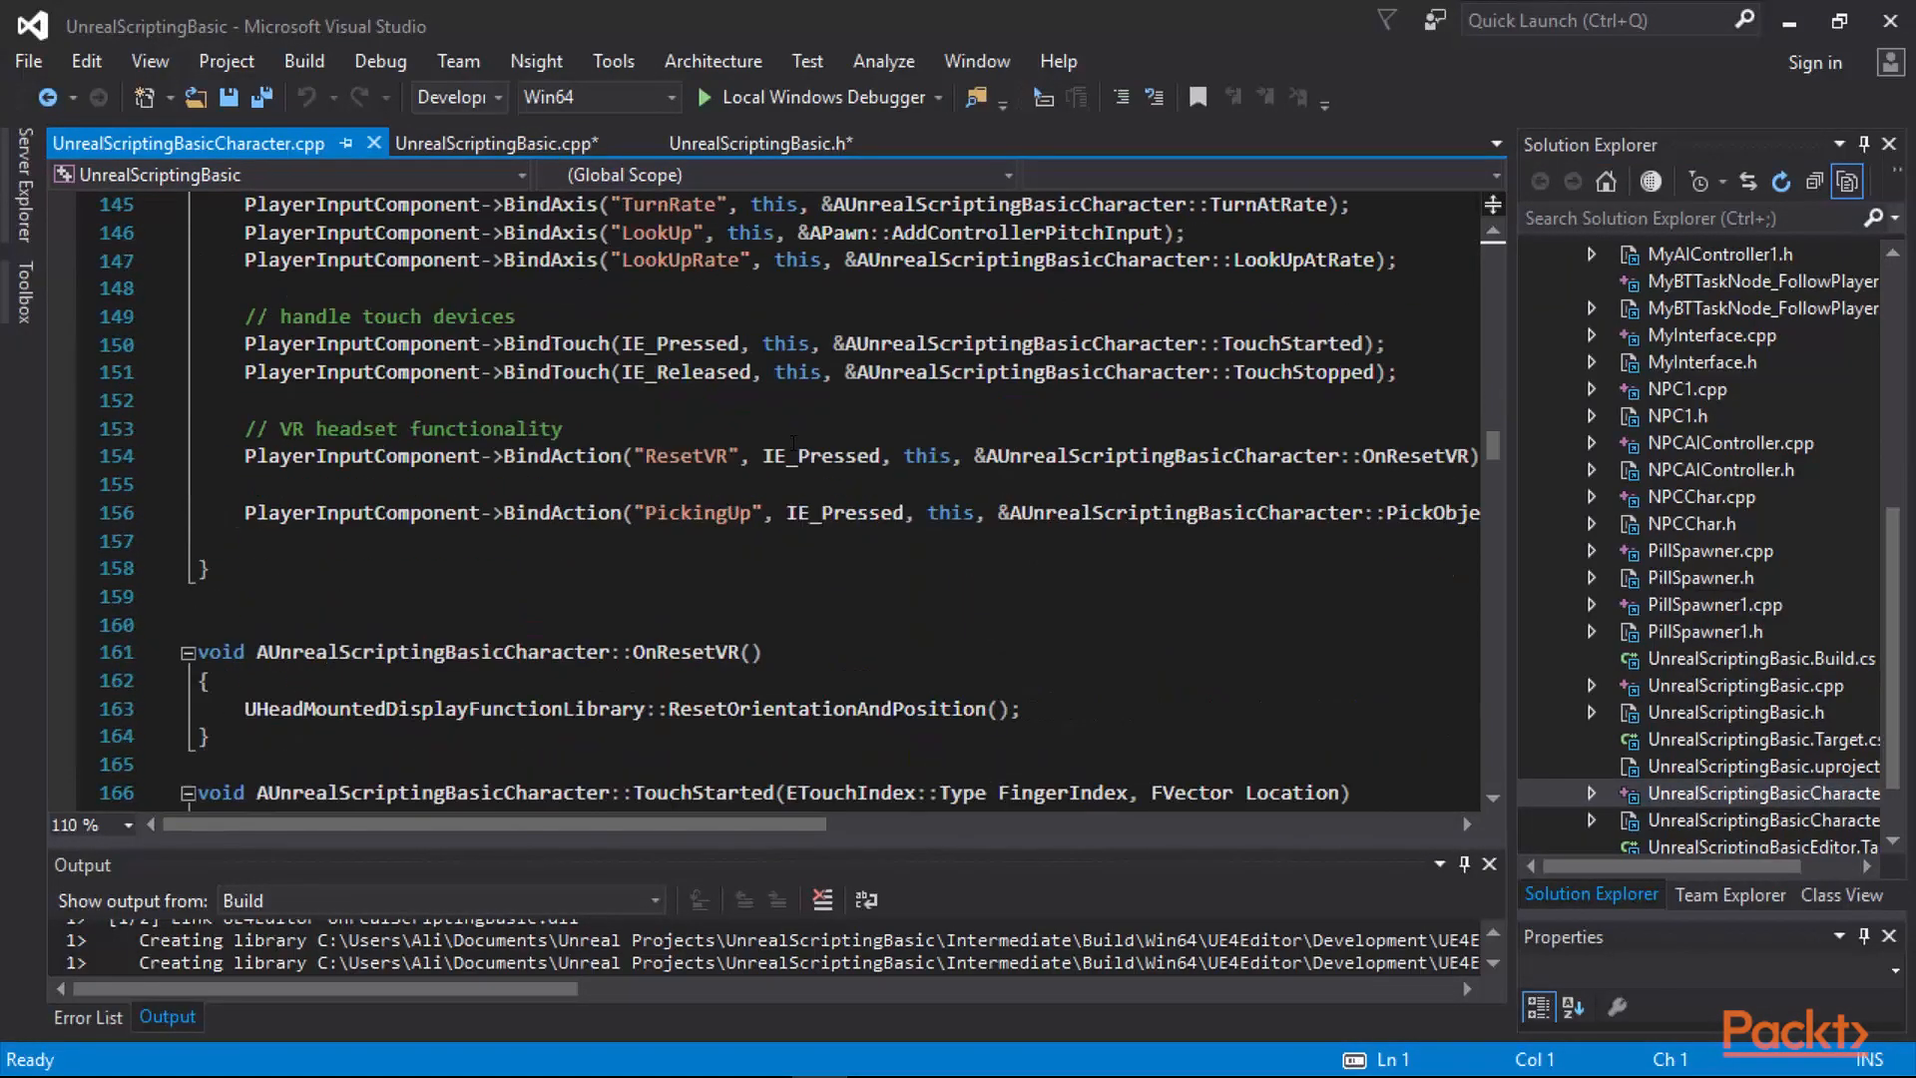
{"action": "scroll", "scroll_direction": "down", "scroll_amount": 3}
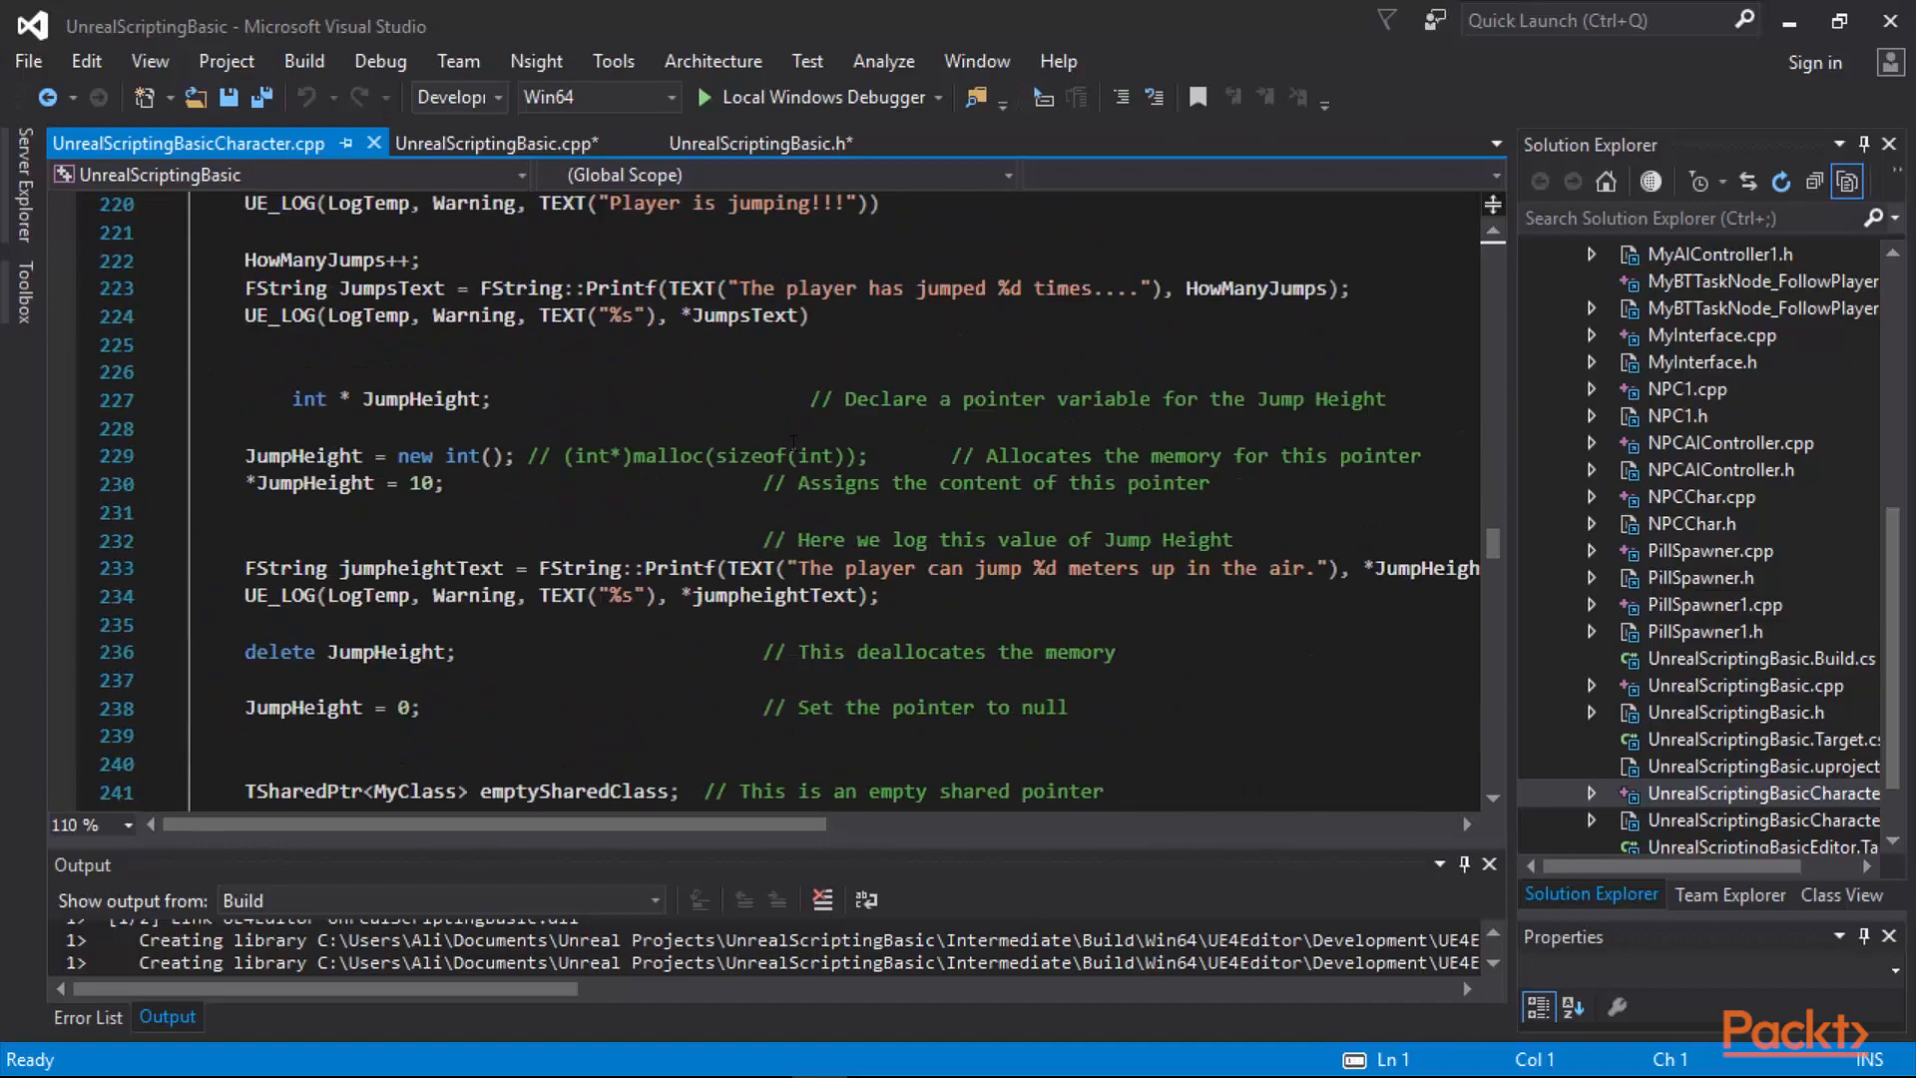
{"action": "scroll", "scroll_direction": "up", "scroll_amount": 3}
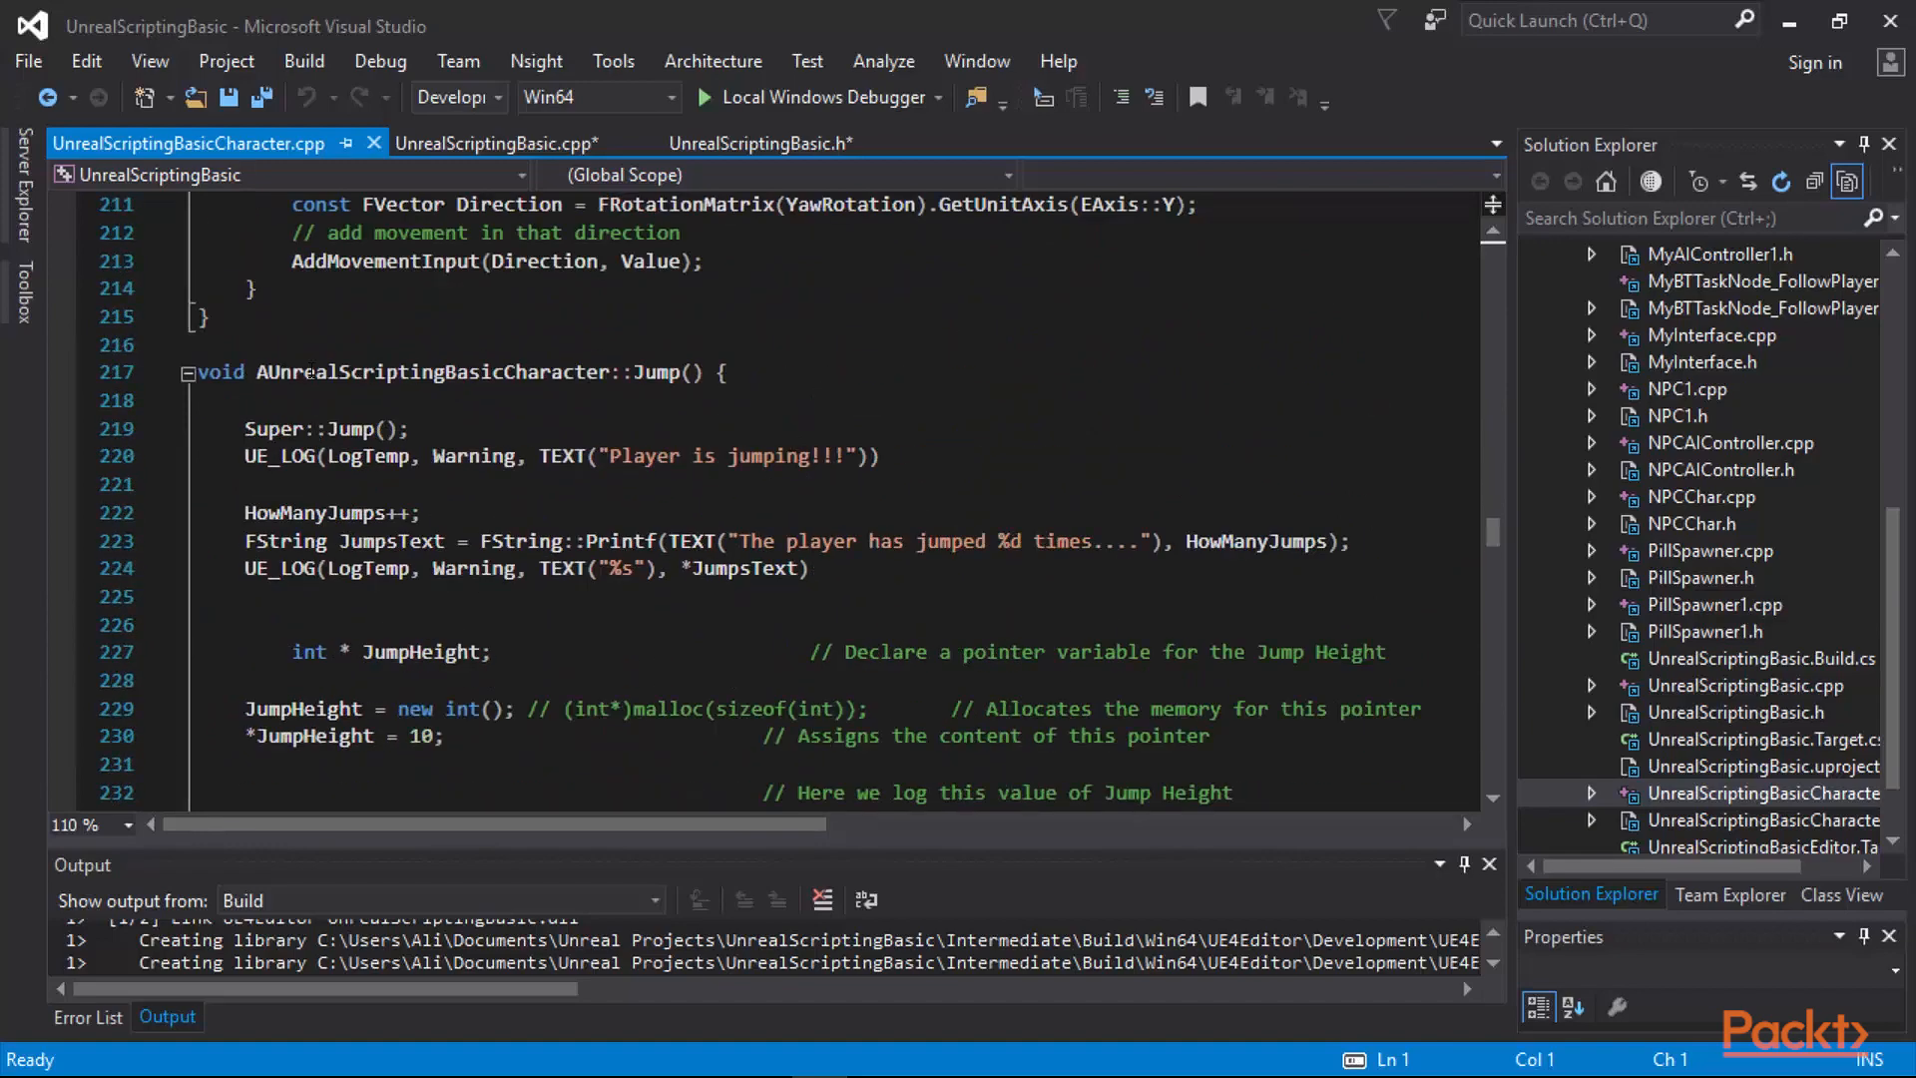
{"action": "scroll", "scroll_direction": "down", "scroll_amount": 3}
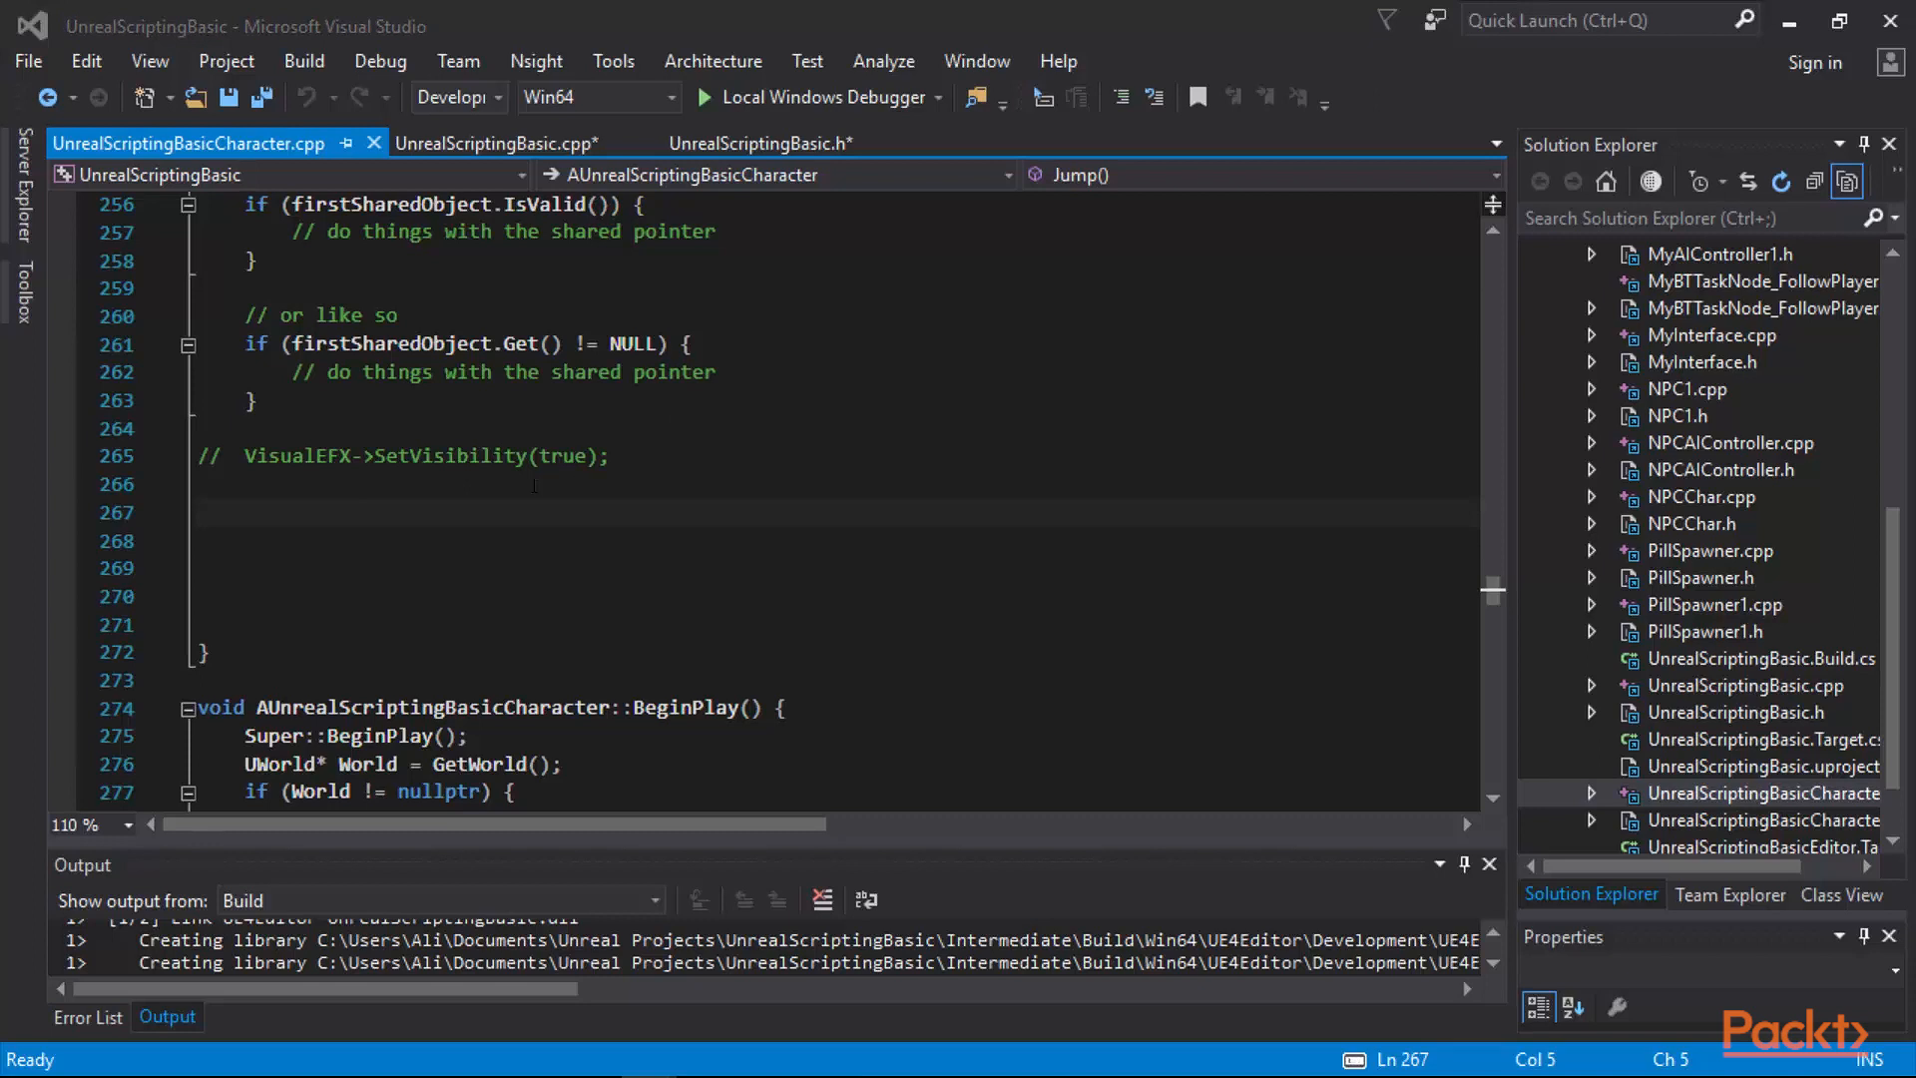
Add three UE_LOG(MyLog, ...) lines to Jump(): Display, Warning and Error jump messages.
{"action": "type", "text": "UE_LOG(MyLog,"}
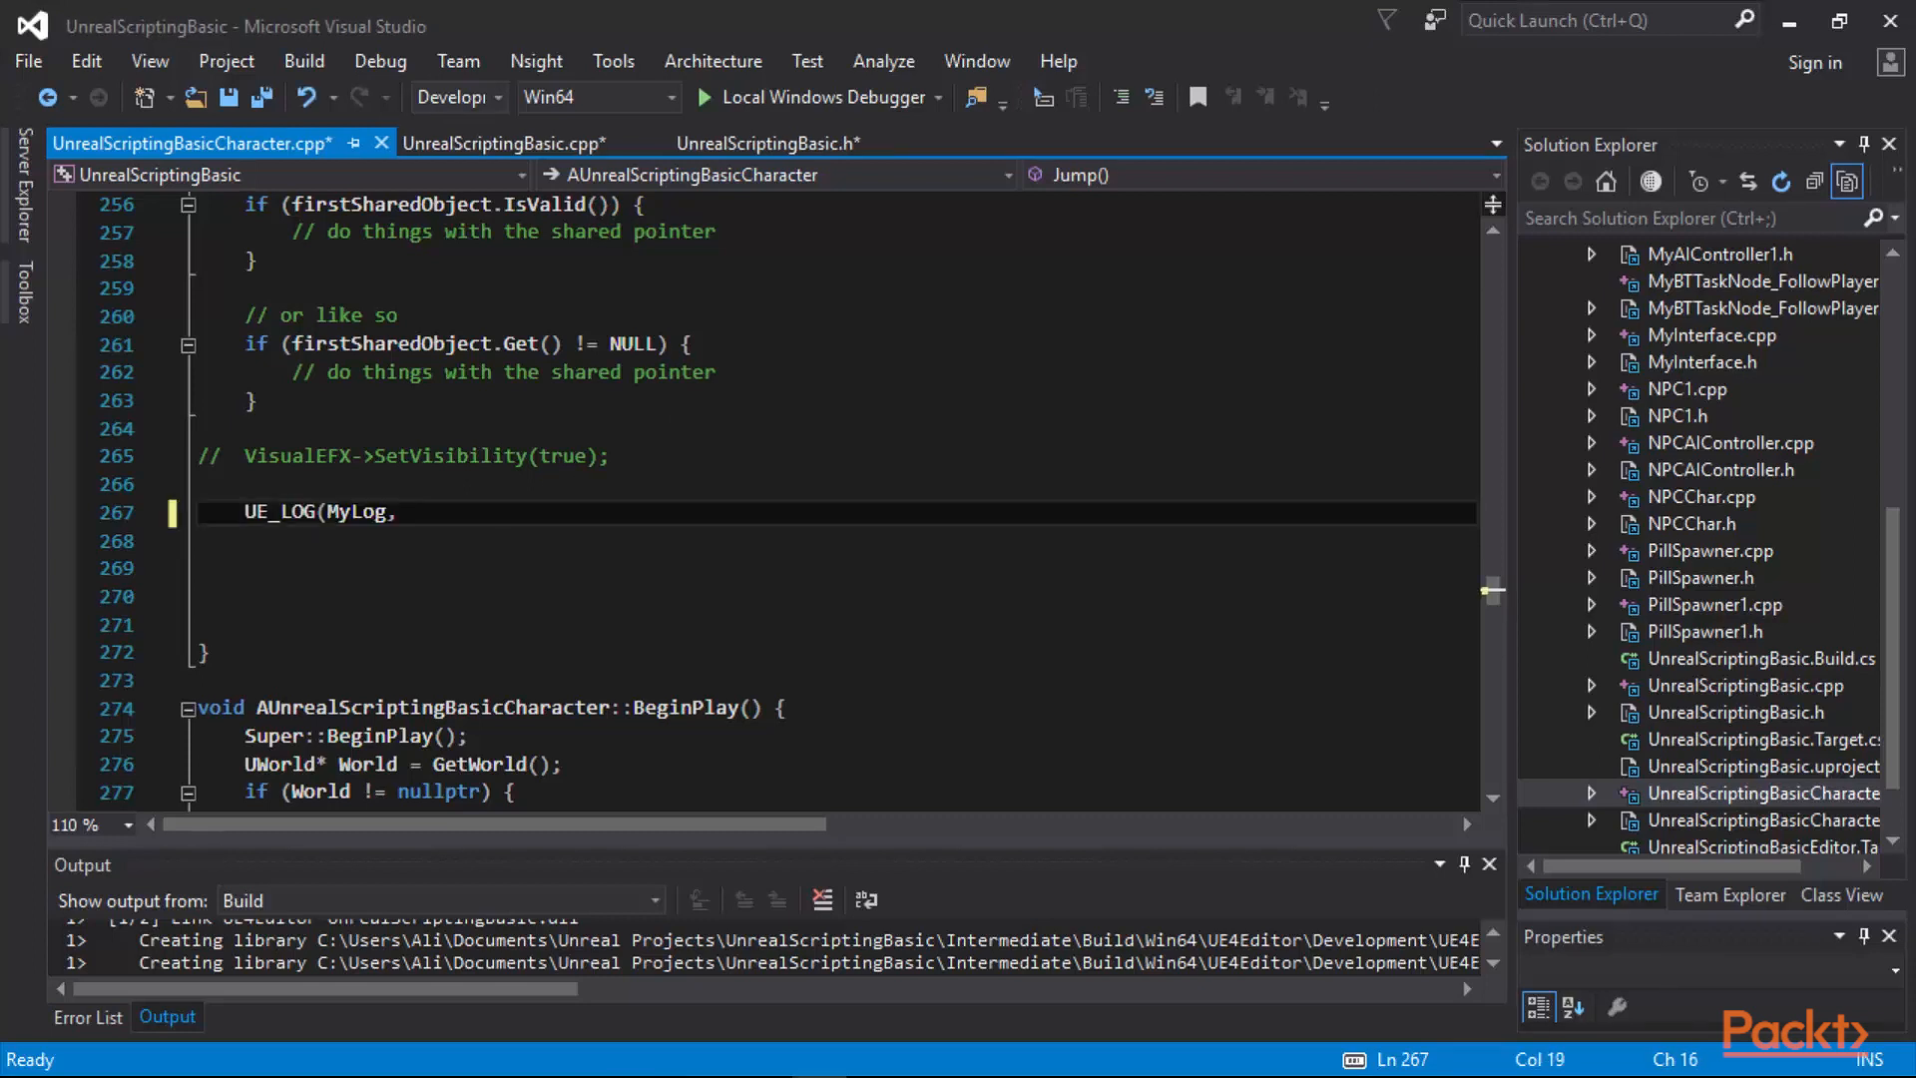
{"action": "type", "text": "Display,"}
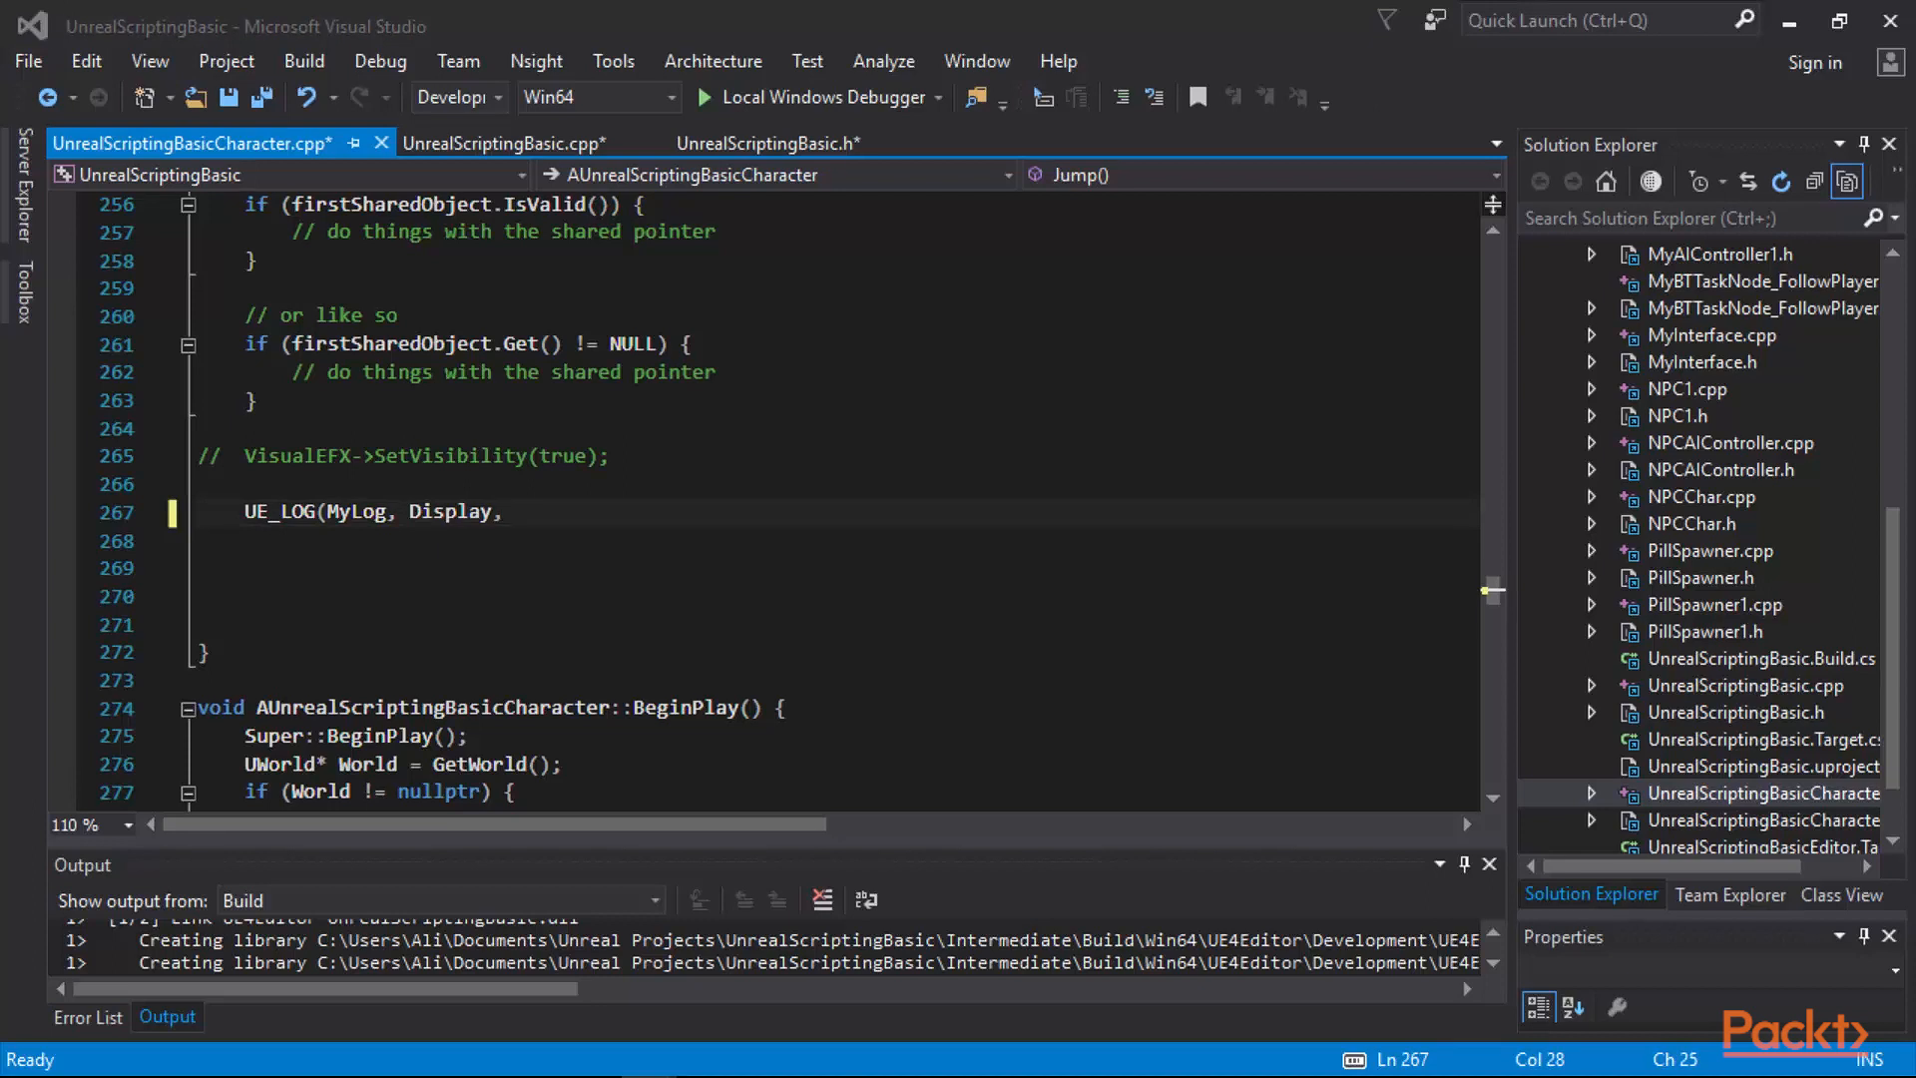
{"action": "type", "text": "TEXT(\"A Message displayed in display mode when I jump.\"));"}
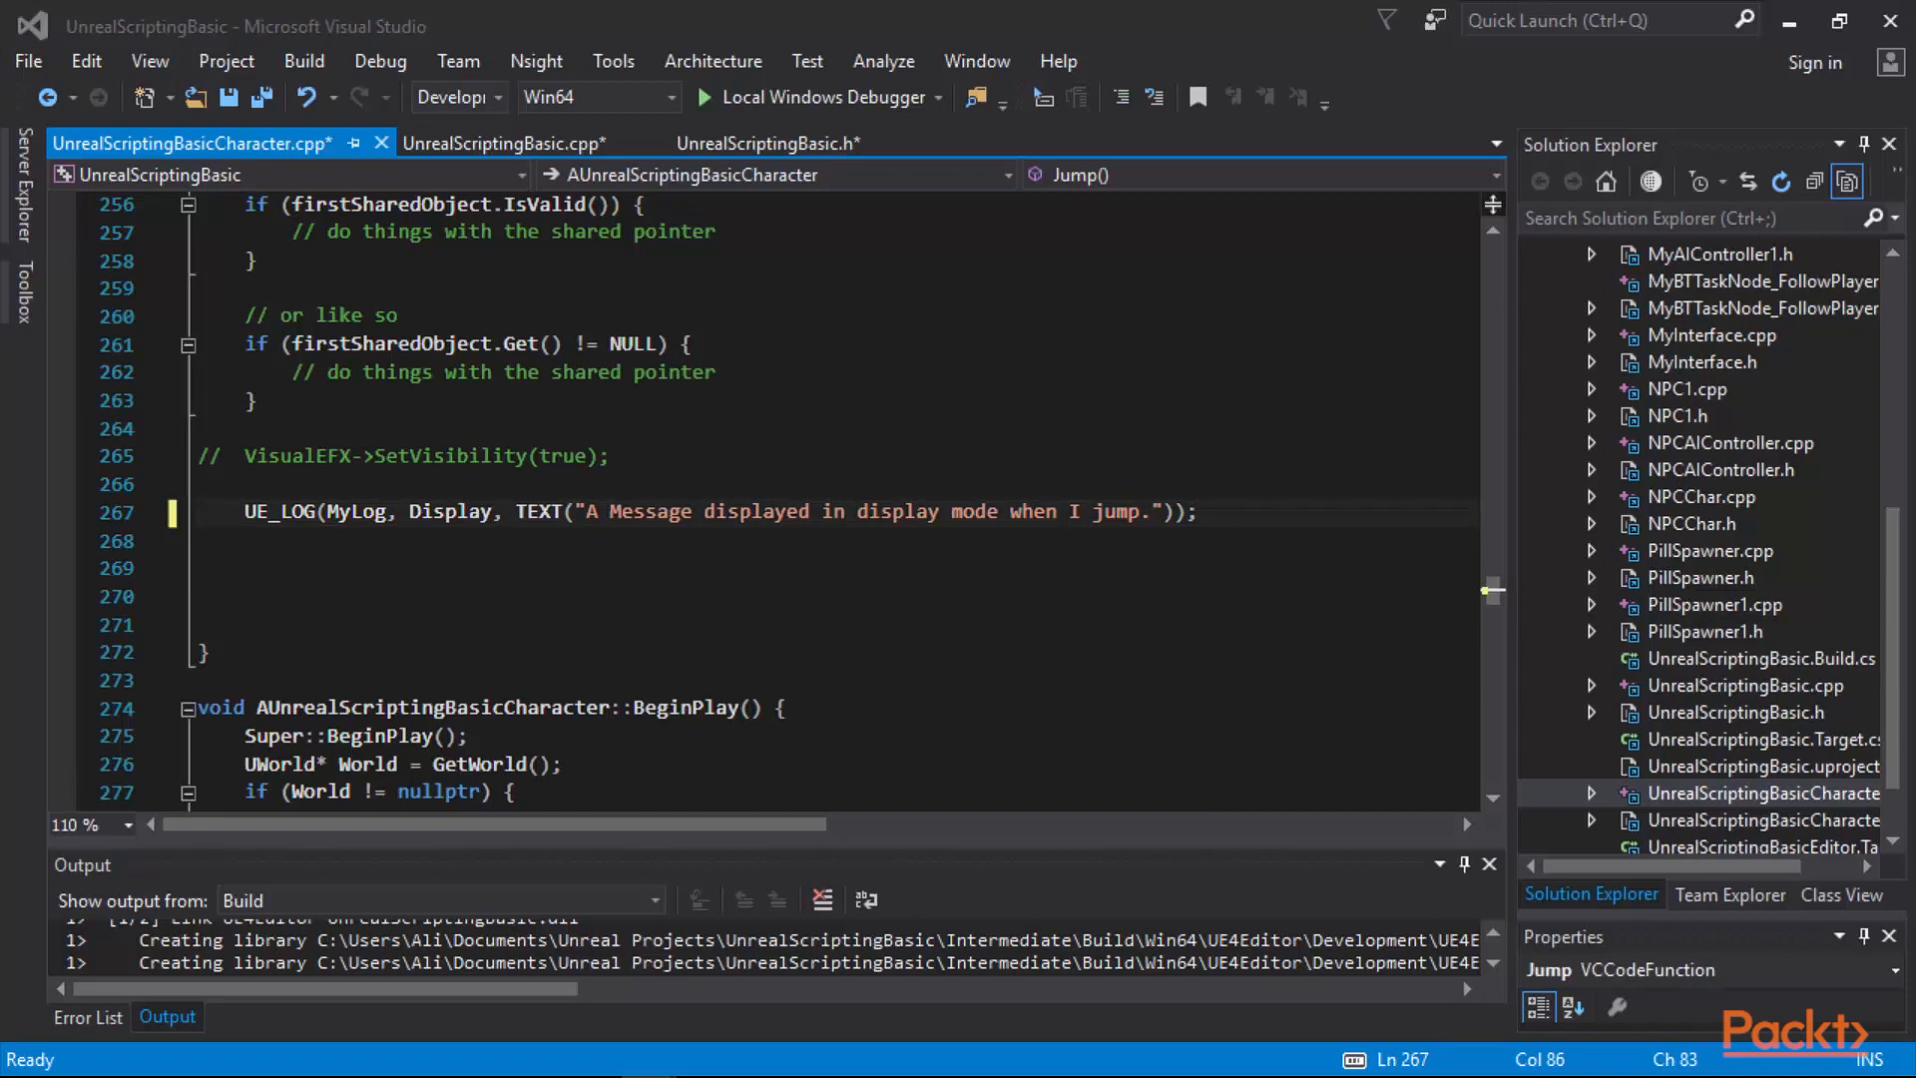
{"action": "type", "text": "UE_LOG(MyLog,"}
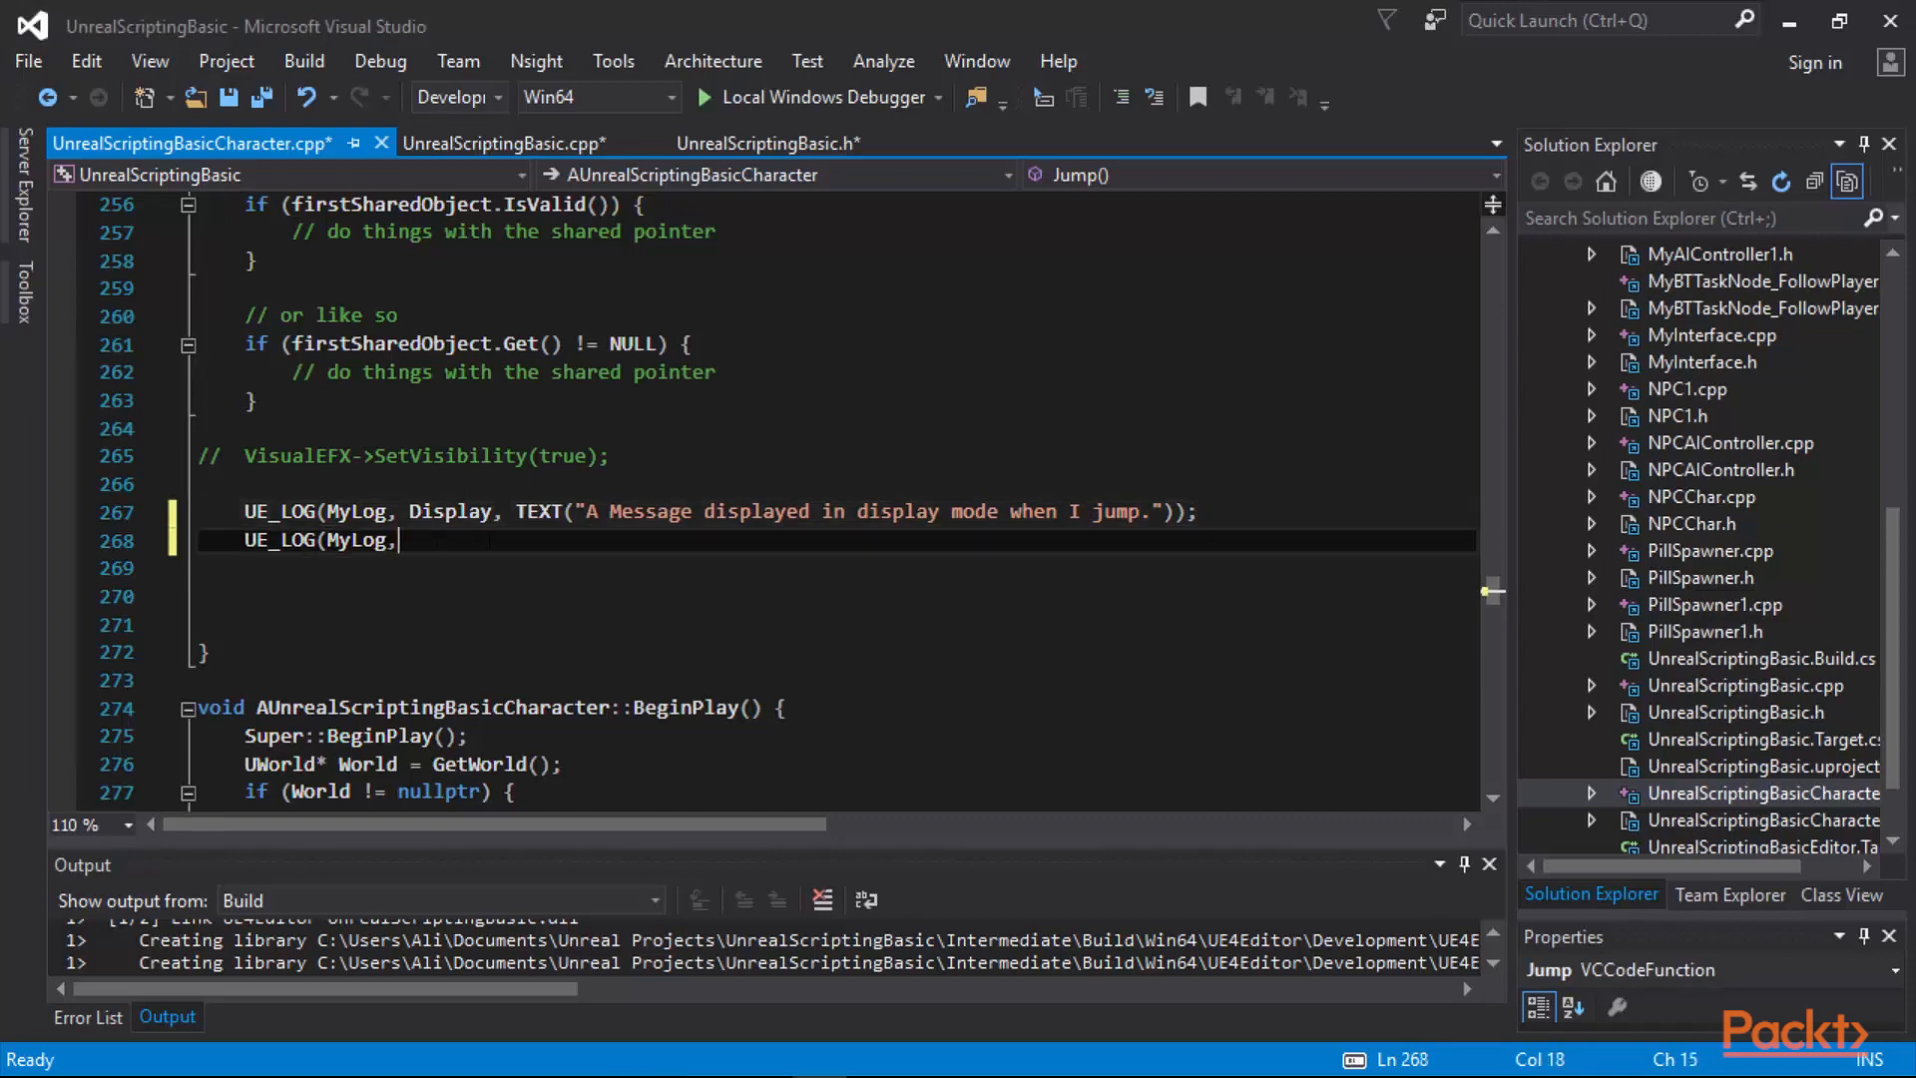
{"action": "type", "text": "Warning,"}
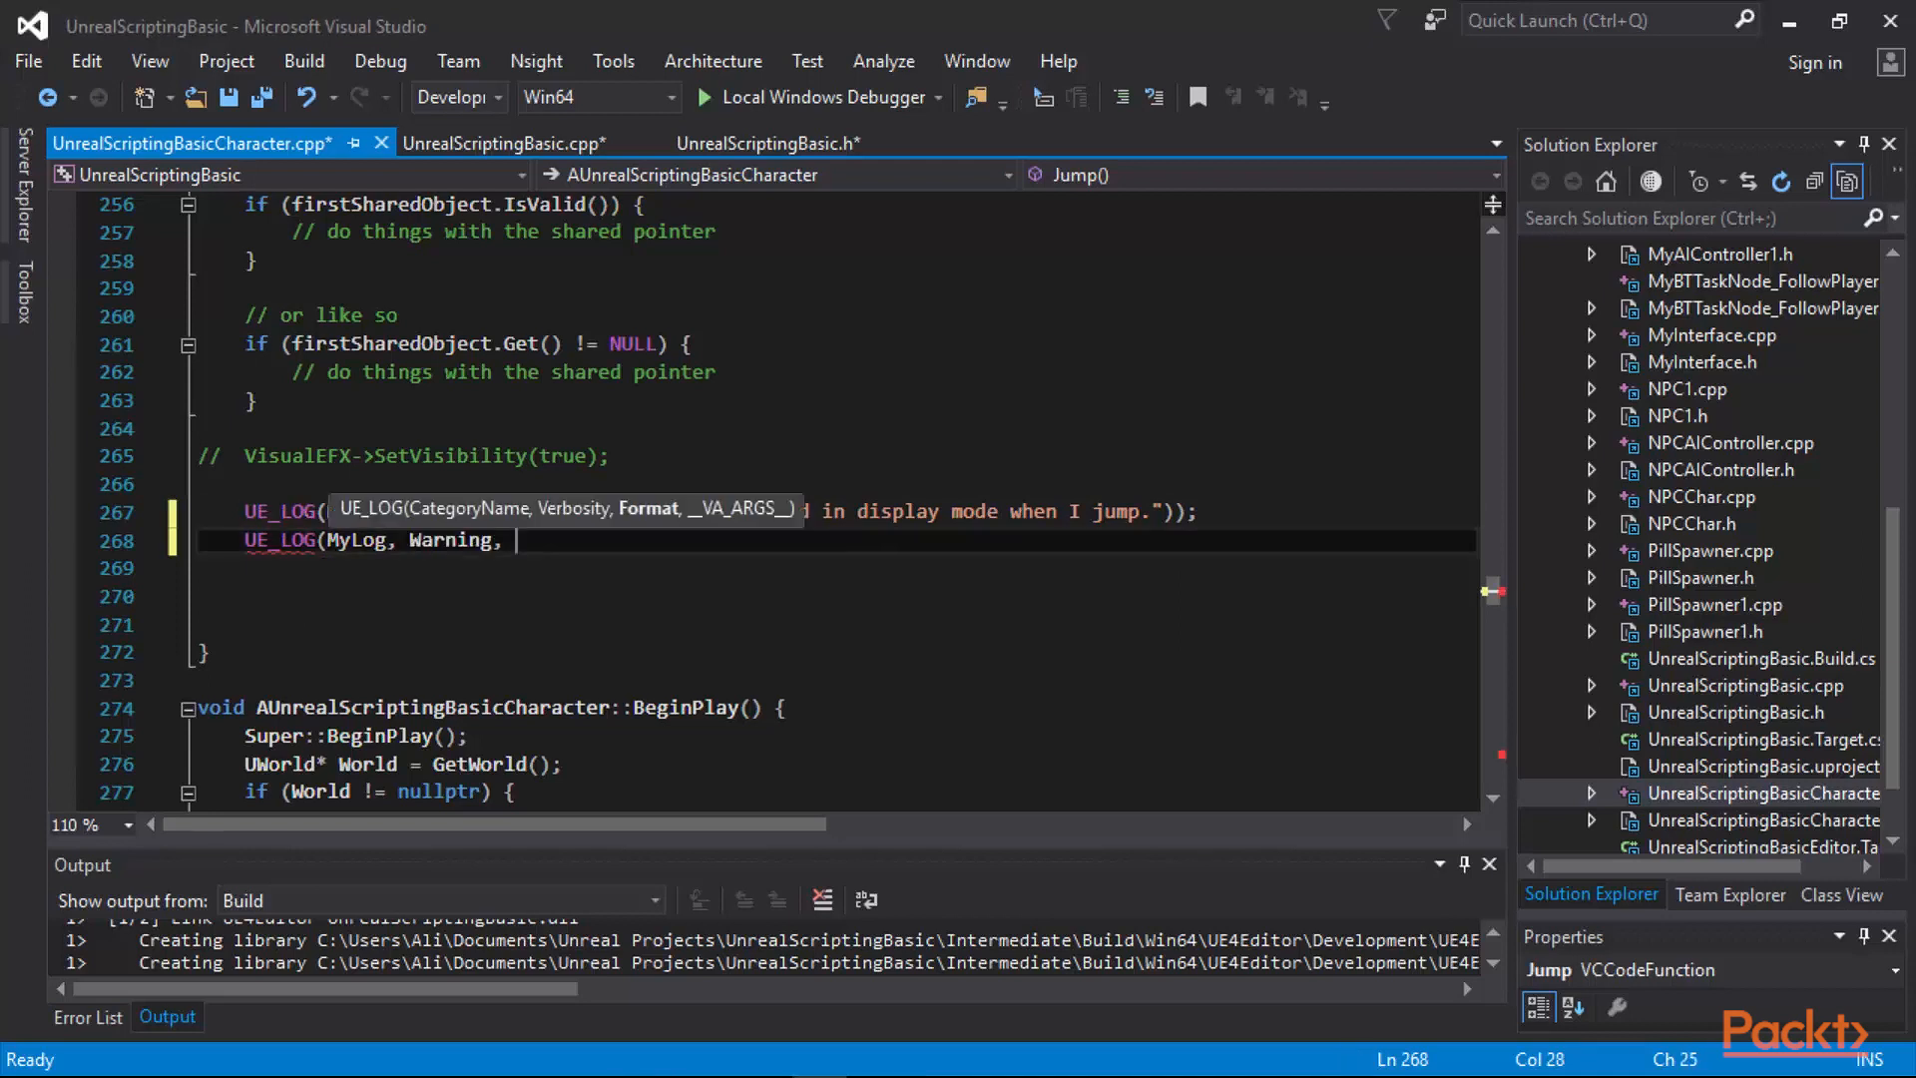
{"action": "type", "text": "TEXT(\"A Warning Message is displayed when I jump.\");"}
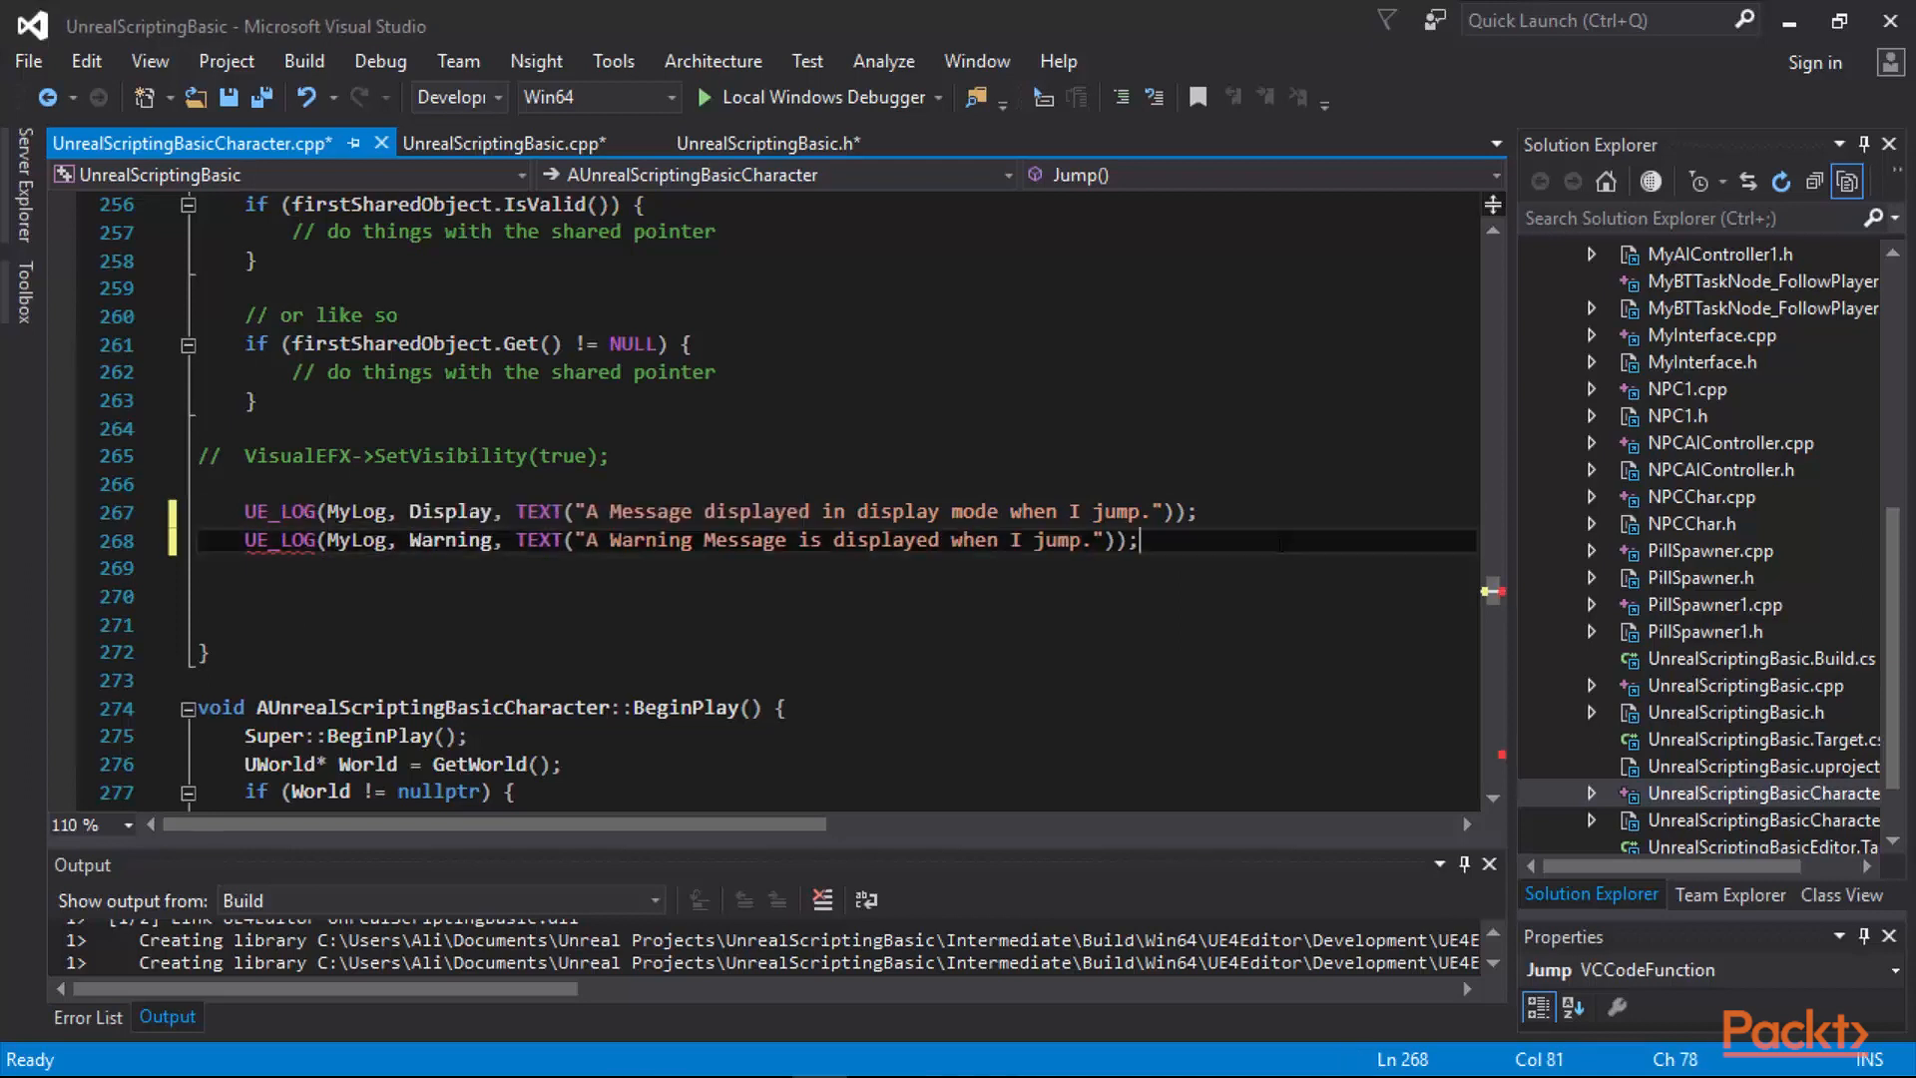
{"action": "key", "text": "enter"}
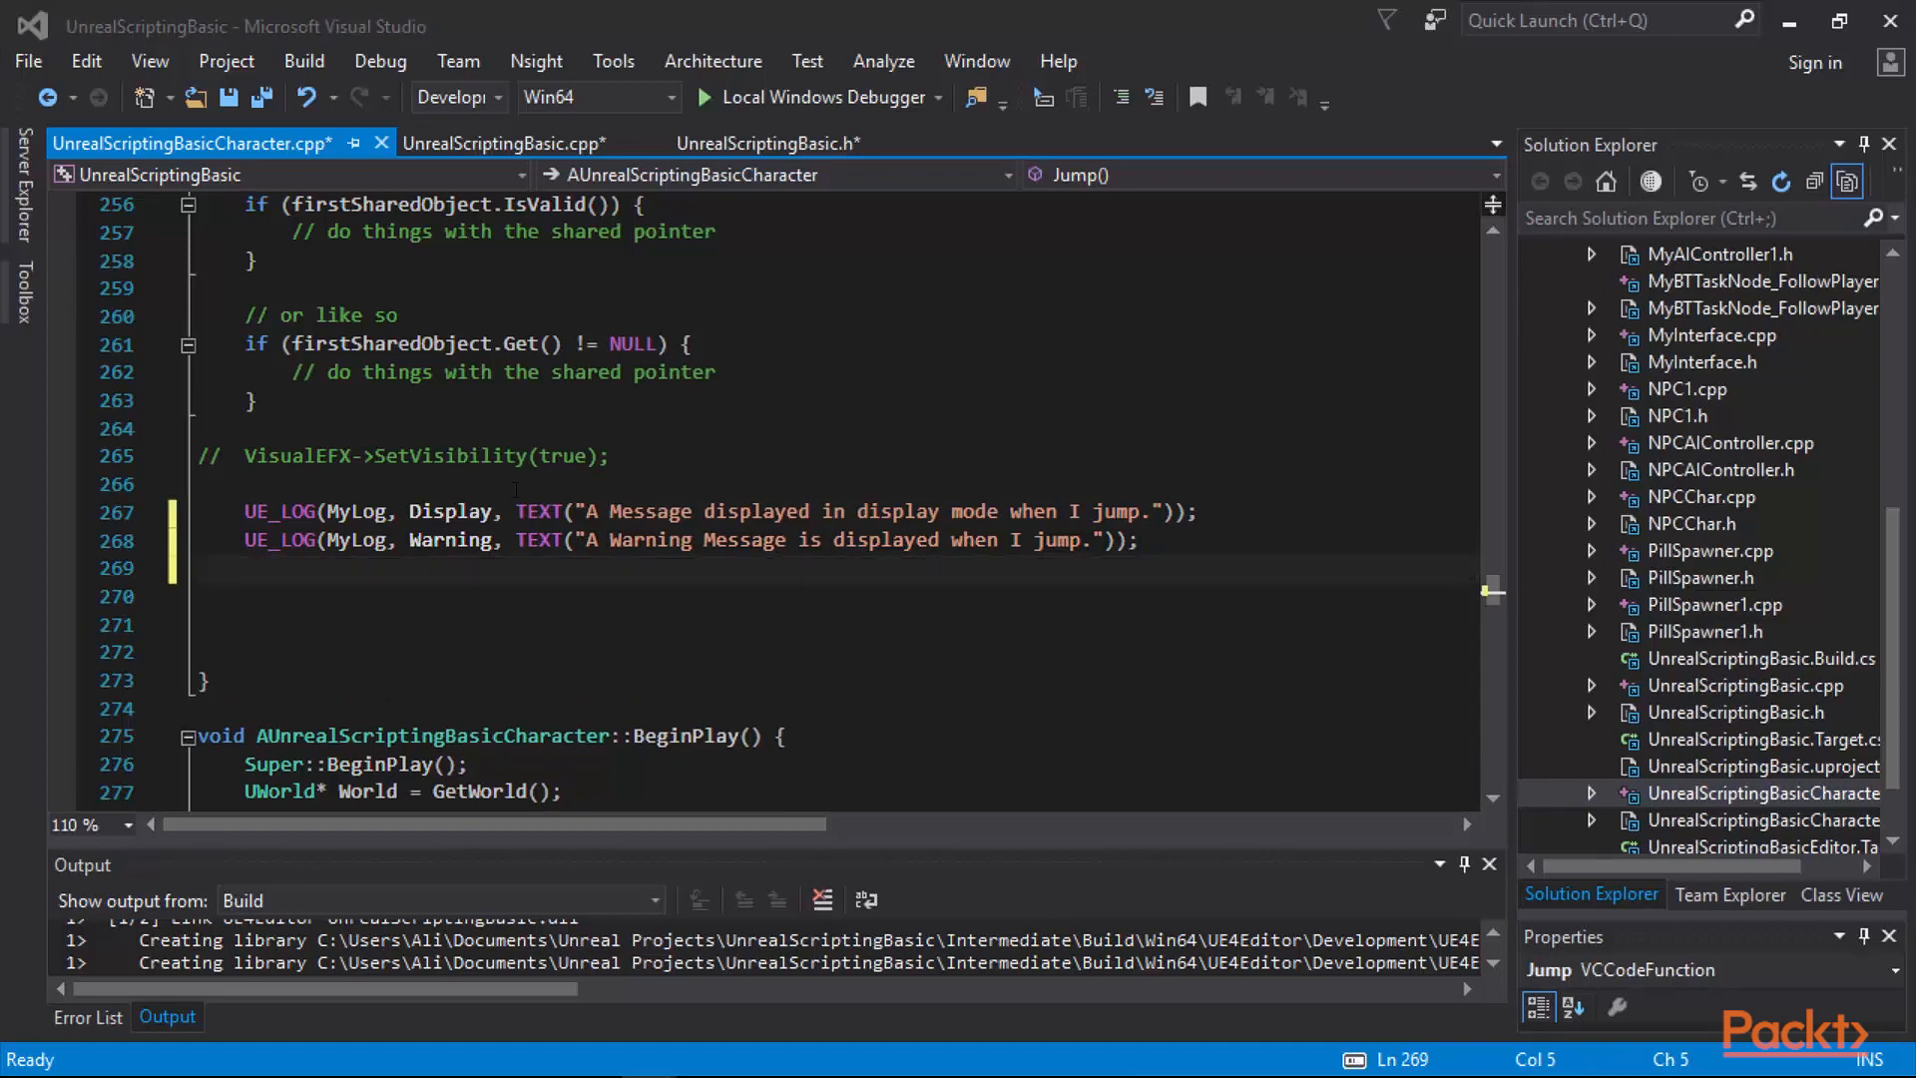
{"action": "type", "text": "UE_LOG(MyLog,"}
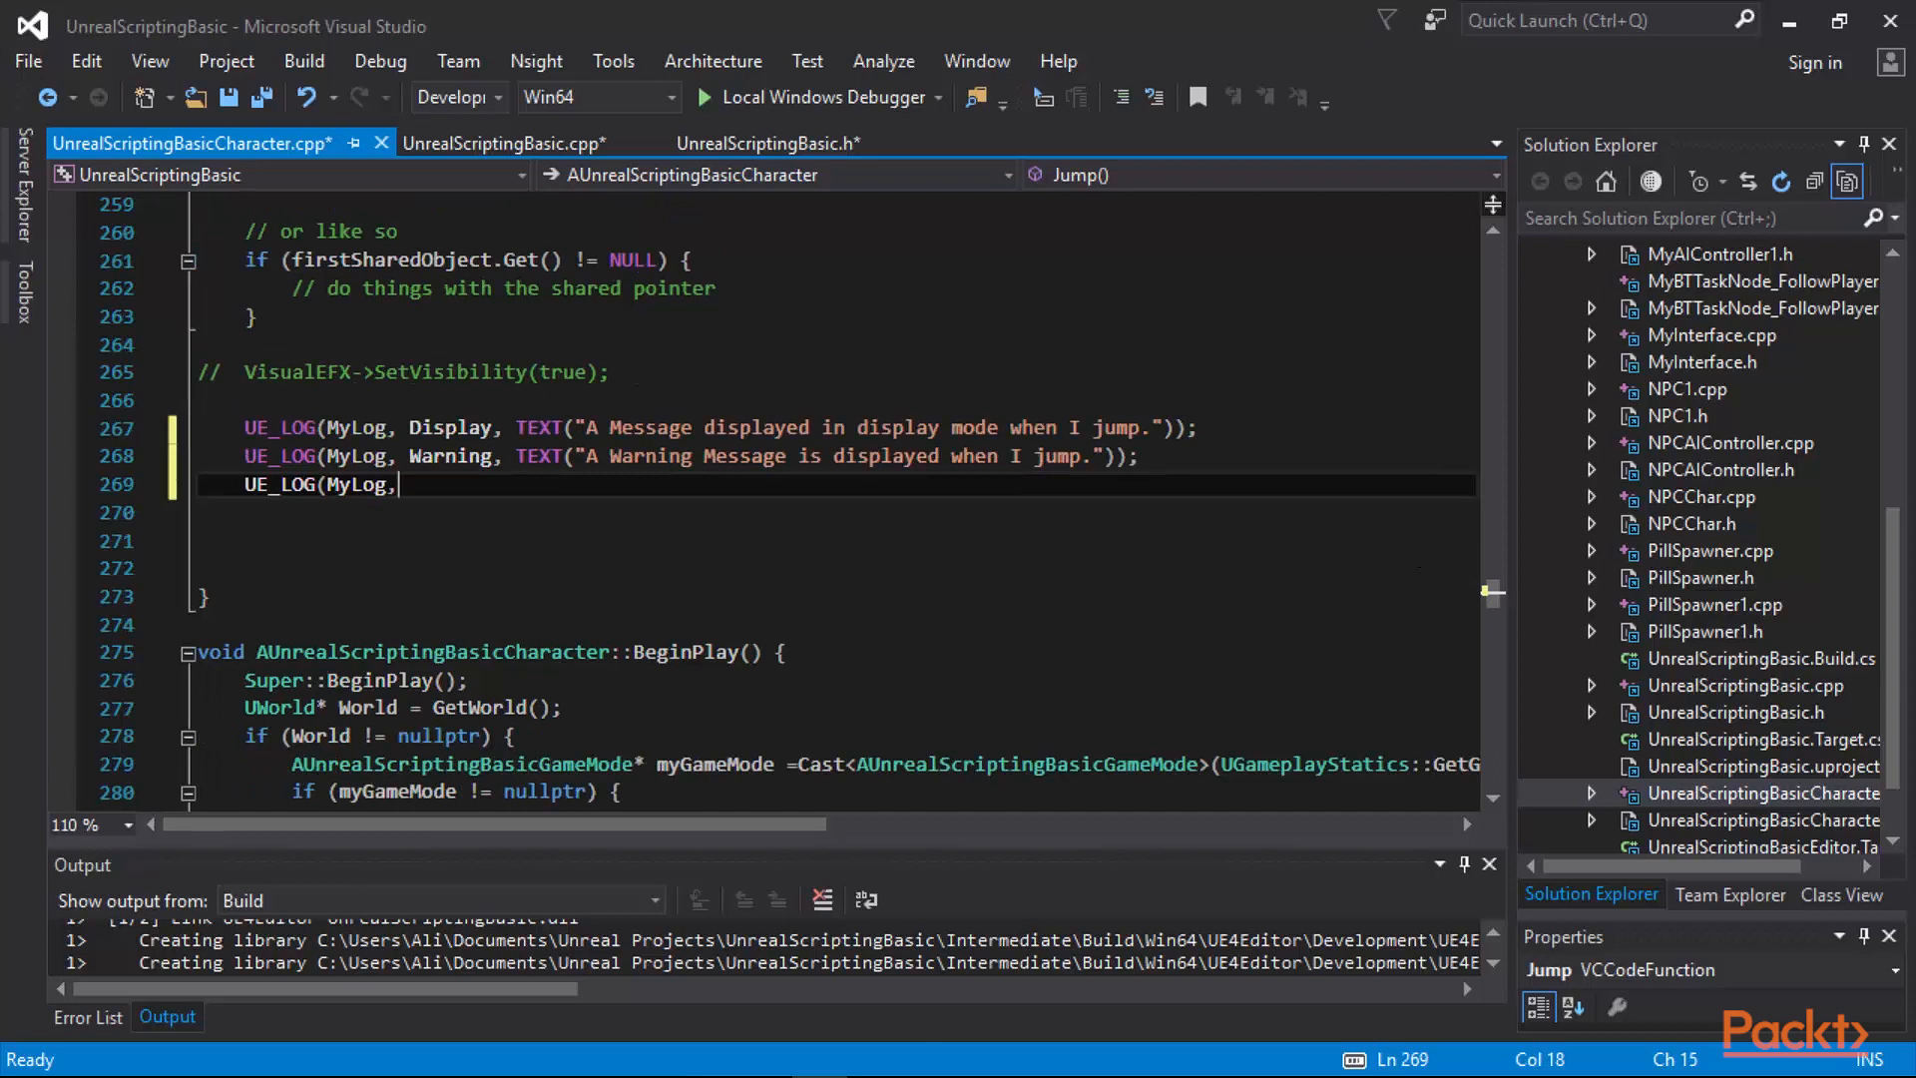
{"action": "type", "text": "Error,"}
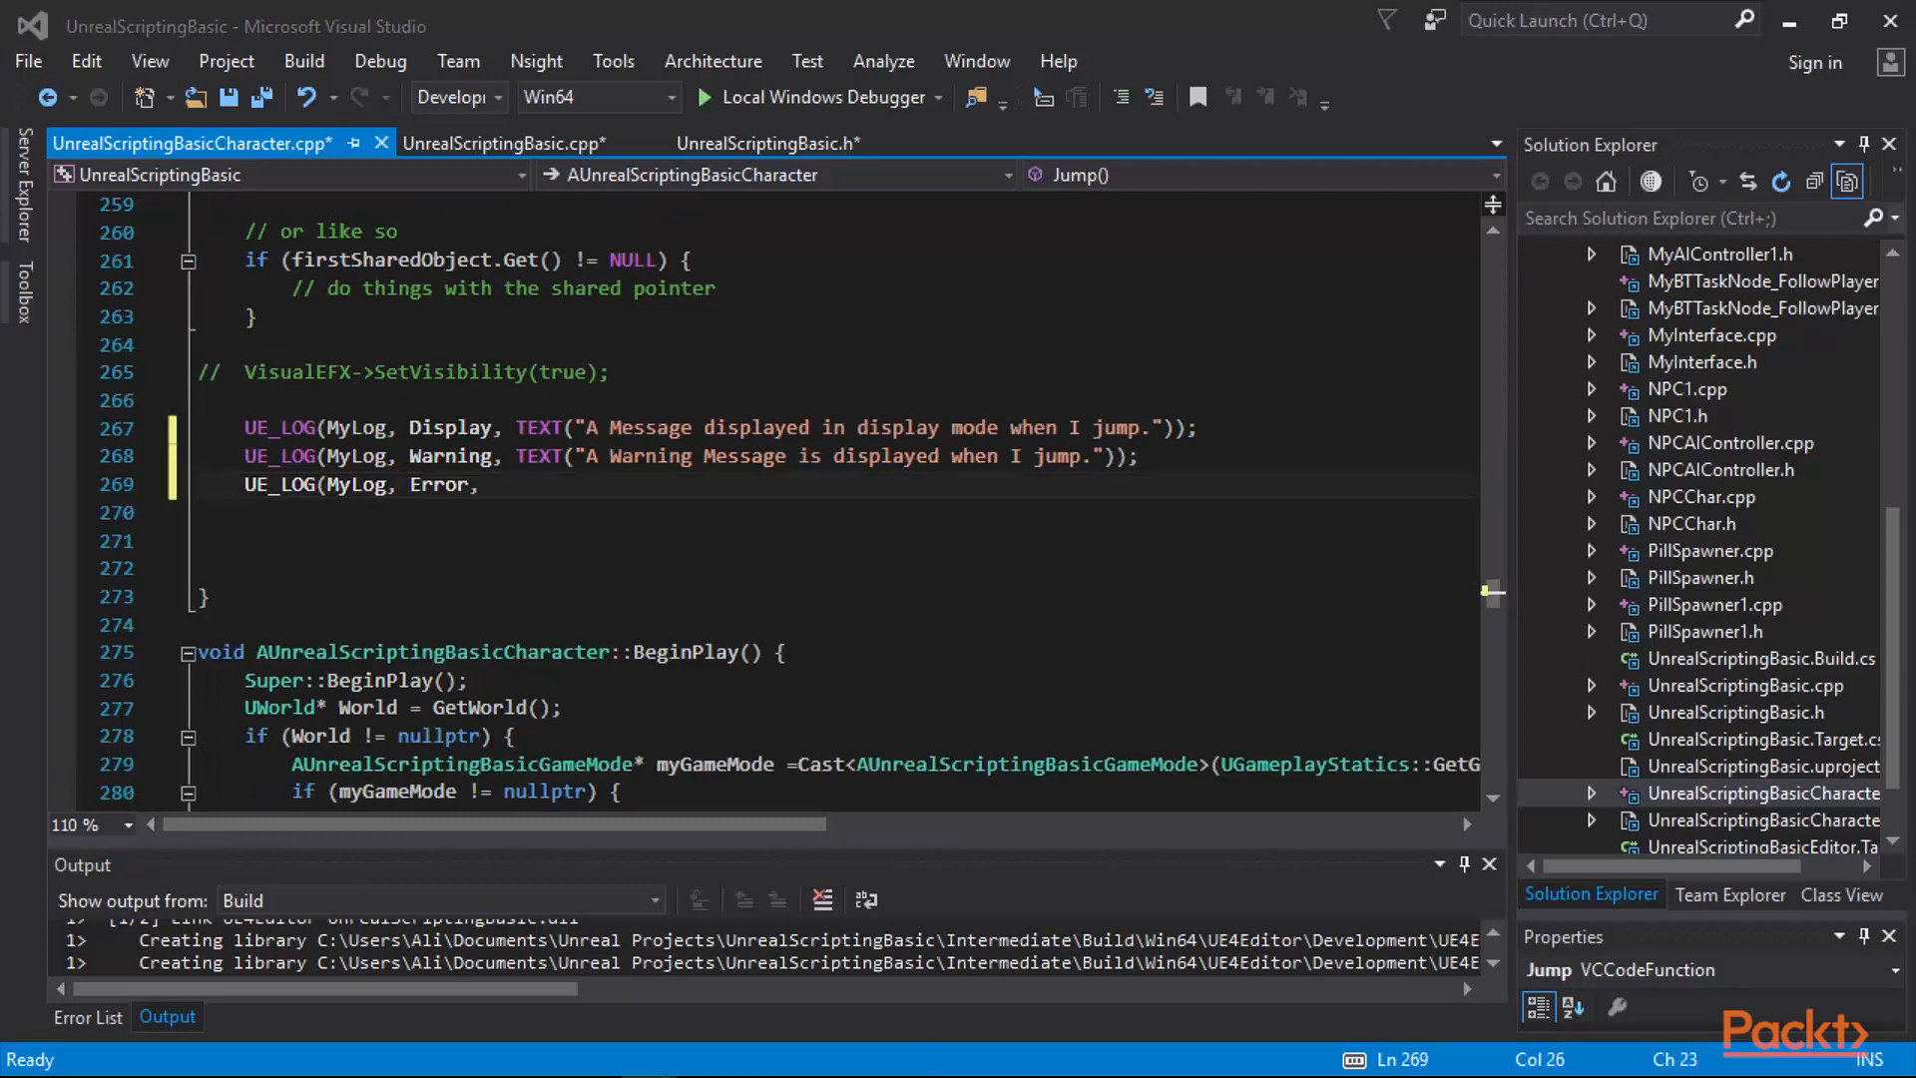
{"action": "type", "text": "TEXT(\"An Error message is displayed when I jump.\"));"}
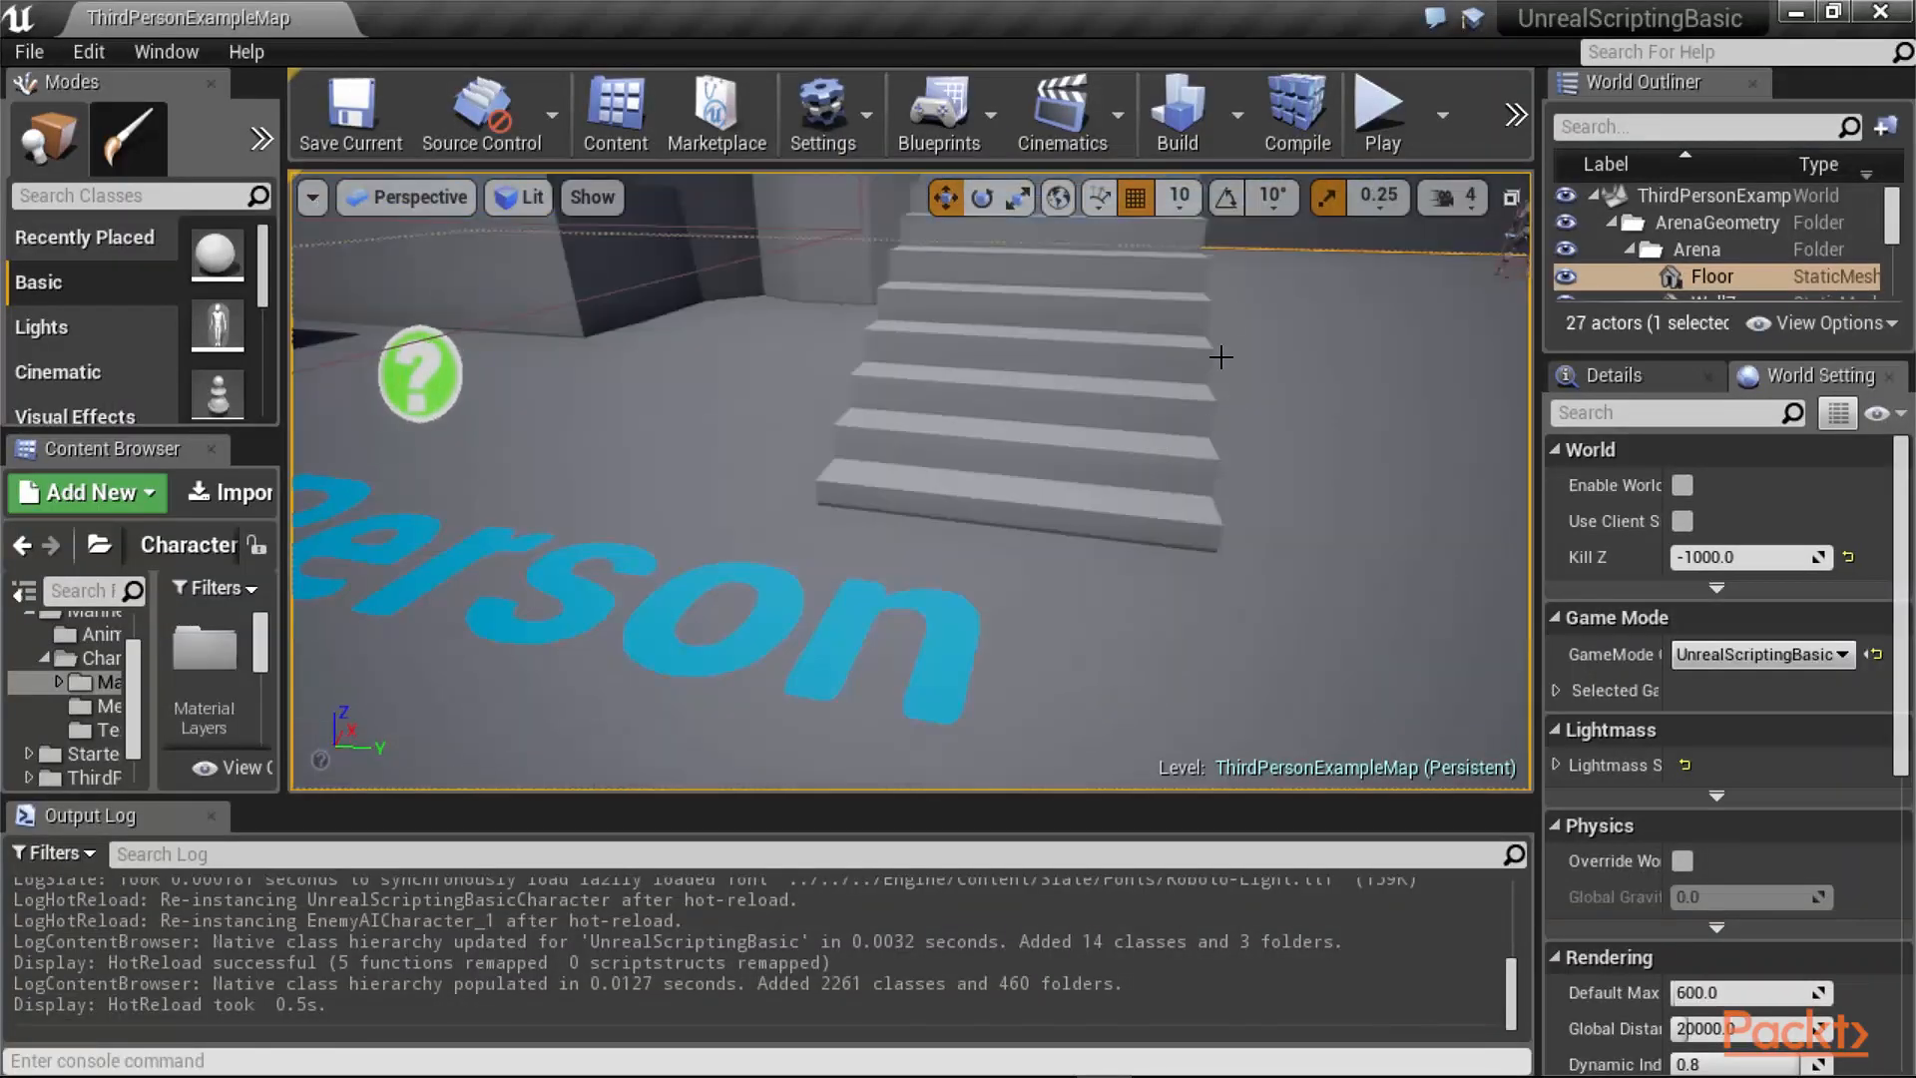
Start Play In Editor on the ThirdPersonExampleMap level from the toolbar.
{"action": "left_click", "coordinate": [1379, 114]}
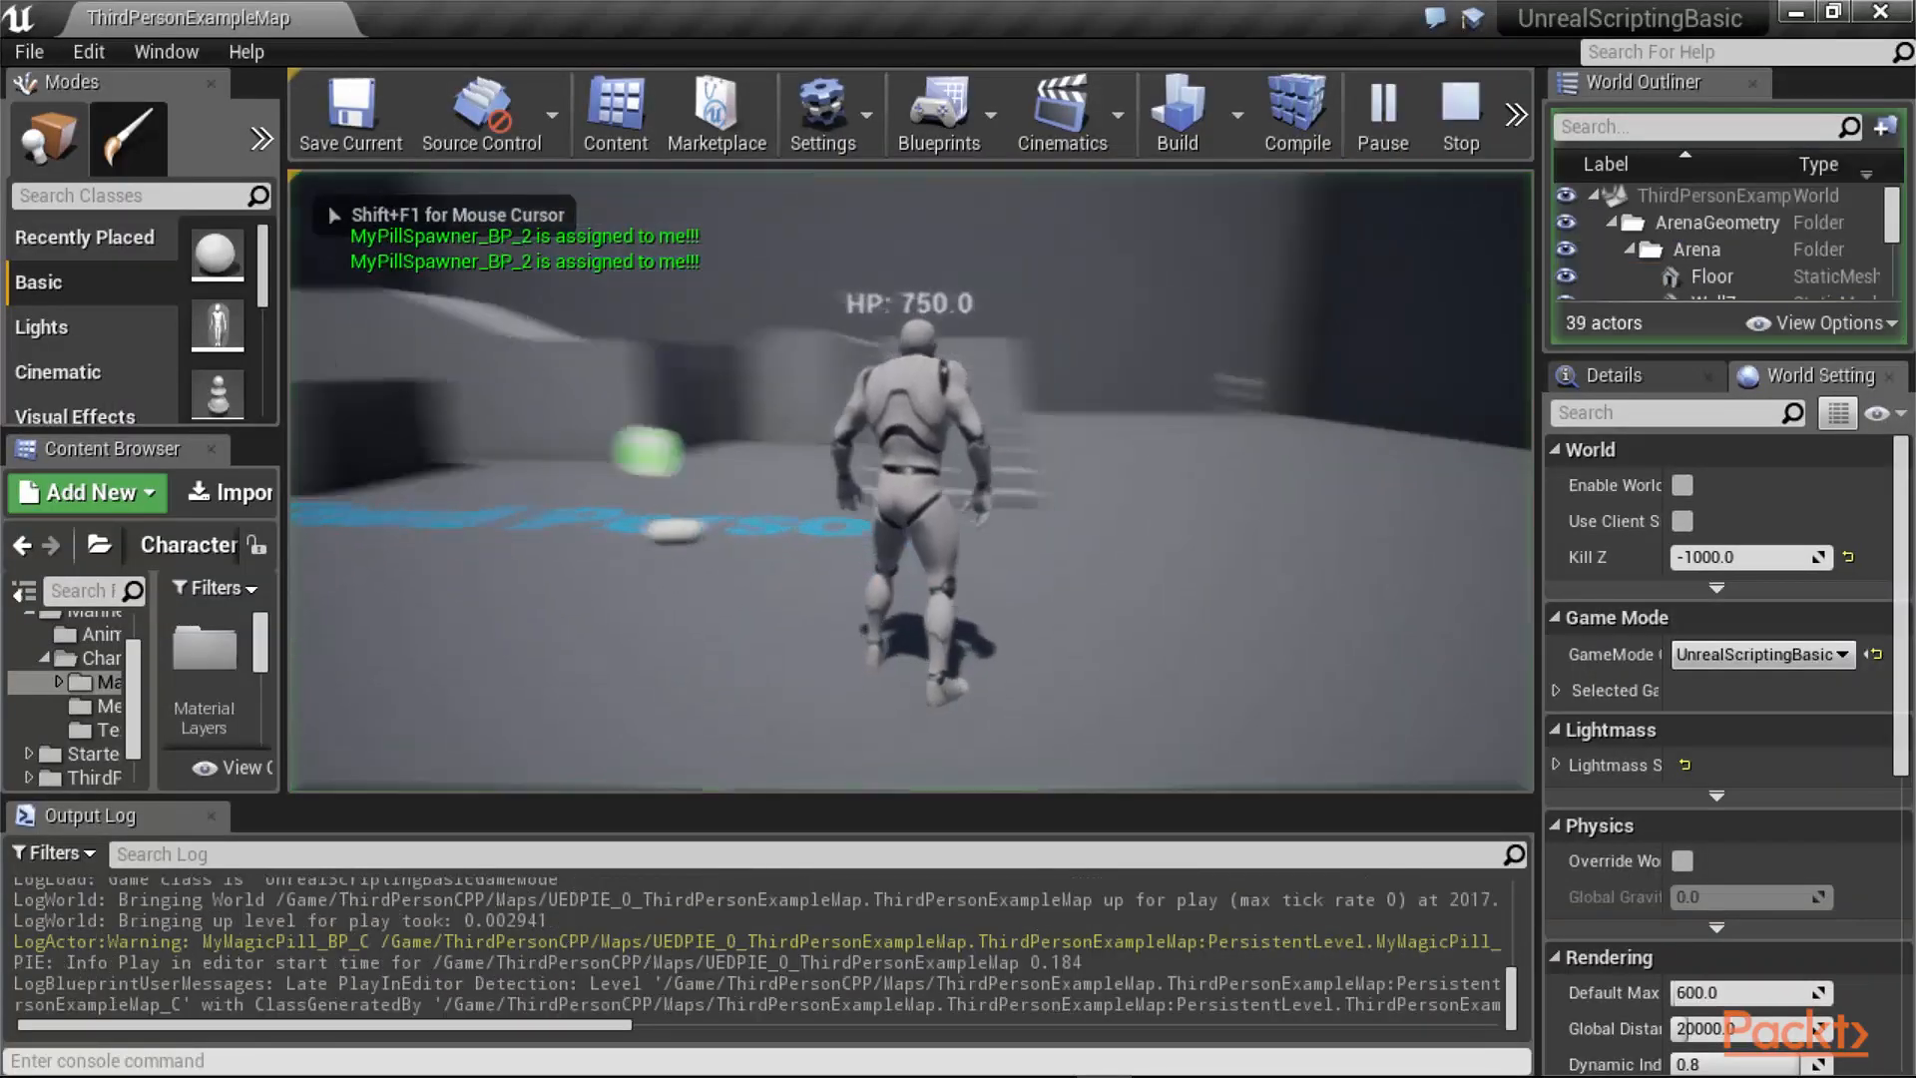